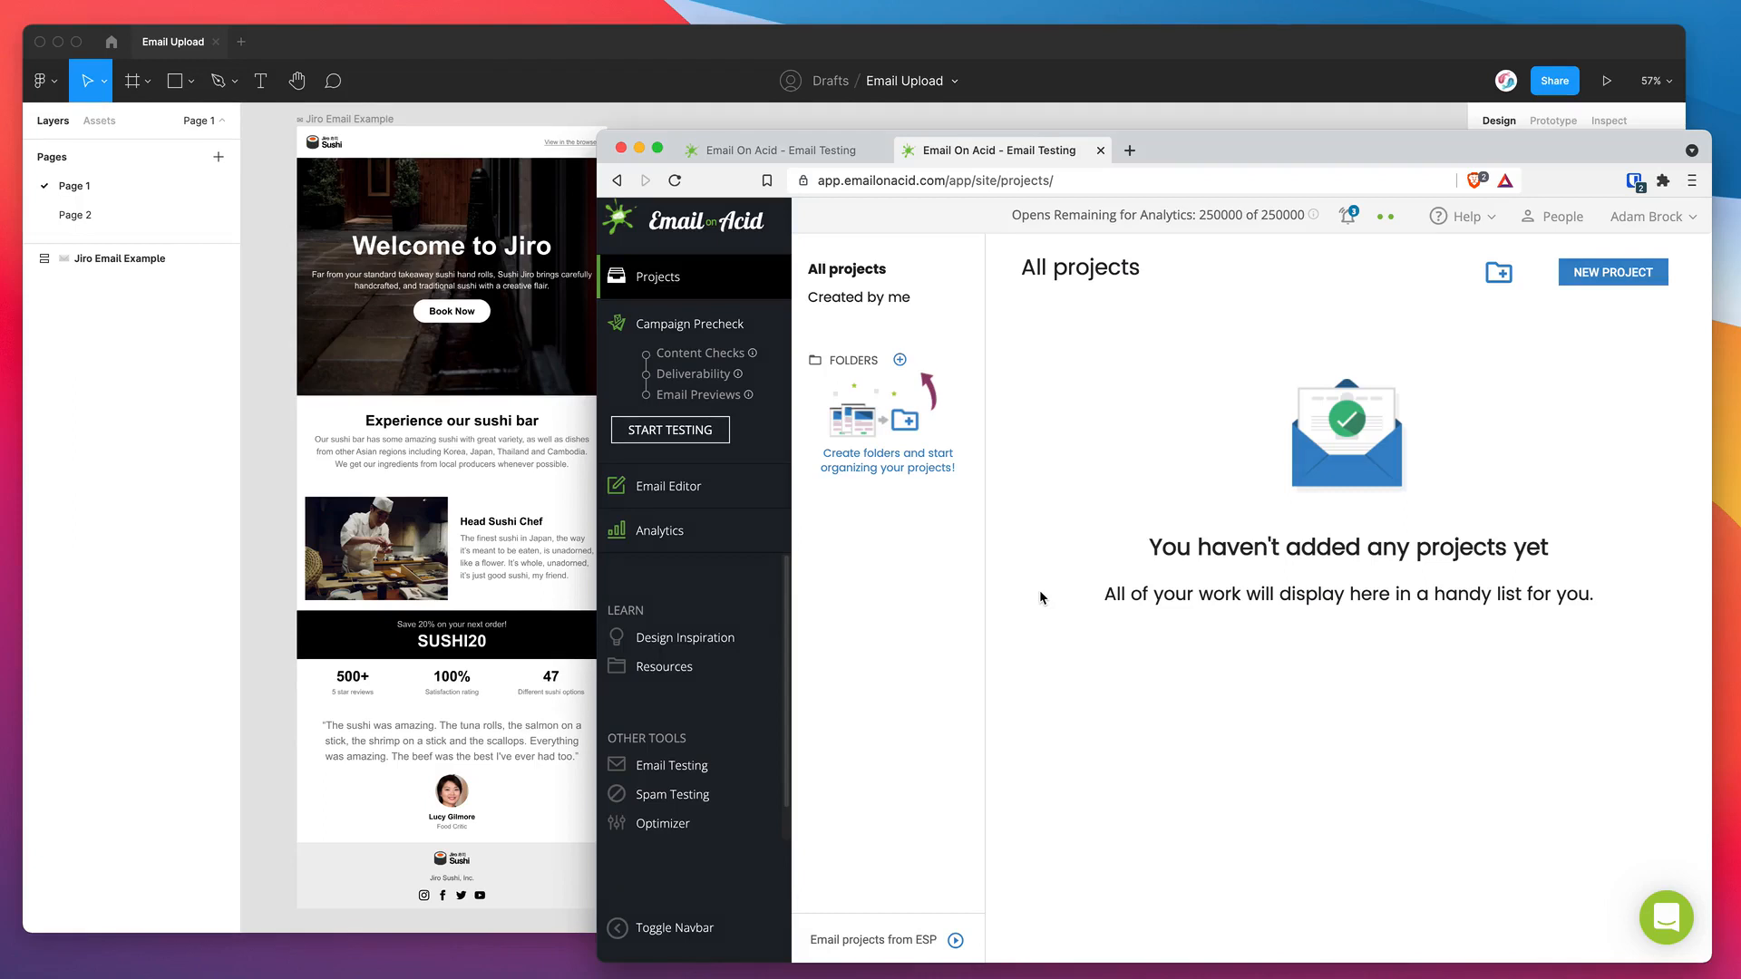
{"action": "mouse_move", "coordinate": [1072, 557]}
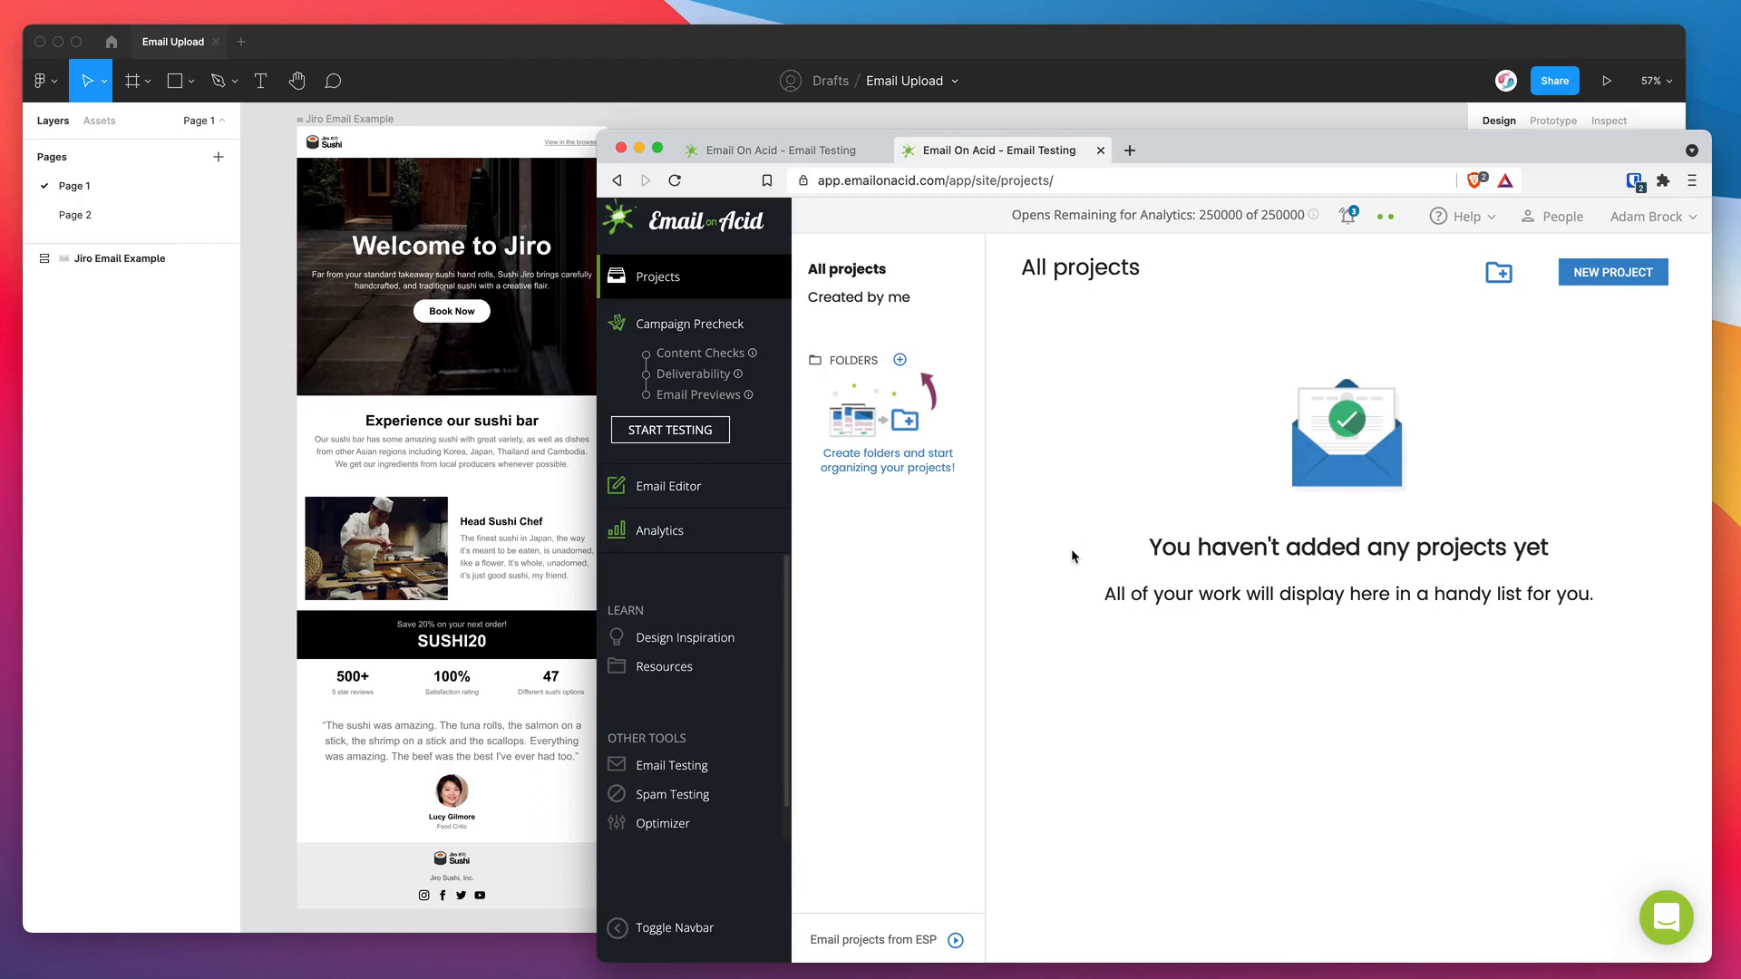
{"action": "mouse_move", "coordinate": [871, 377]}
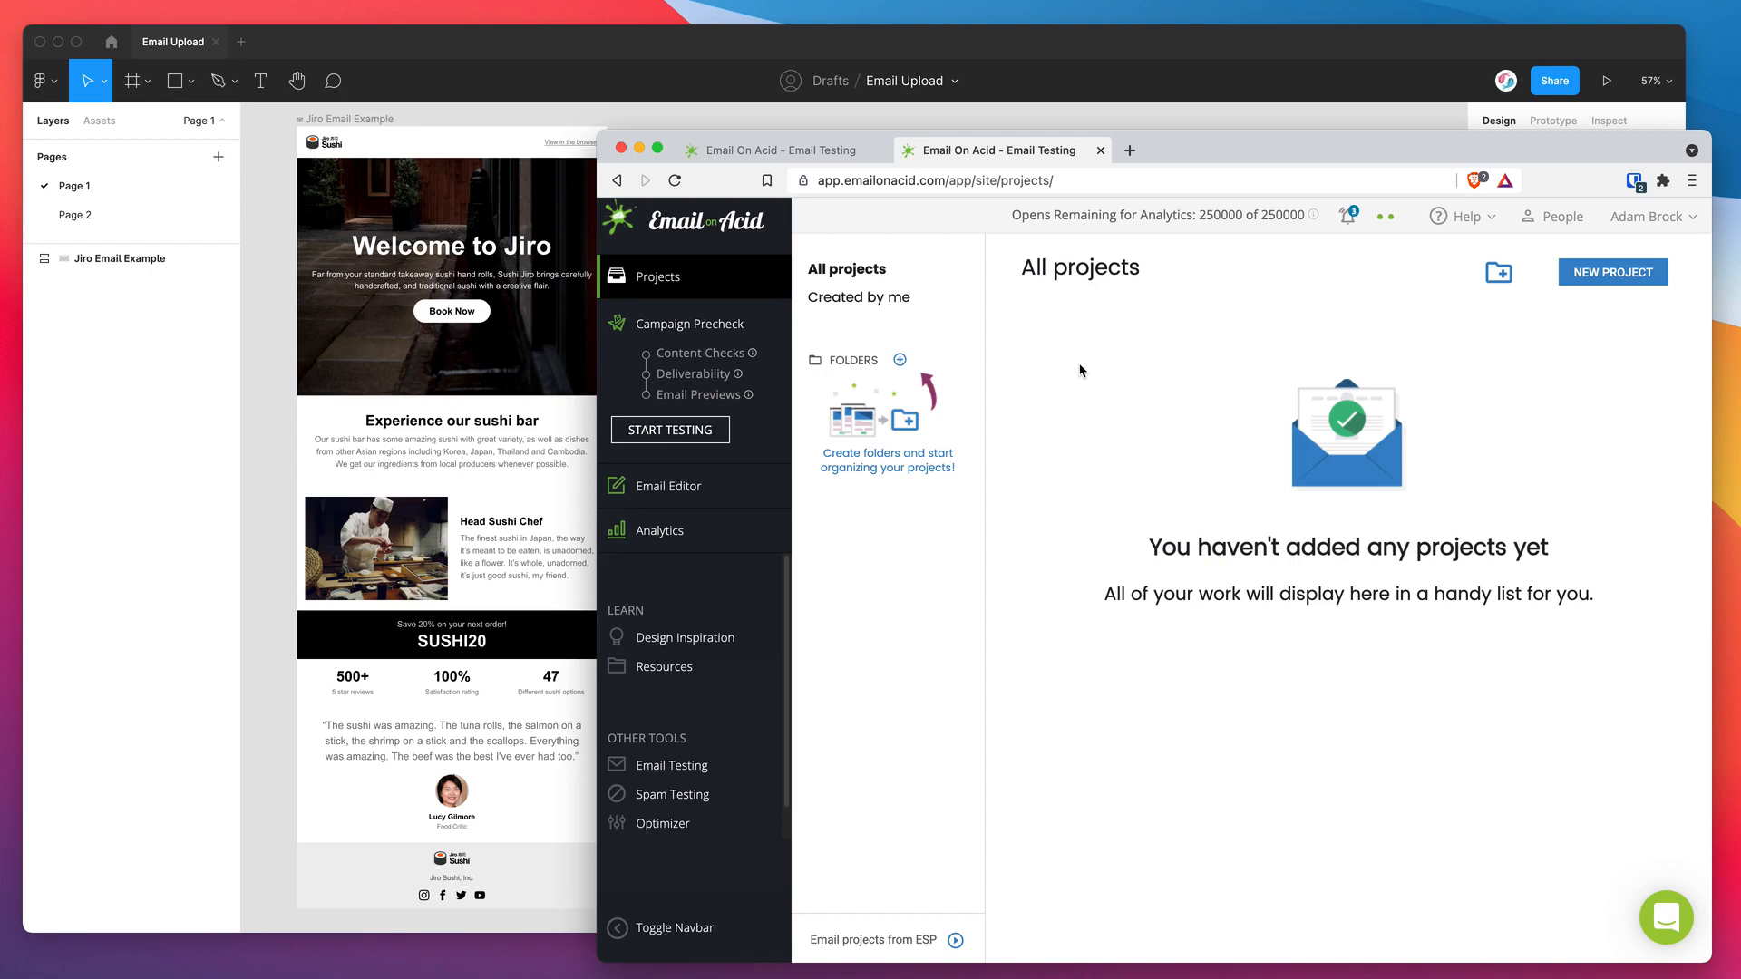
{"action": "mouse_move", "coordinate": [1074, 383]}
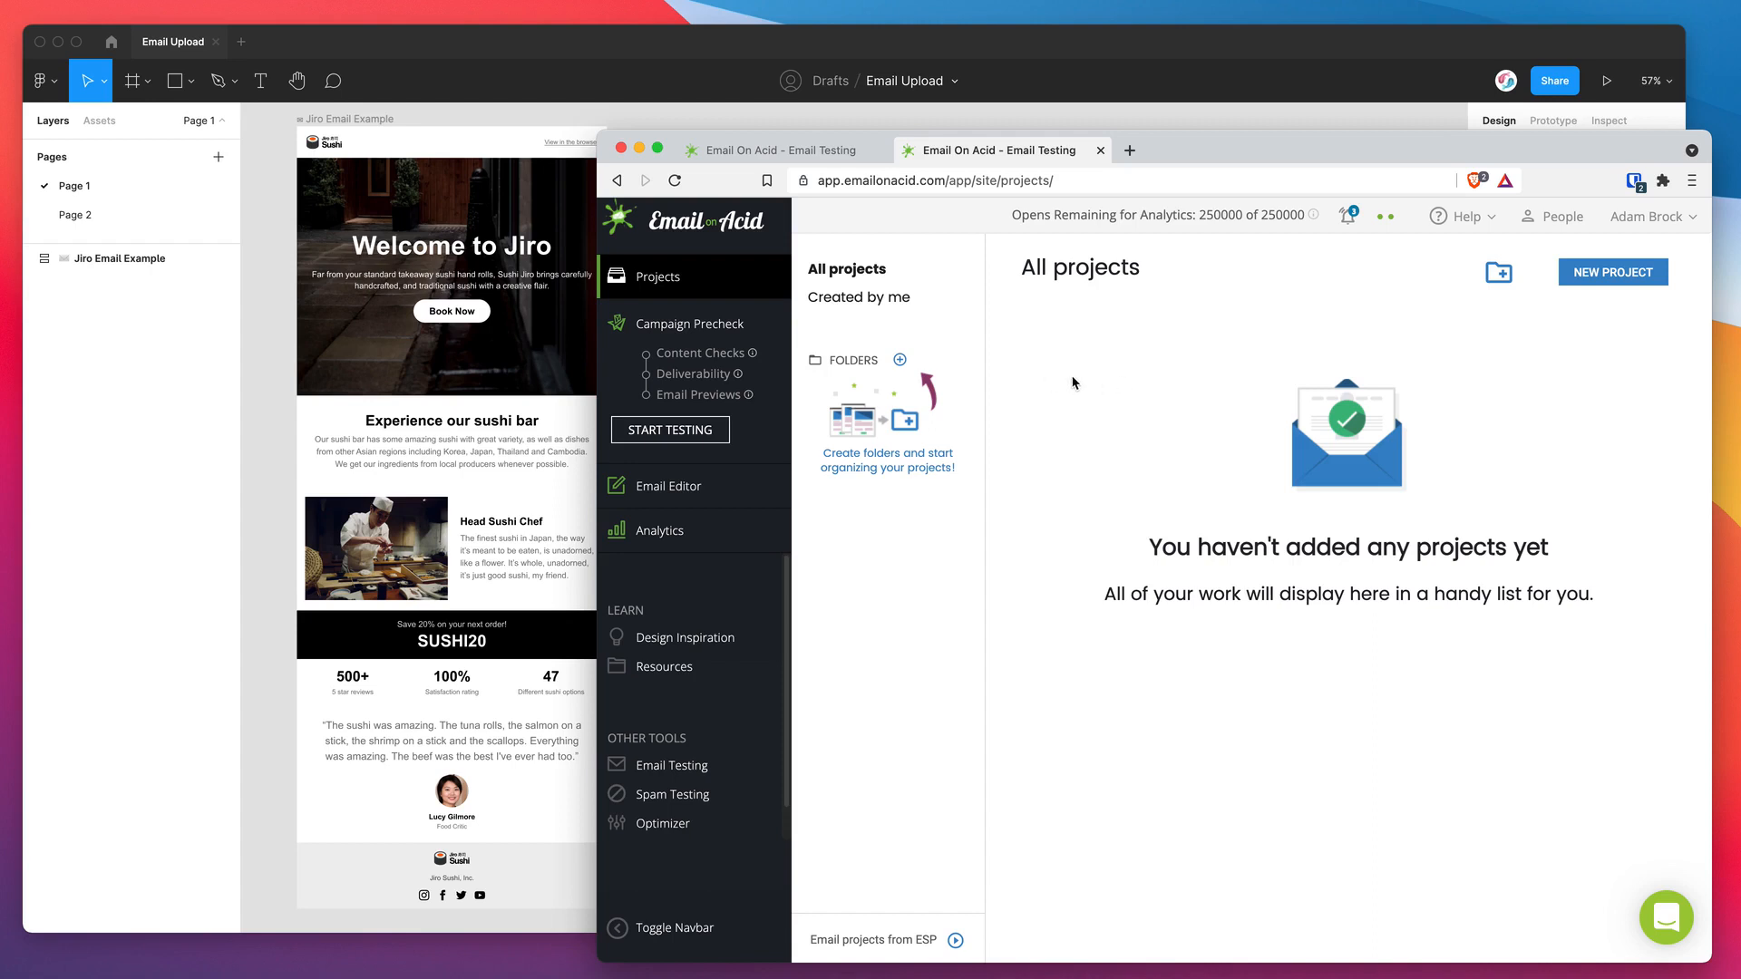
{"action": "mouse_move", "coordinate": [1066, 382]}
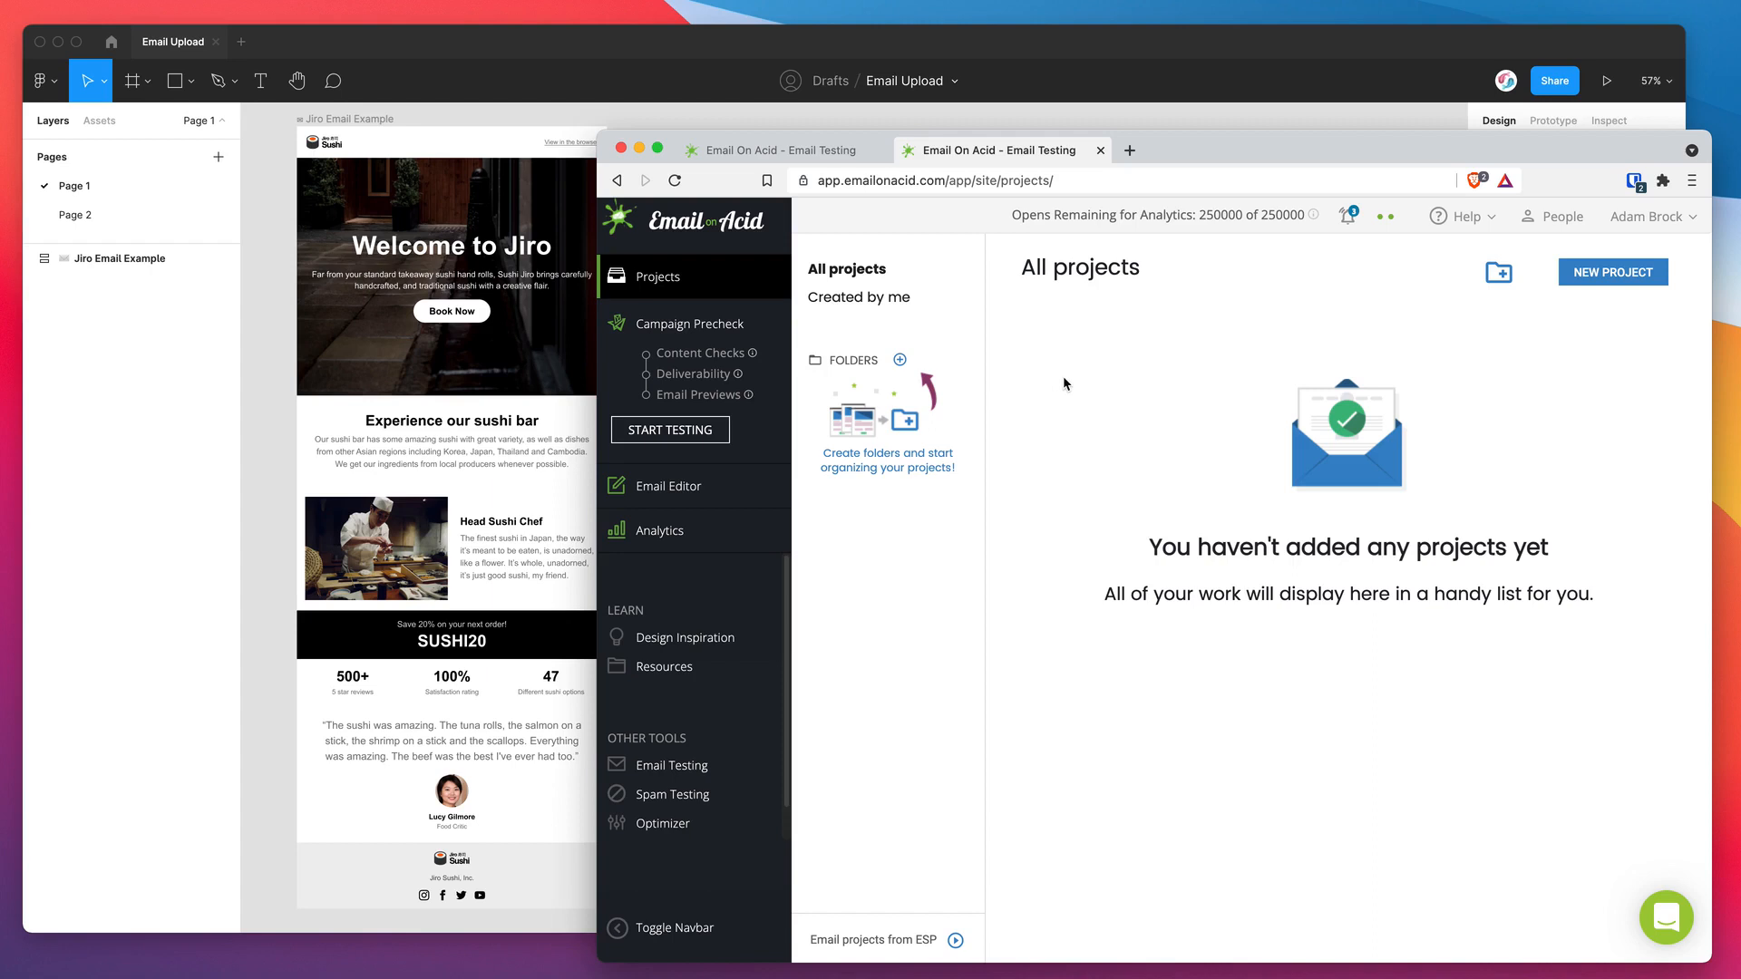
{"action": "mouse_move", "coordinate": [1081, 466]}
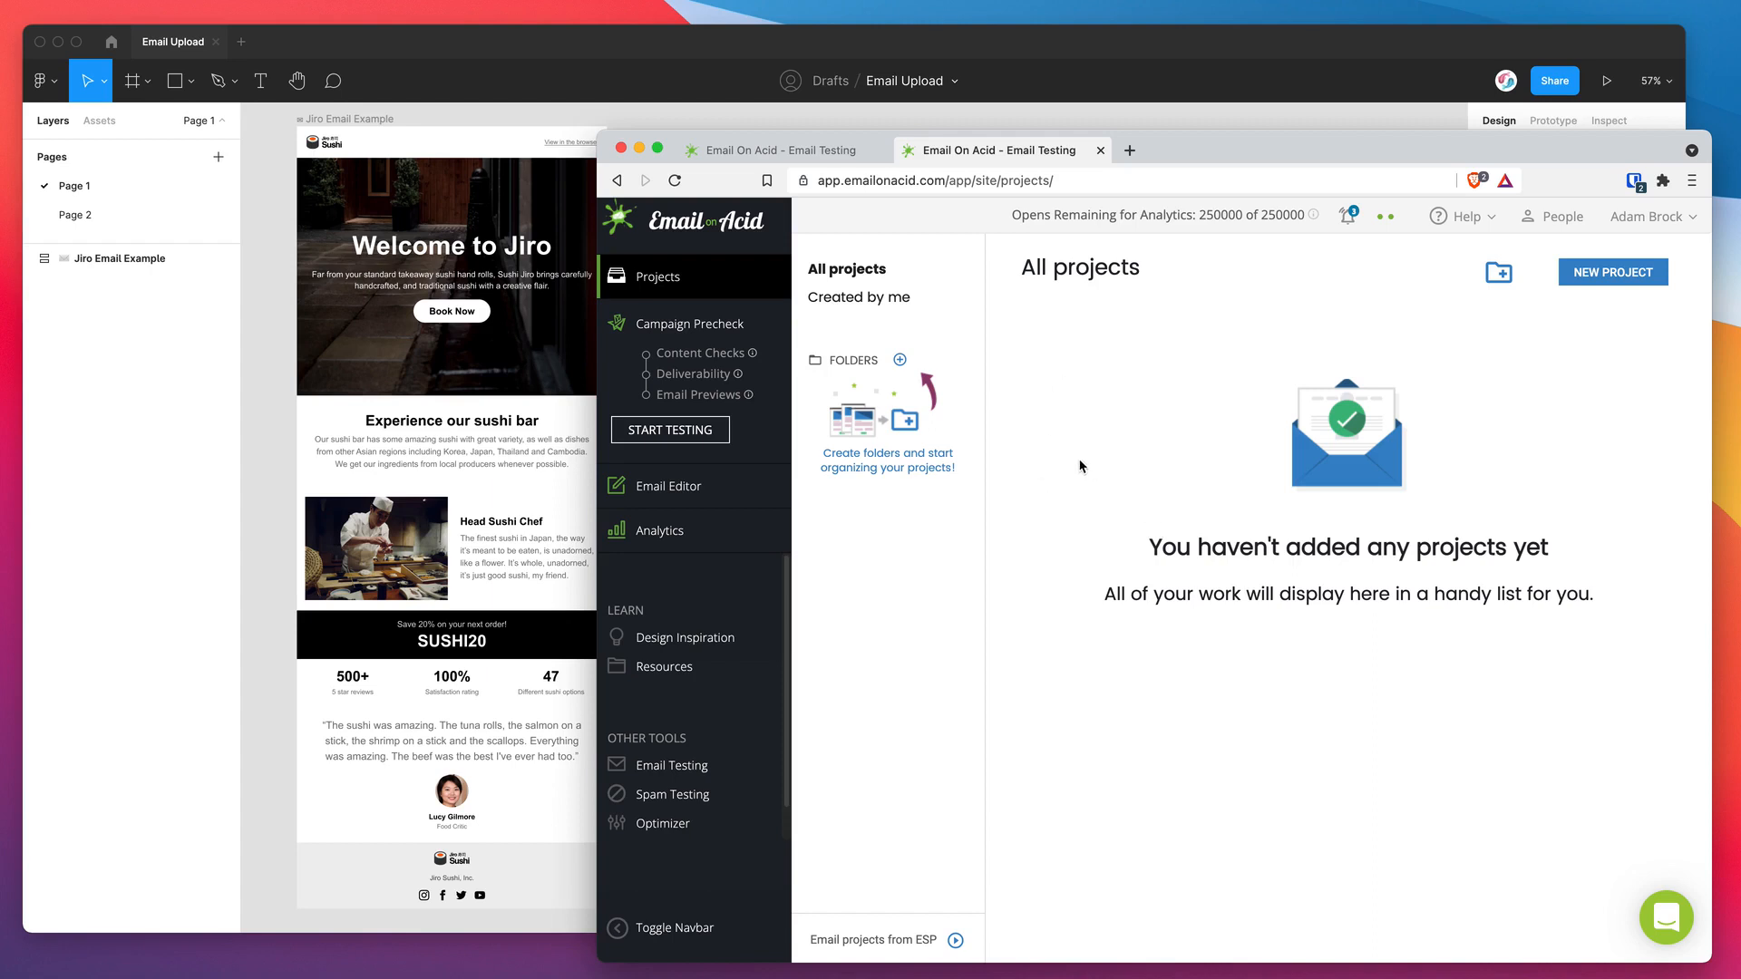
{"action": "mouse_move", "coordinate": [1136, 463]}
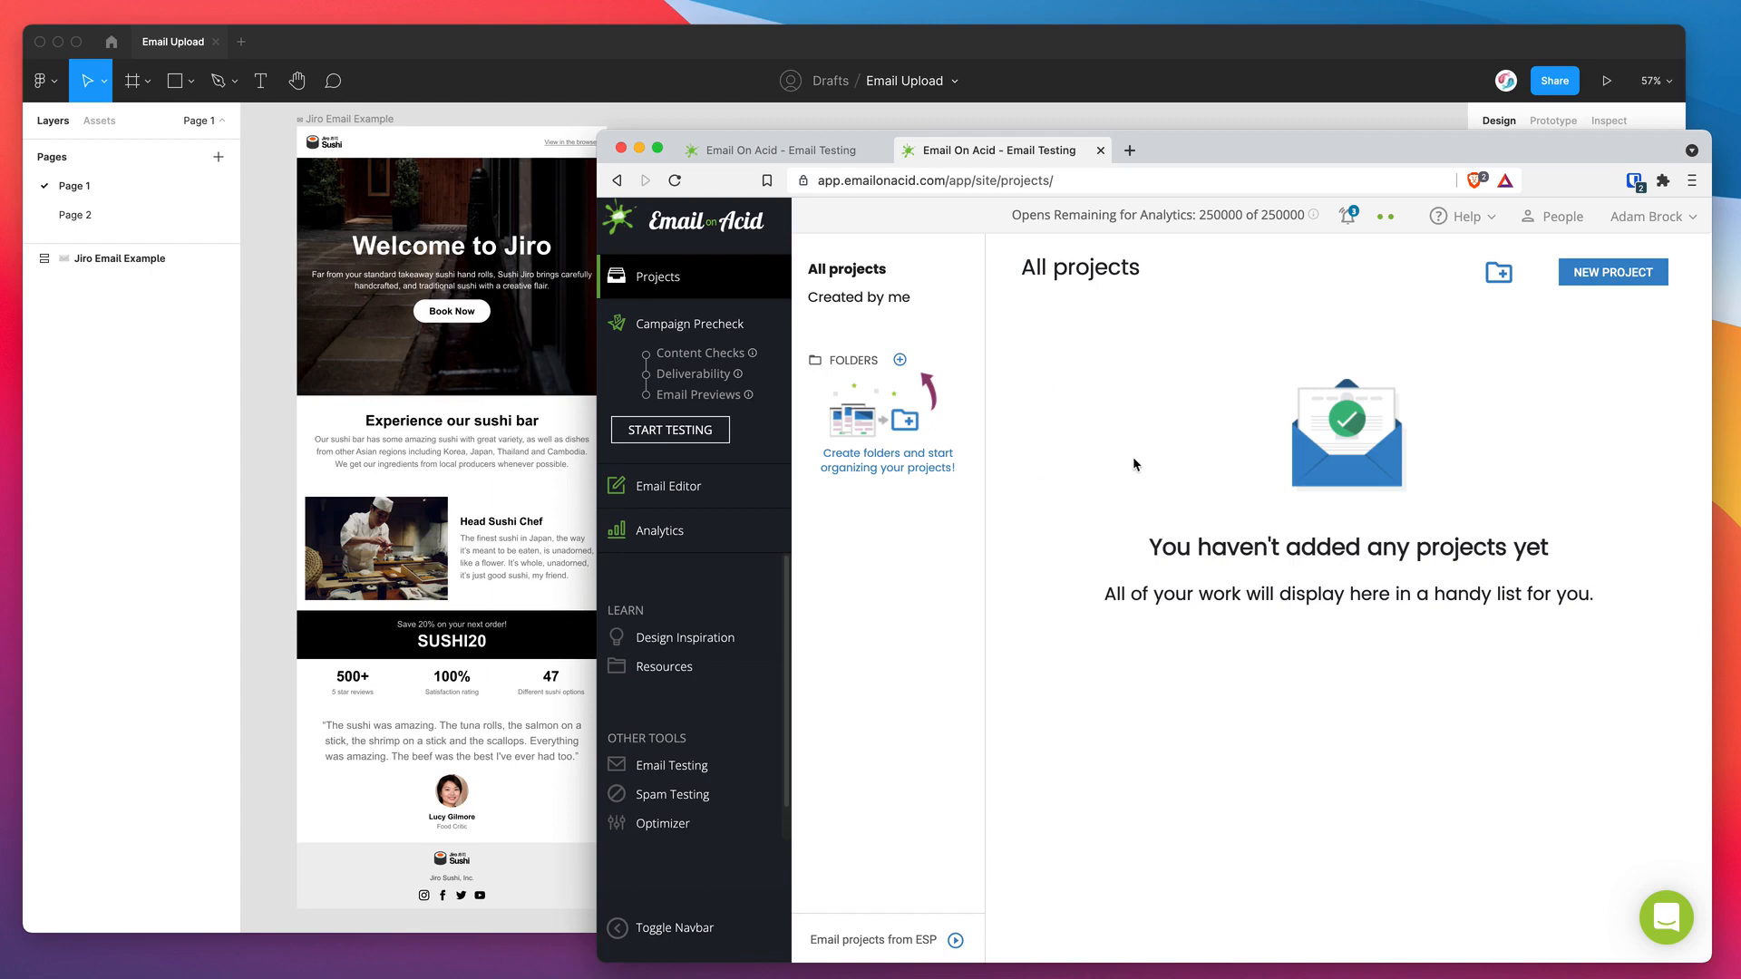
{"action": "mouse_move", "coordinate": [963, 122]}
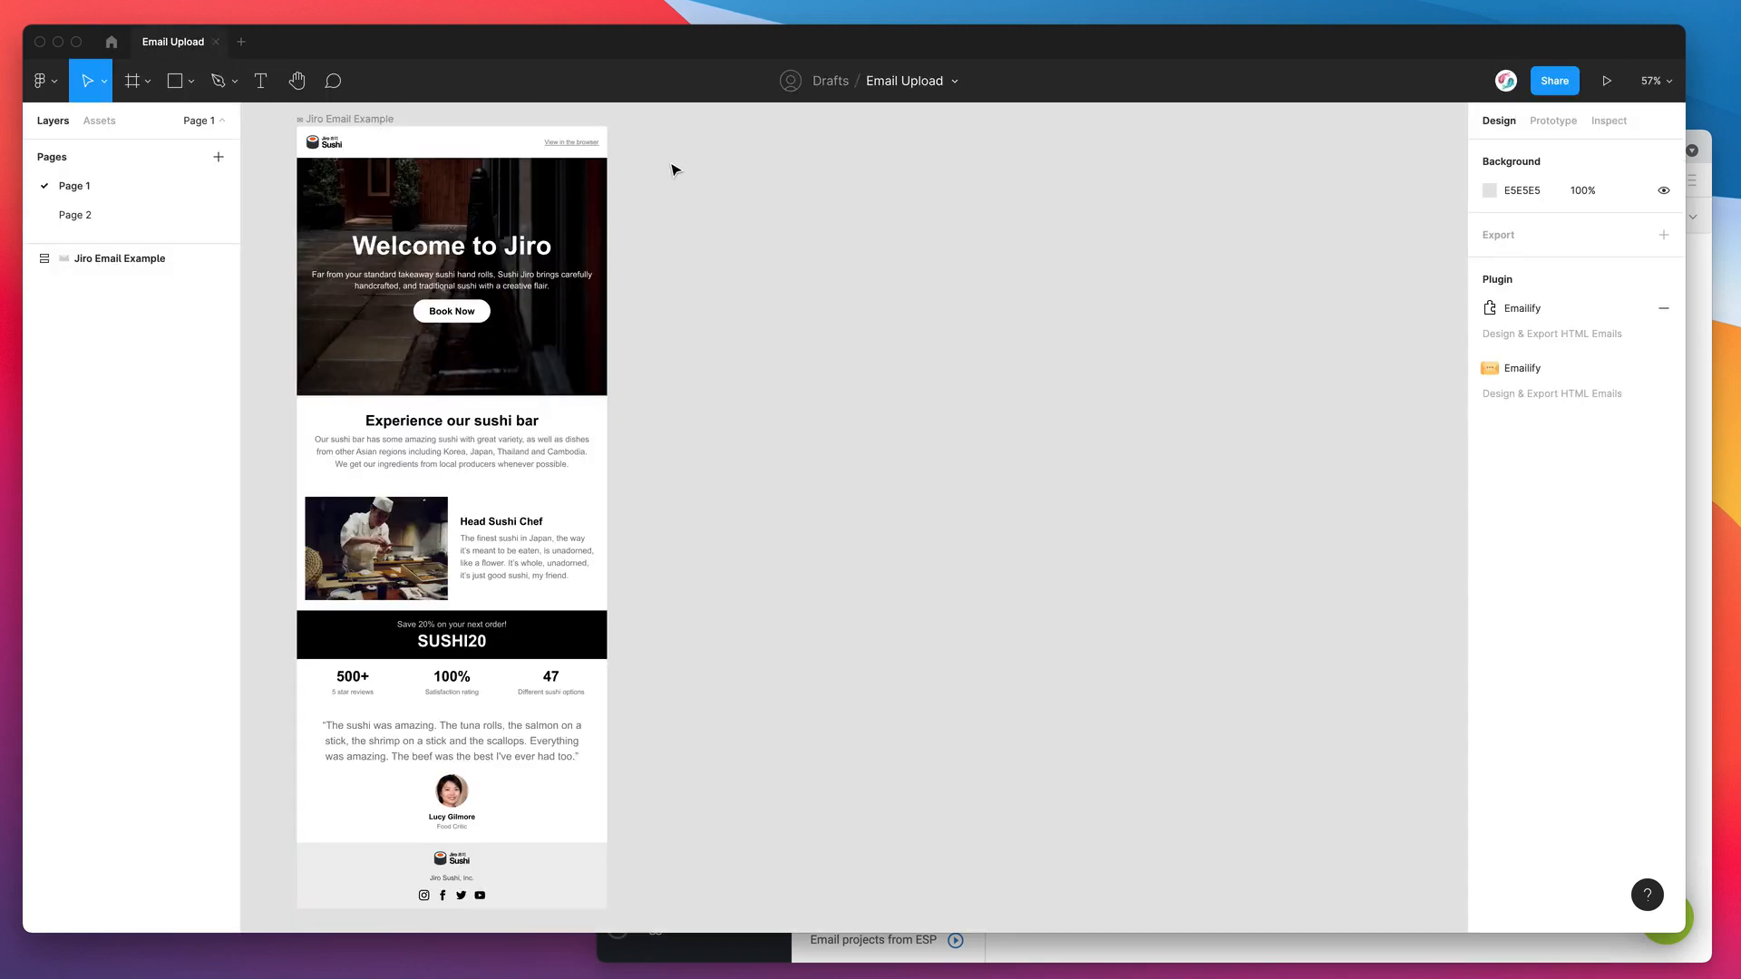
Run the Emailify HTML Email Builder plugin from the canvas Plugins menu on the Jiro email
{"action": "right_click", "coordinate": [672, 169]}
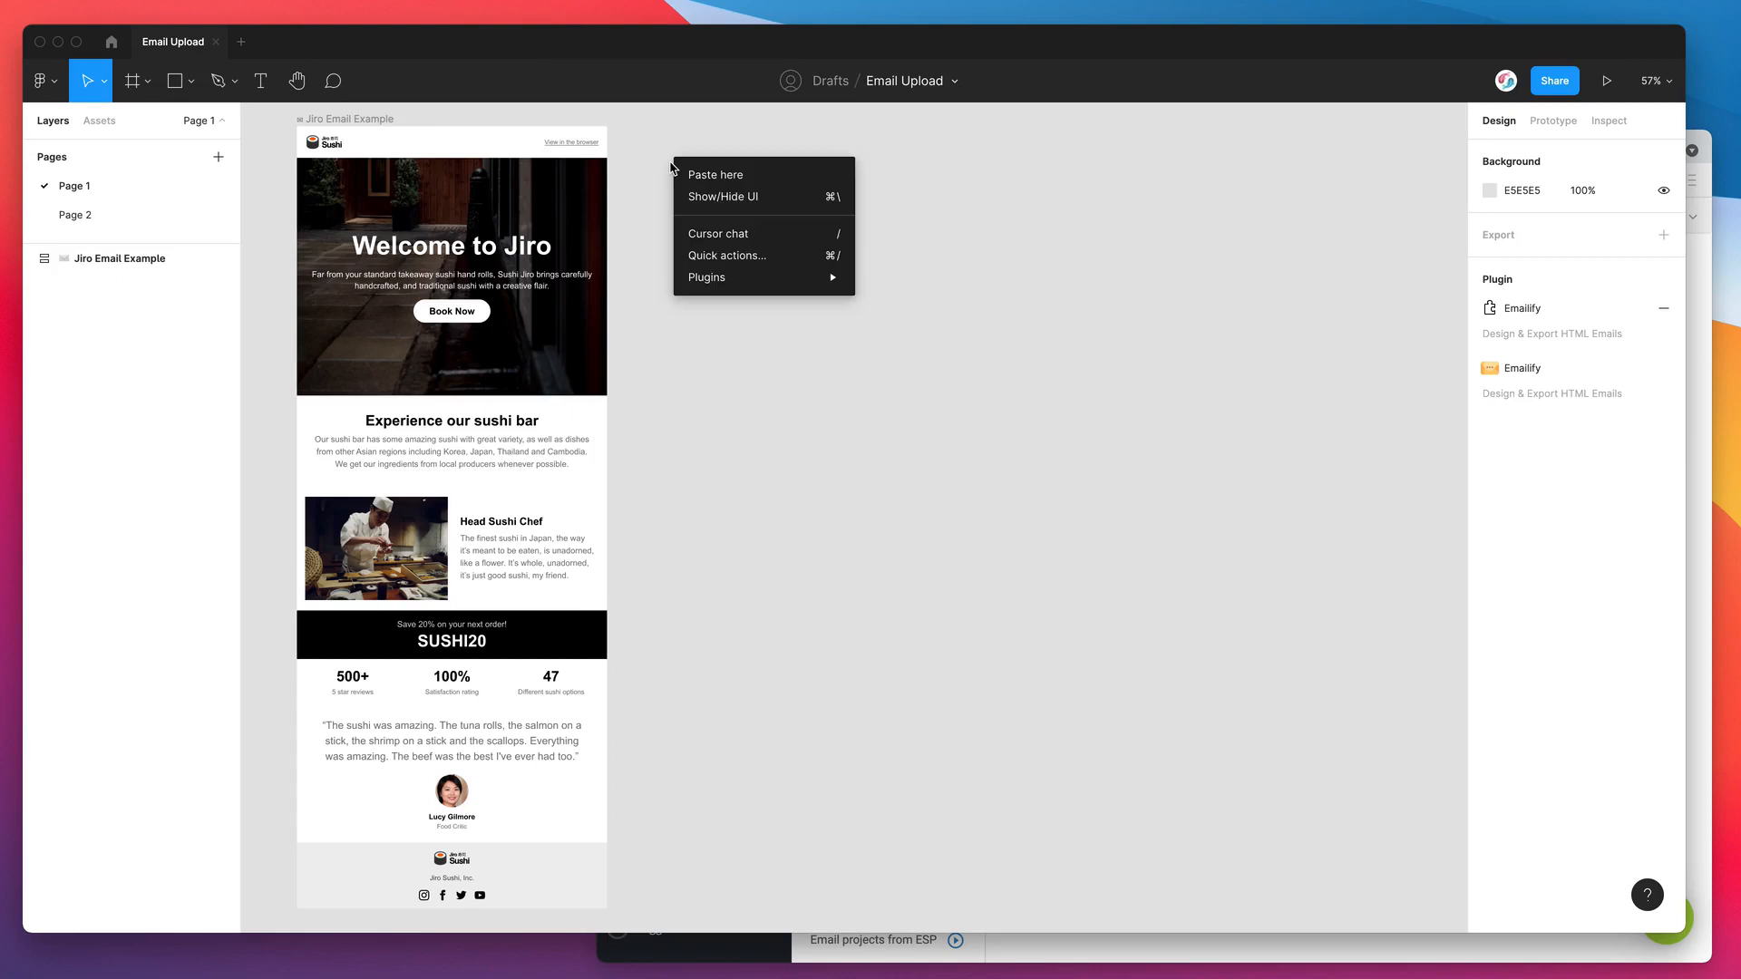
{"action": "mouse_move", "coordinate": [706, 276]}
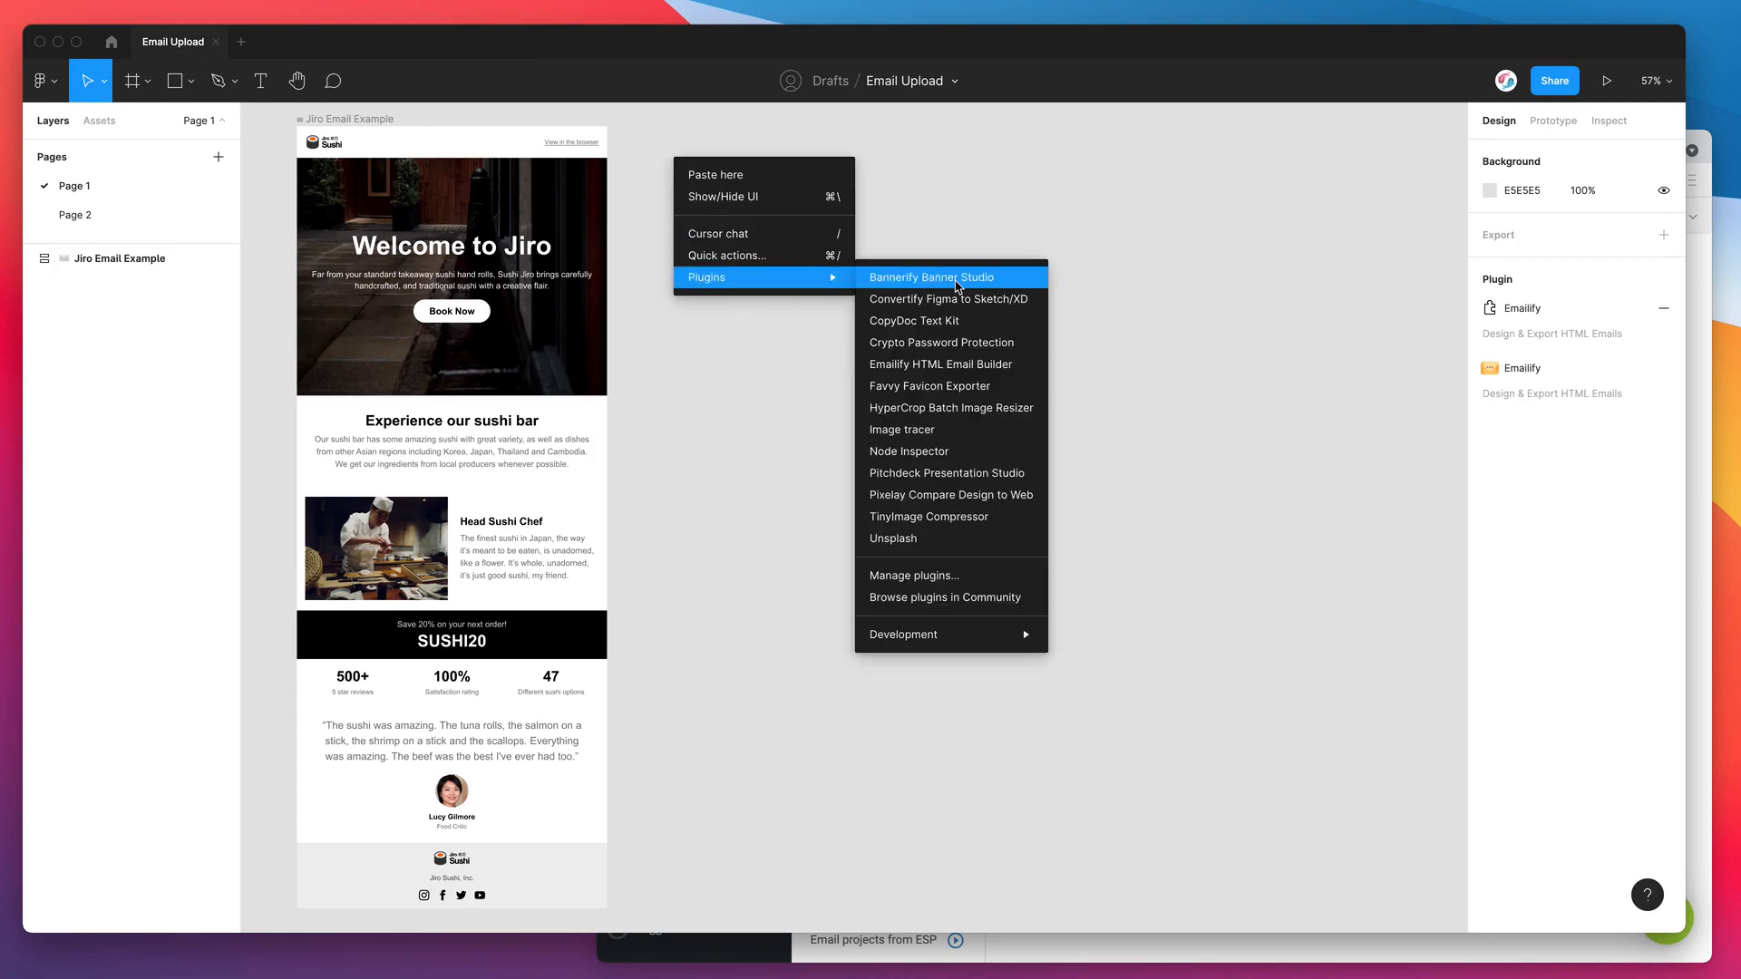
{"action": "left_click", "coordinate": [929, 373]}
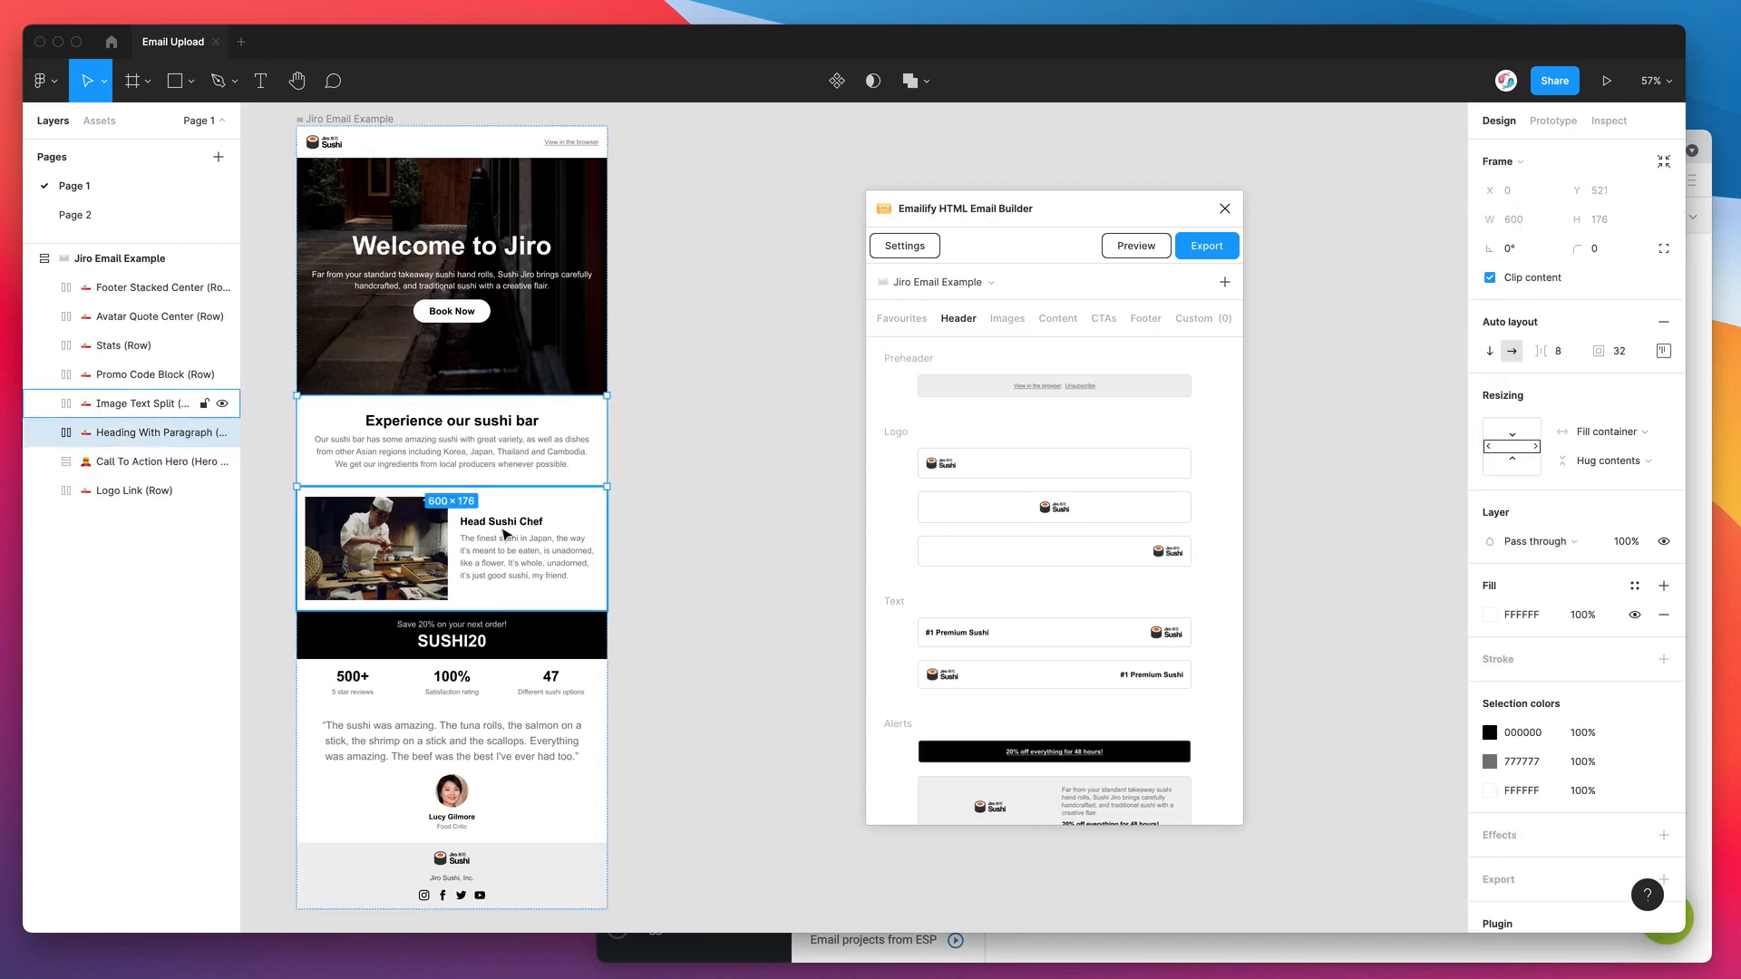
{"action": "left_click", "coordinate": [451, 635]}
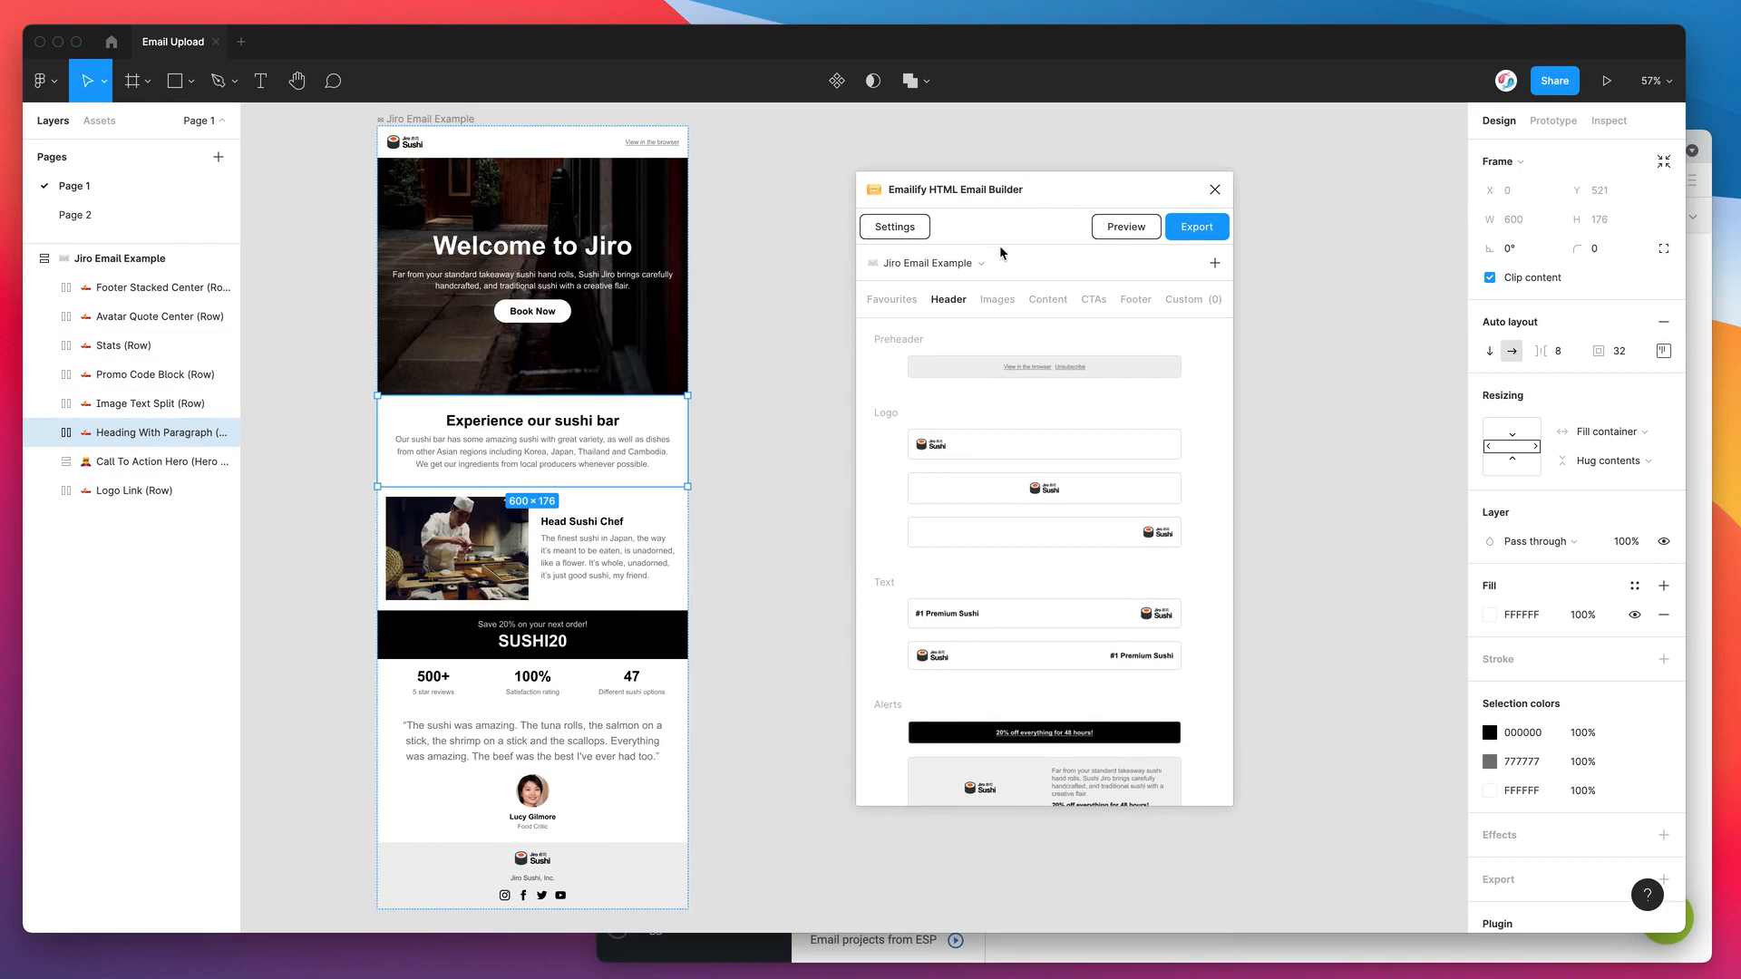
{"action": "mouse_move", "coordinate": [1031, 231]}
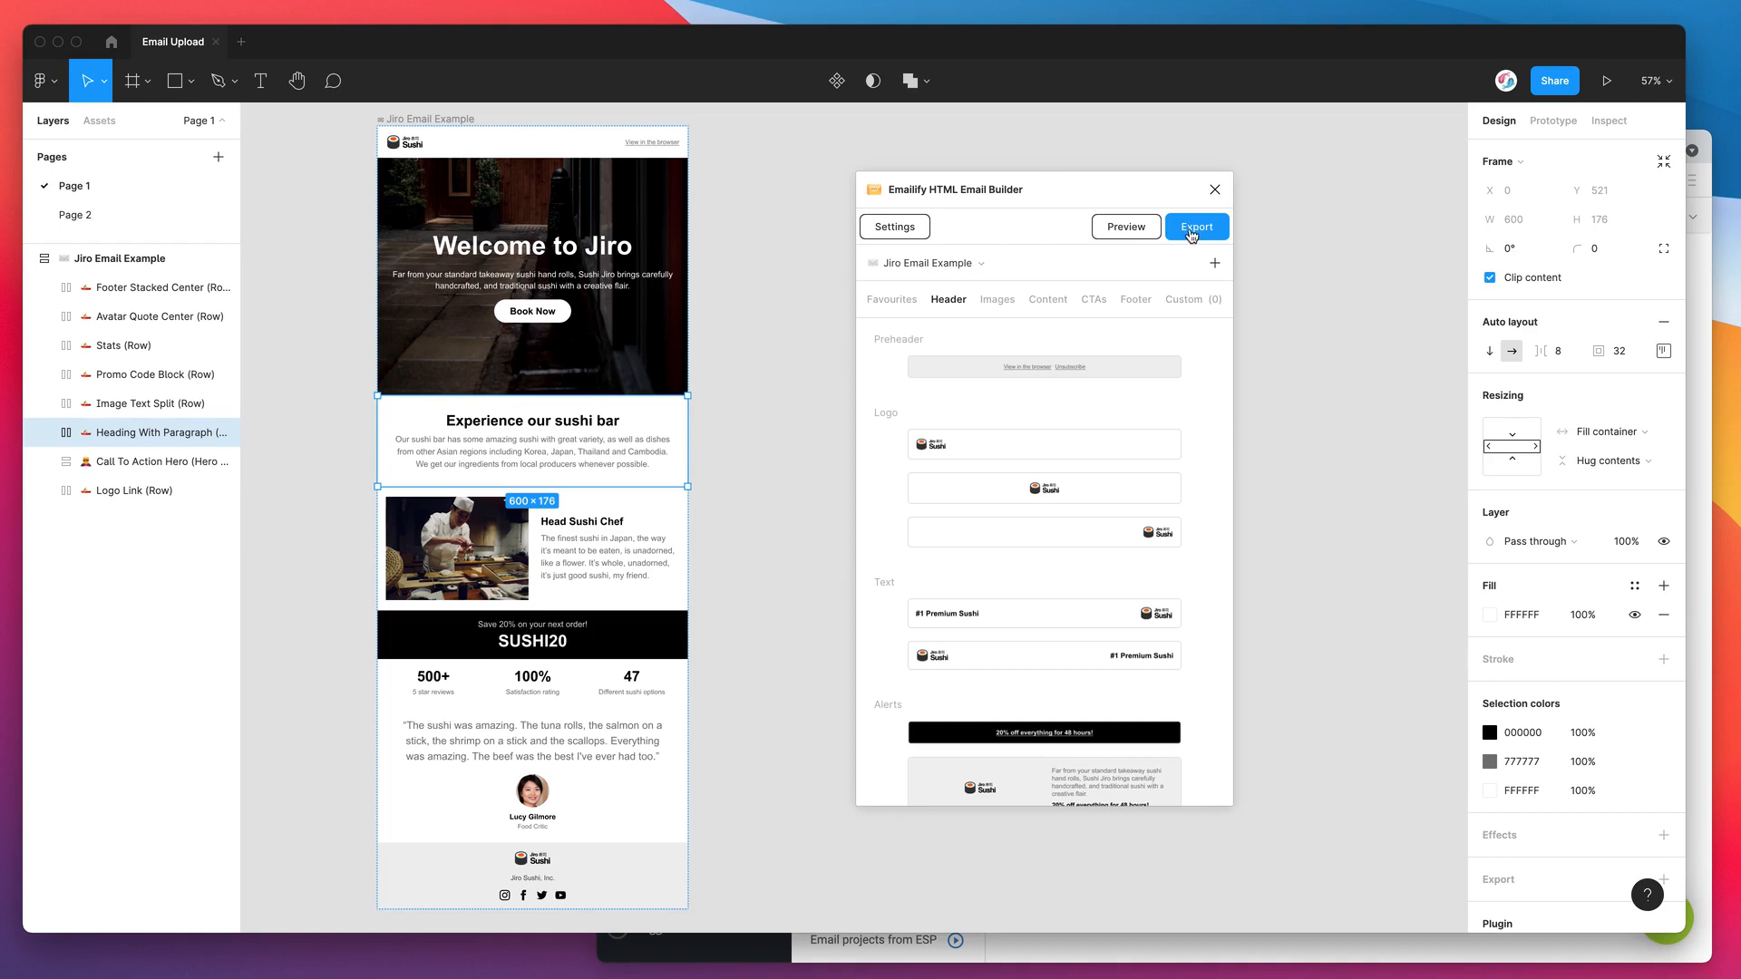
Start an Emailify export with Email on Acid chosen as the destination platform
{"action": "left_click", "coordinate": [1196, 226]}
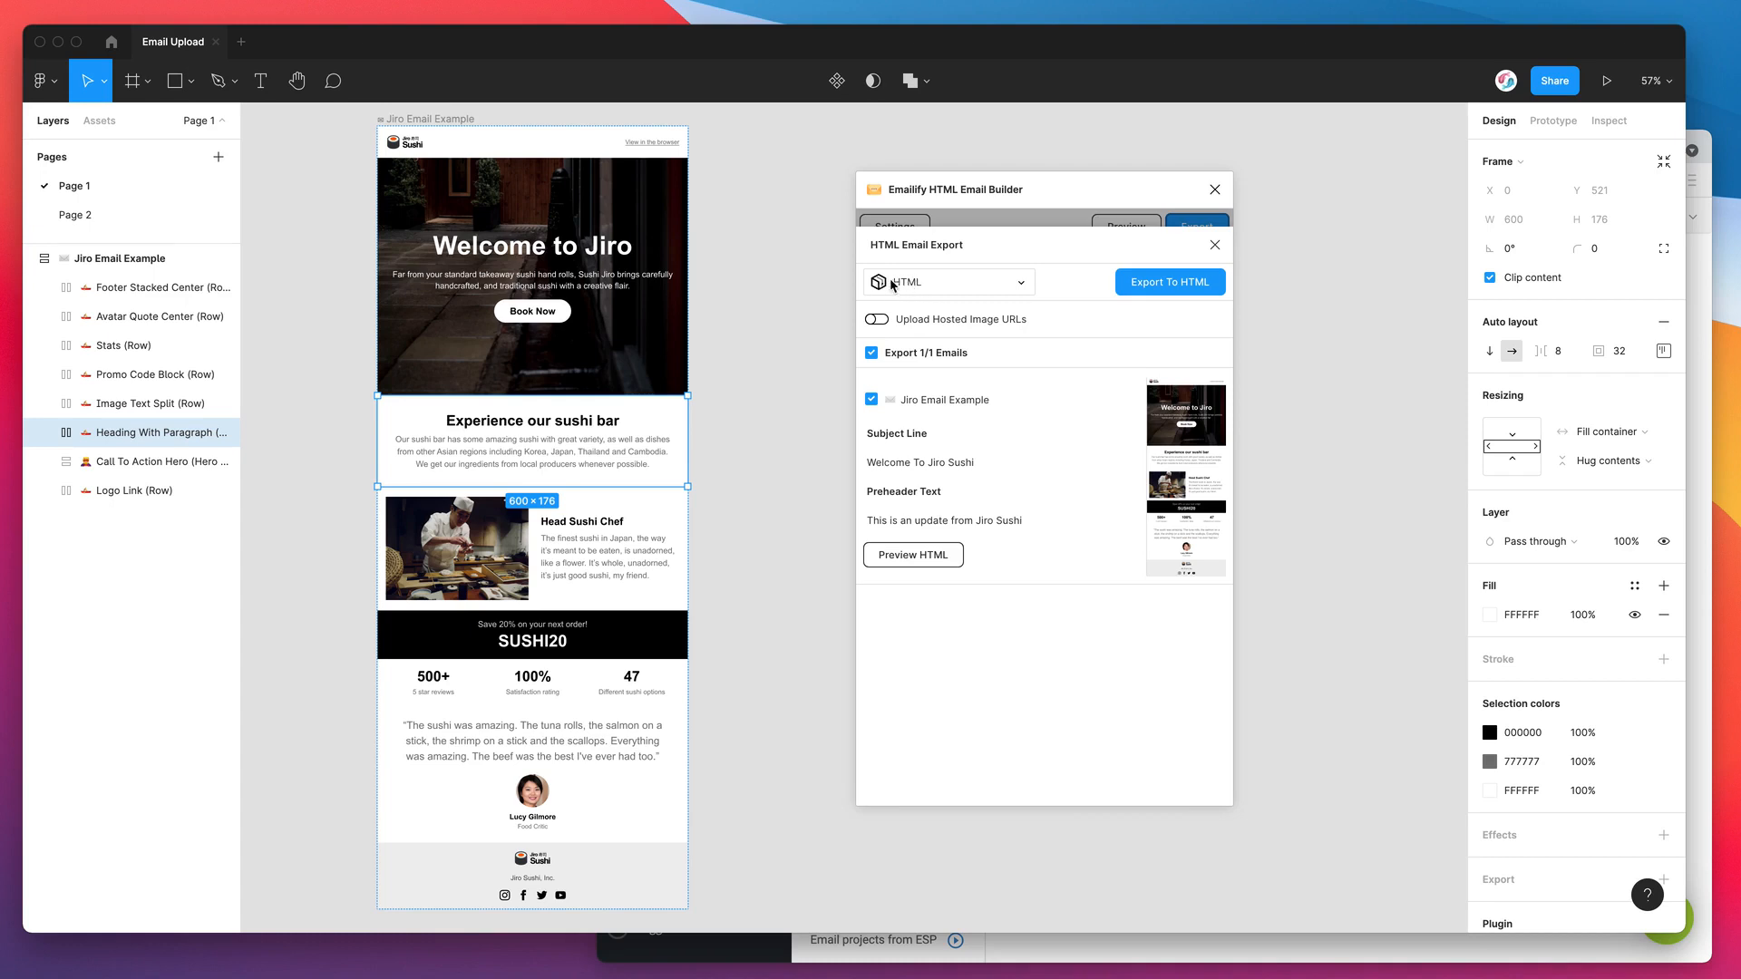
{"action": "mouse_move", "coordinate": [974, 290]}
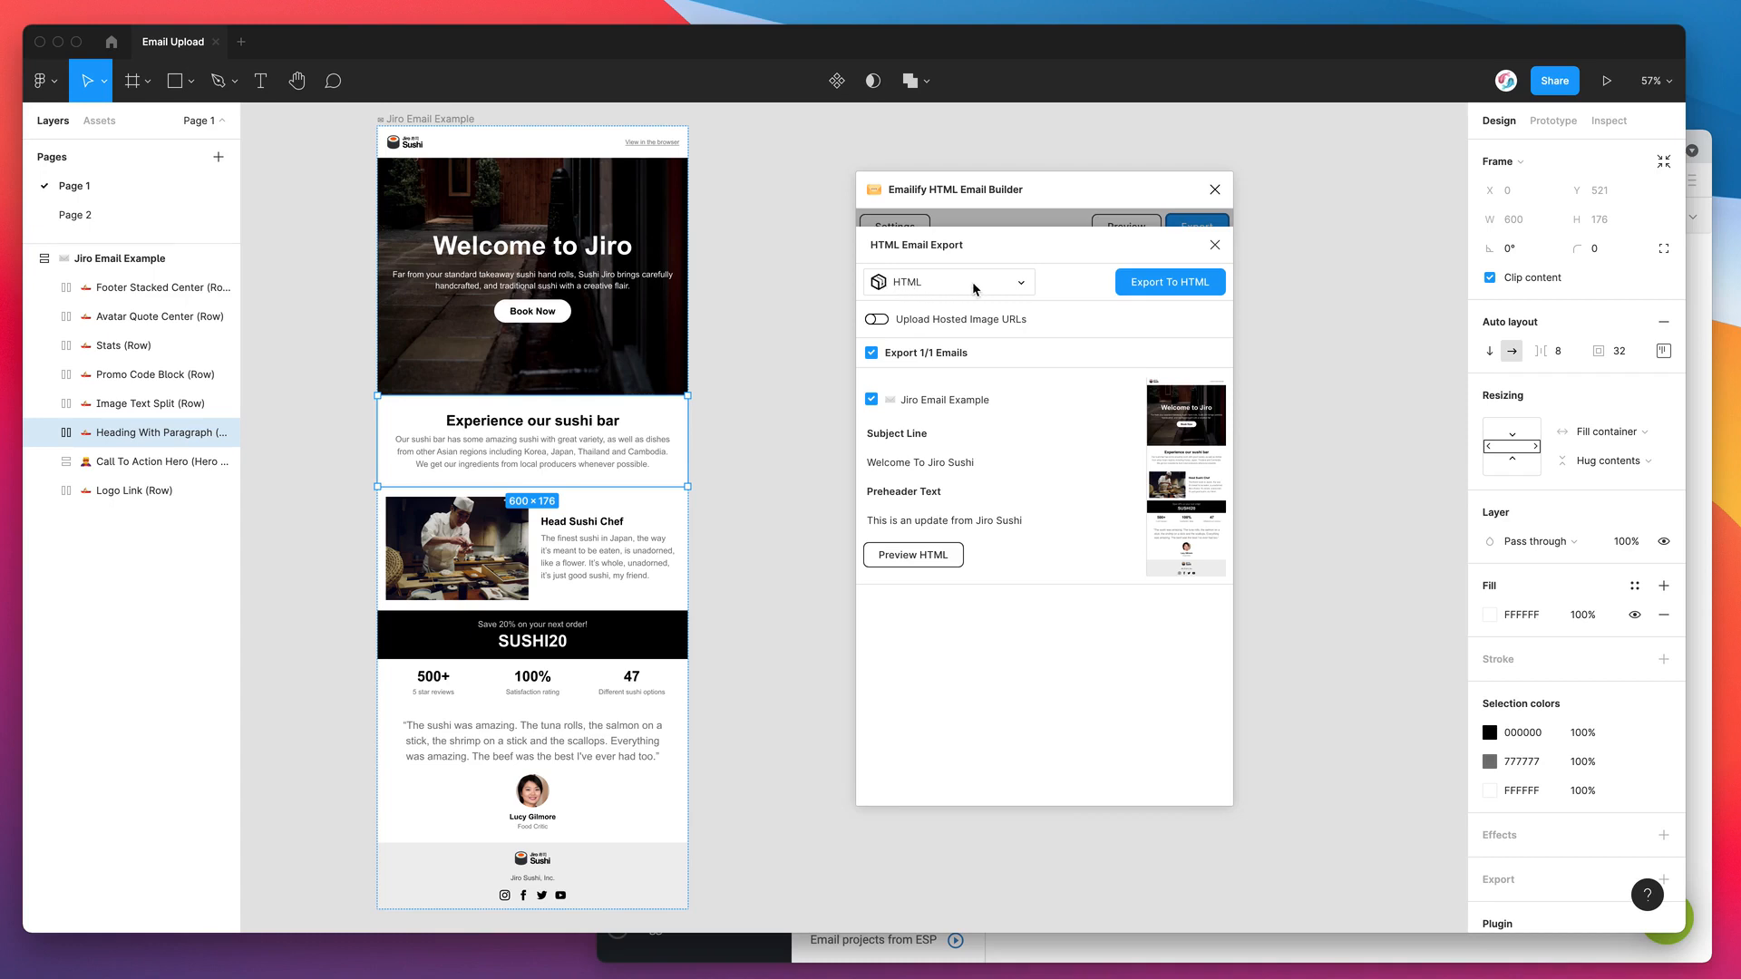
{"action": "mouse_move", "coordinate": [967, 289]}
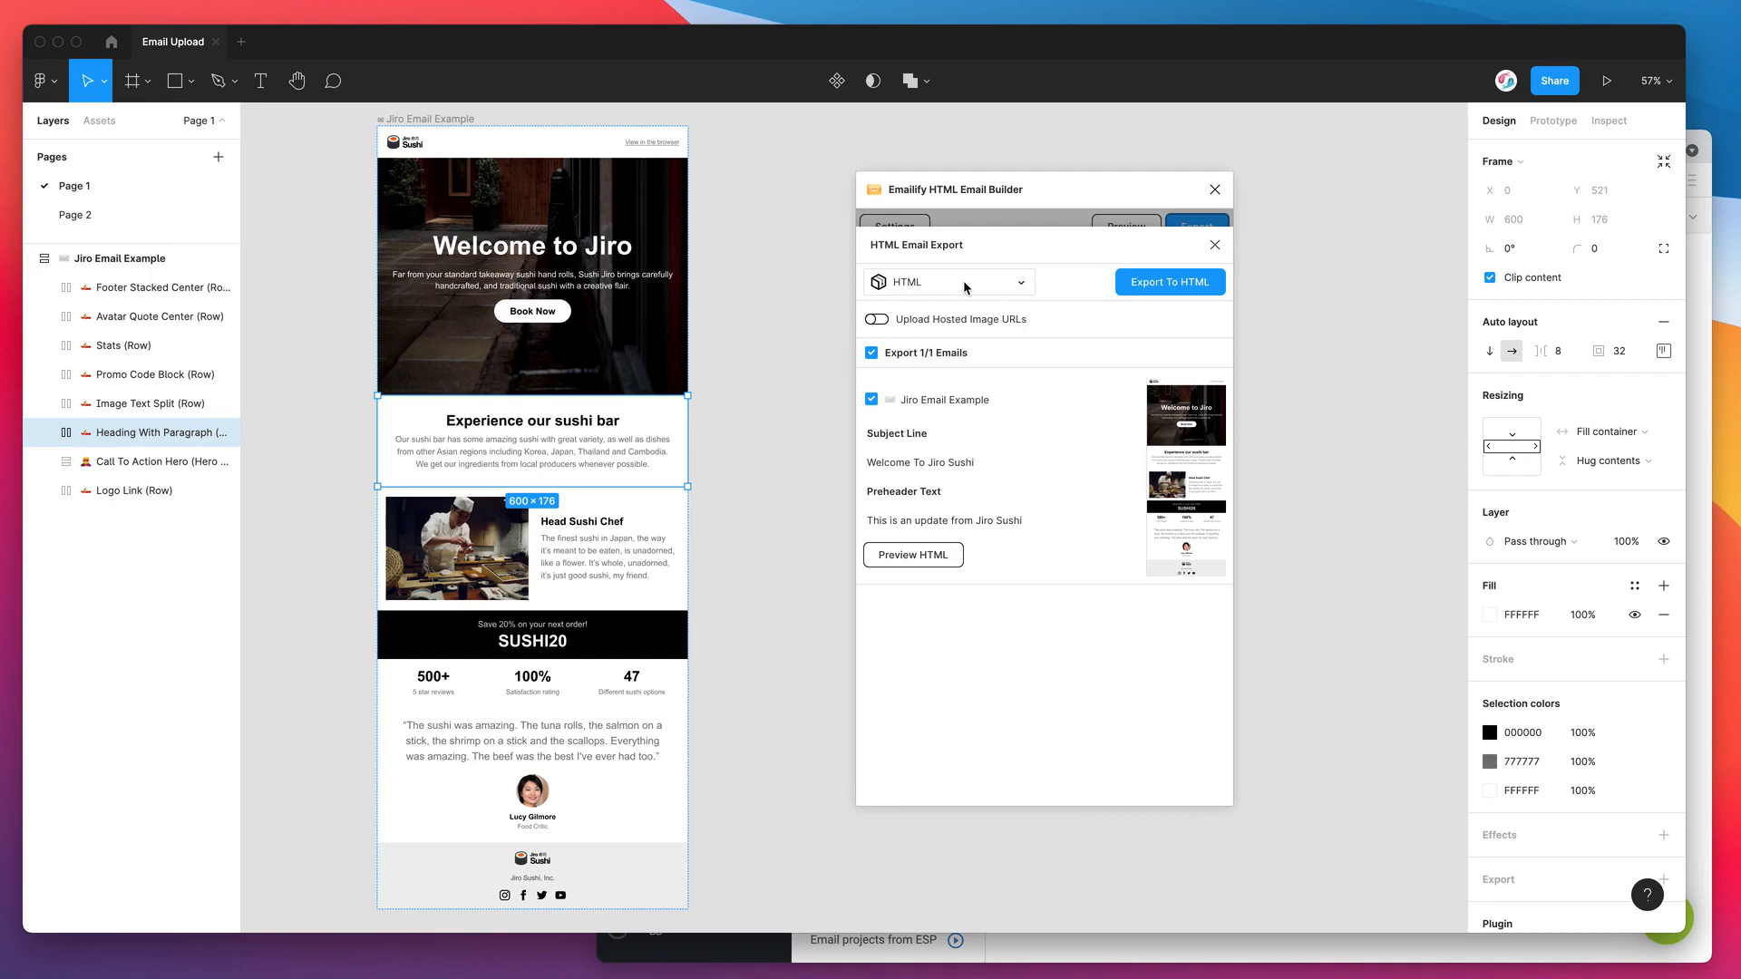
{"action": "left_click", "coordinate": [946, 281]}
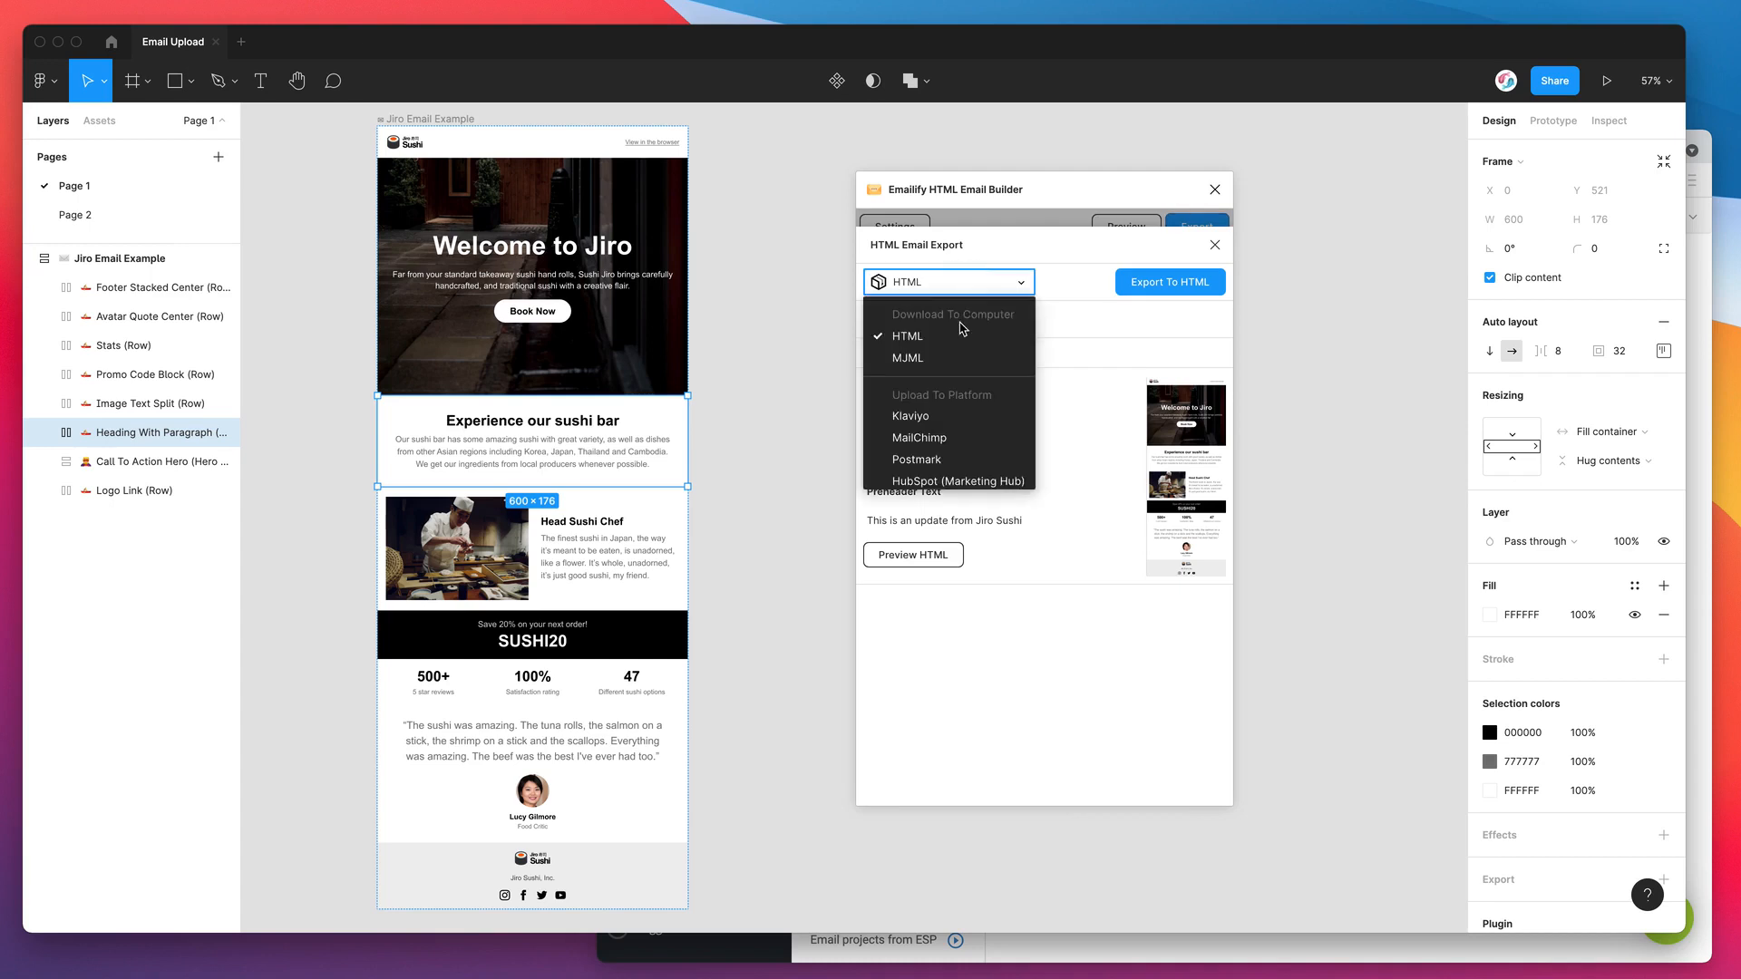
{"action": "scroll", "scroll_direction": "down", "scroll_amount": 3}
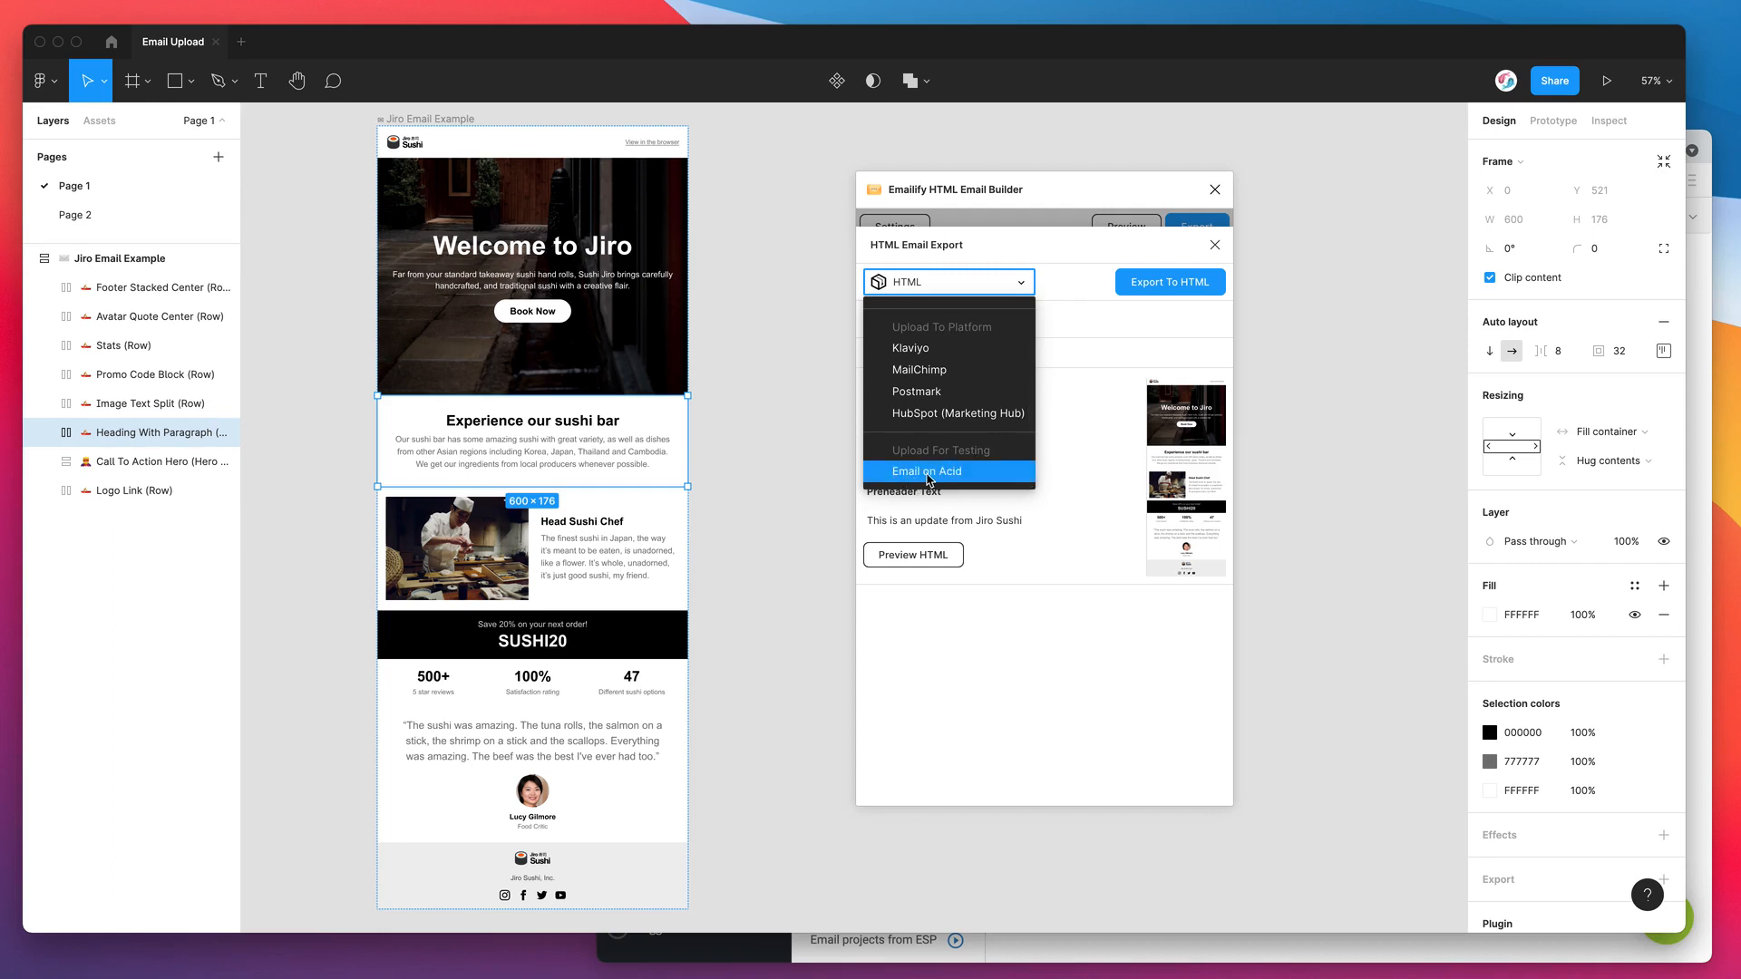
{"action": "left_click", "coordinate": [927, 472]}
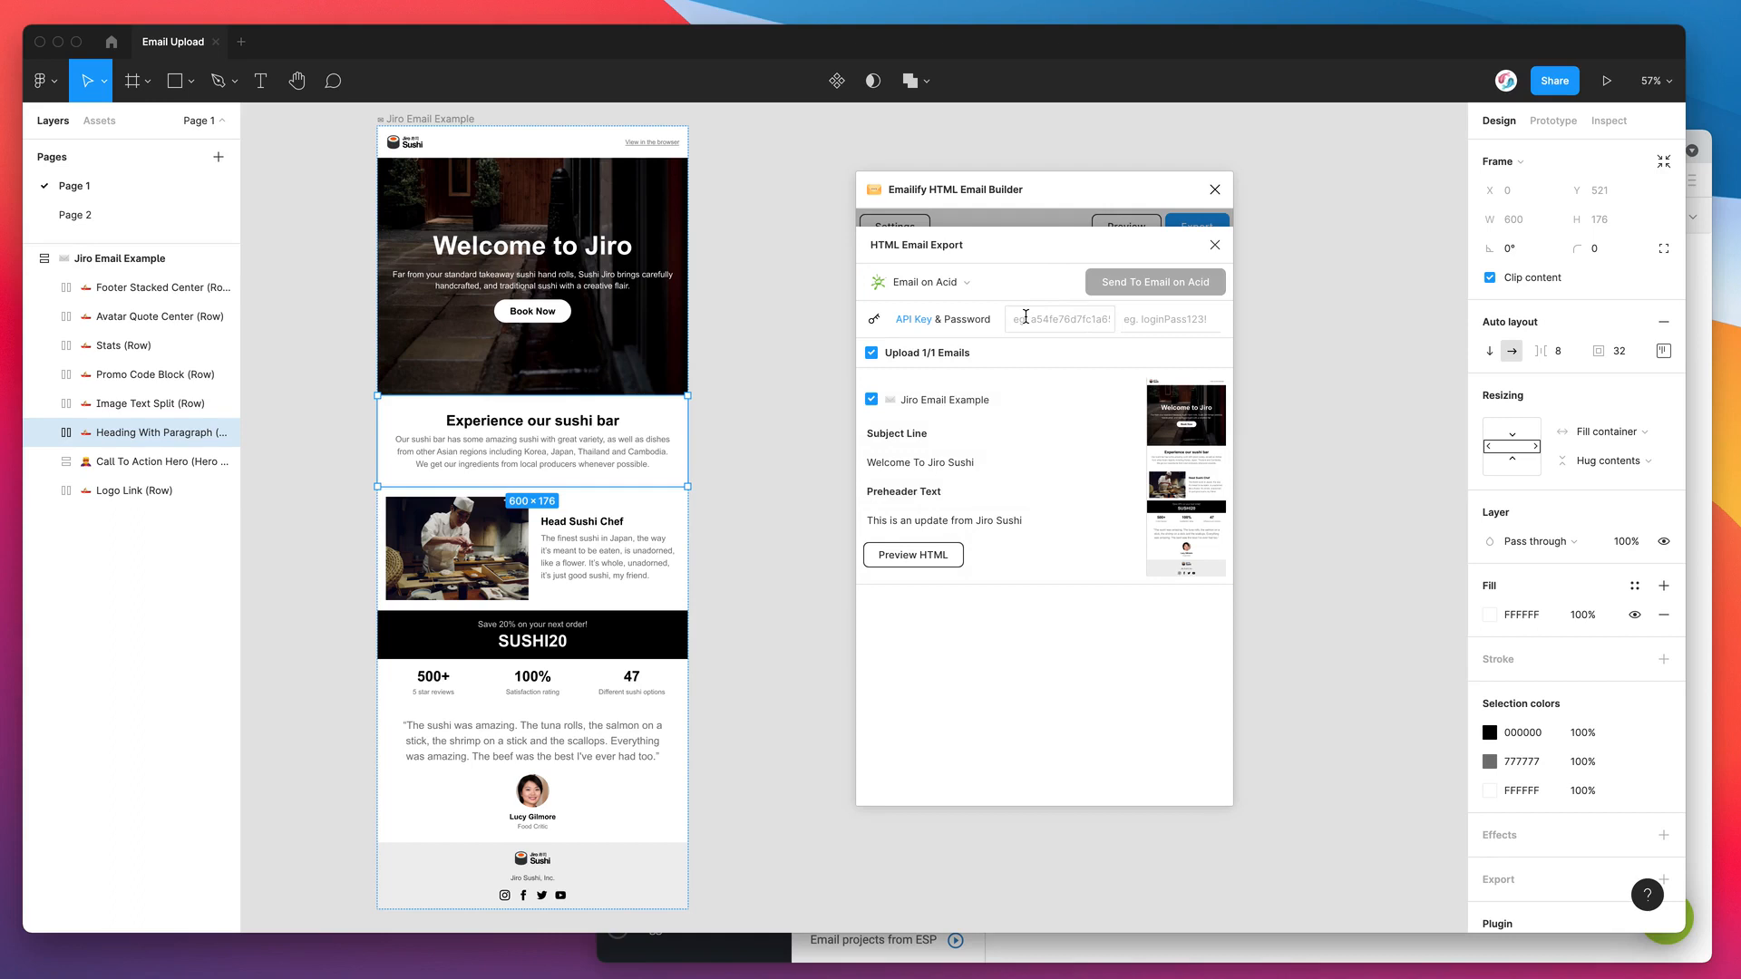
Enter the Email on Acid account password, leaving the API key field to be filled
{"action": "left_click", "coordinate": [1170, 319]}
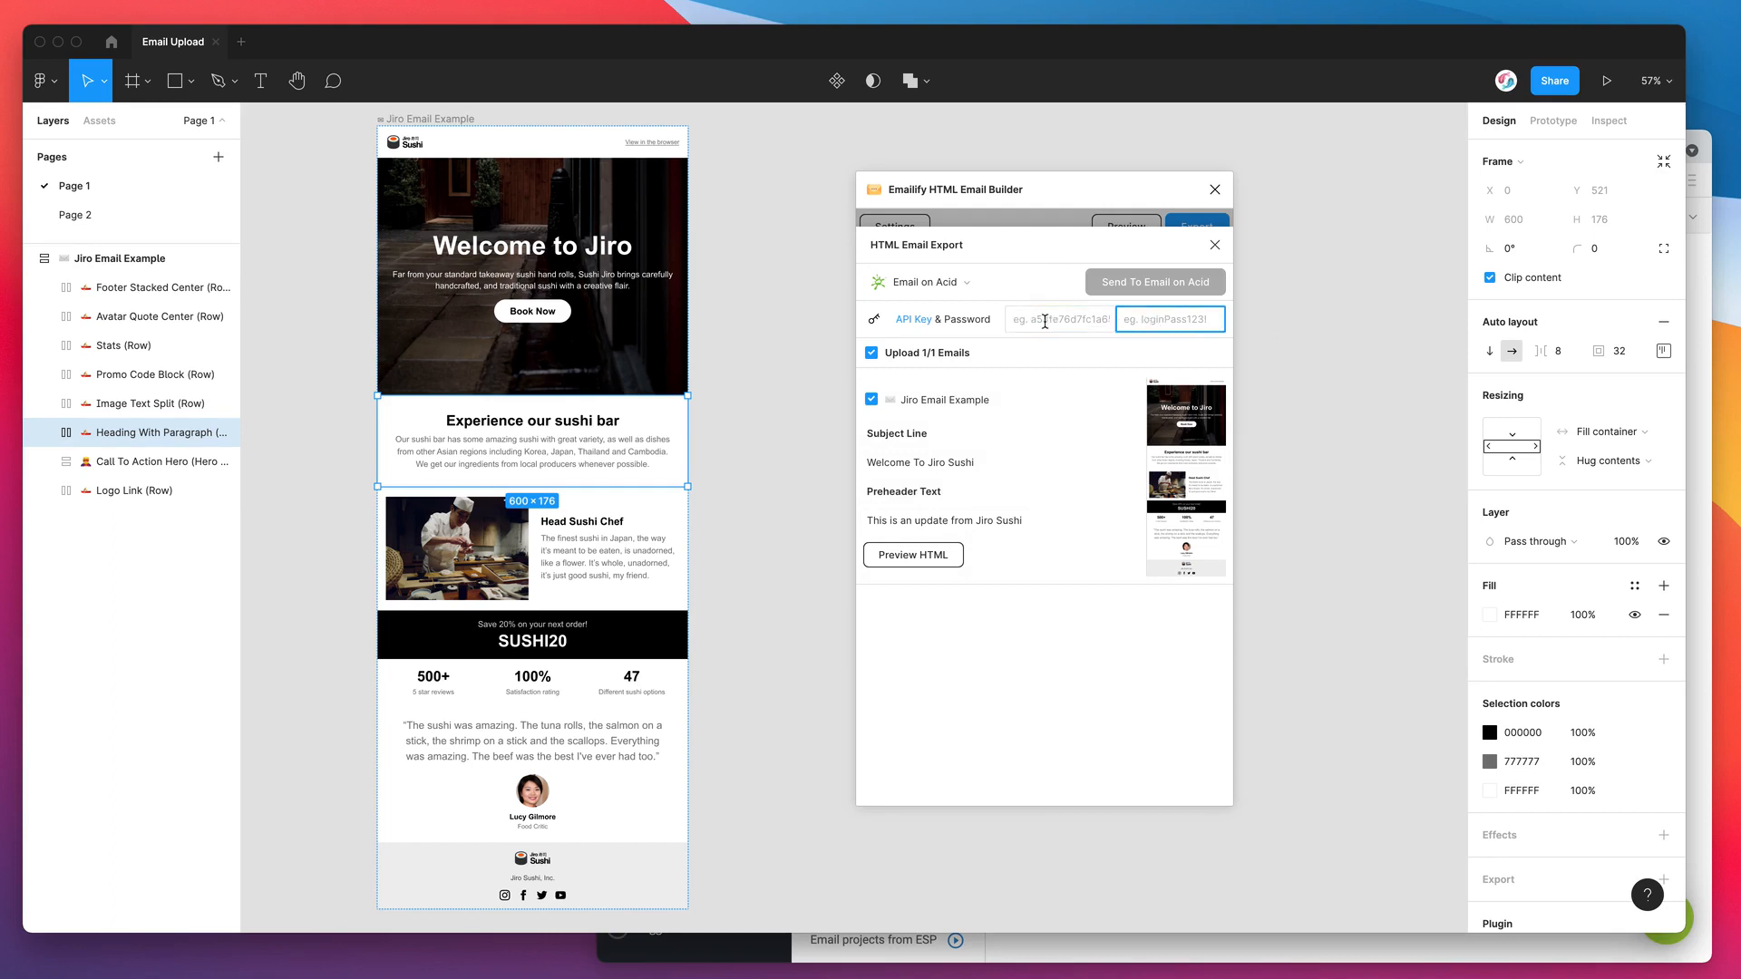
{"action": "left_click", "coordinate": [1057, 319]}
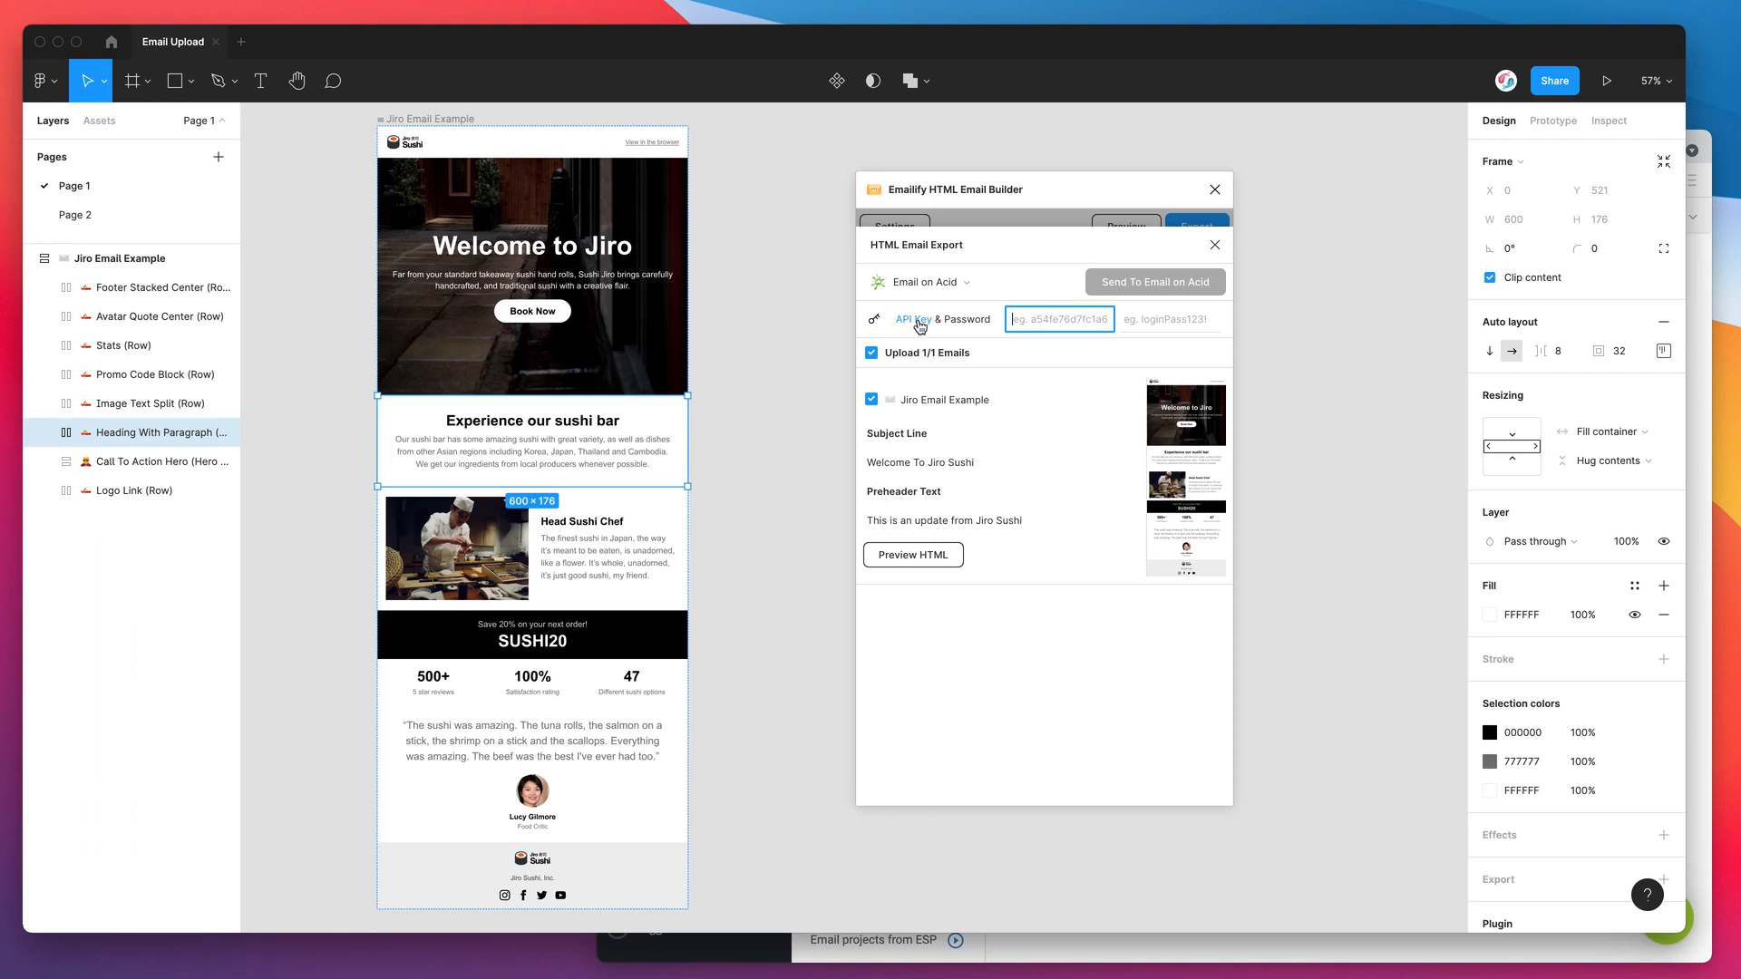
{"action": "mouse_move", "coordinate": [964, 324]}
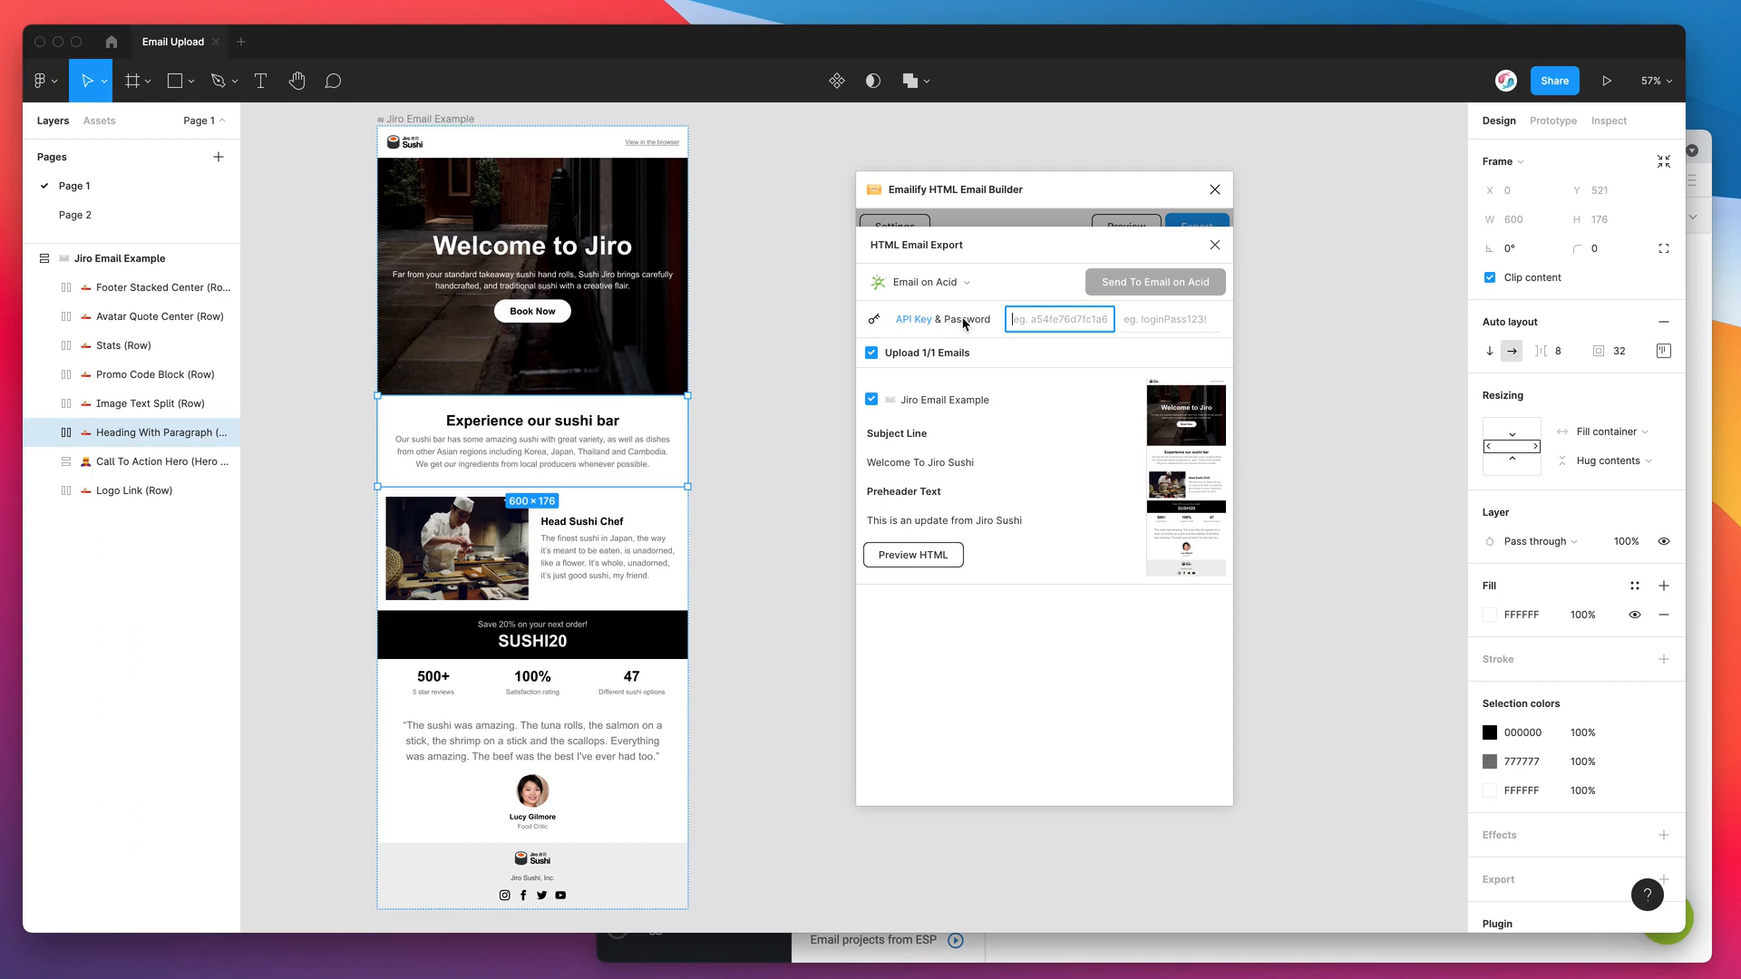
{"action": "left_click", "coordinate": [1170, 319]}
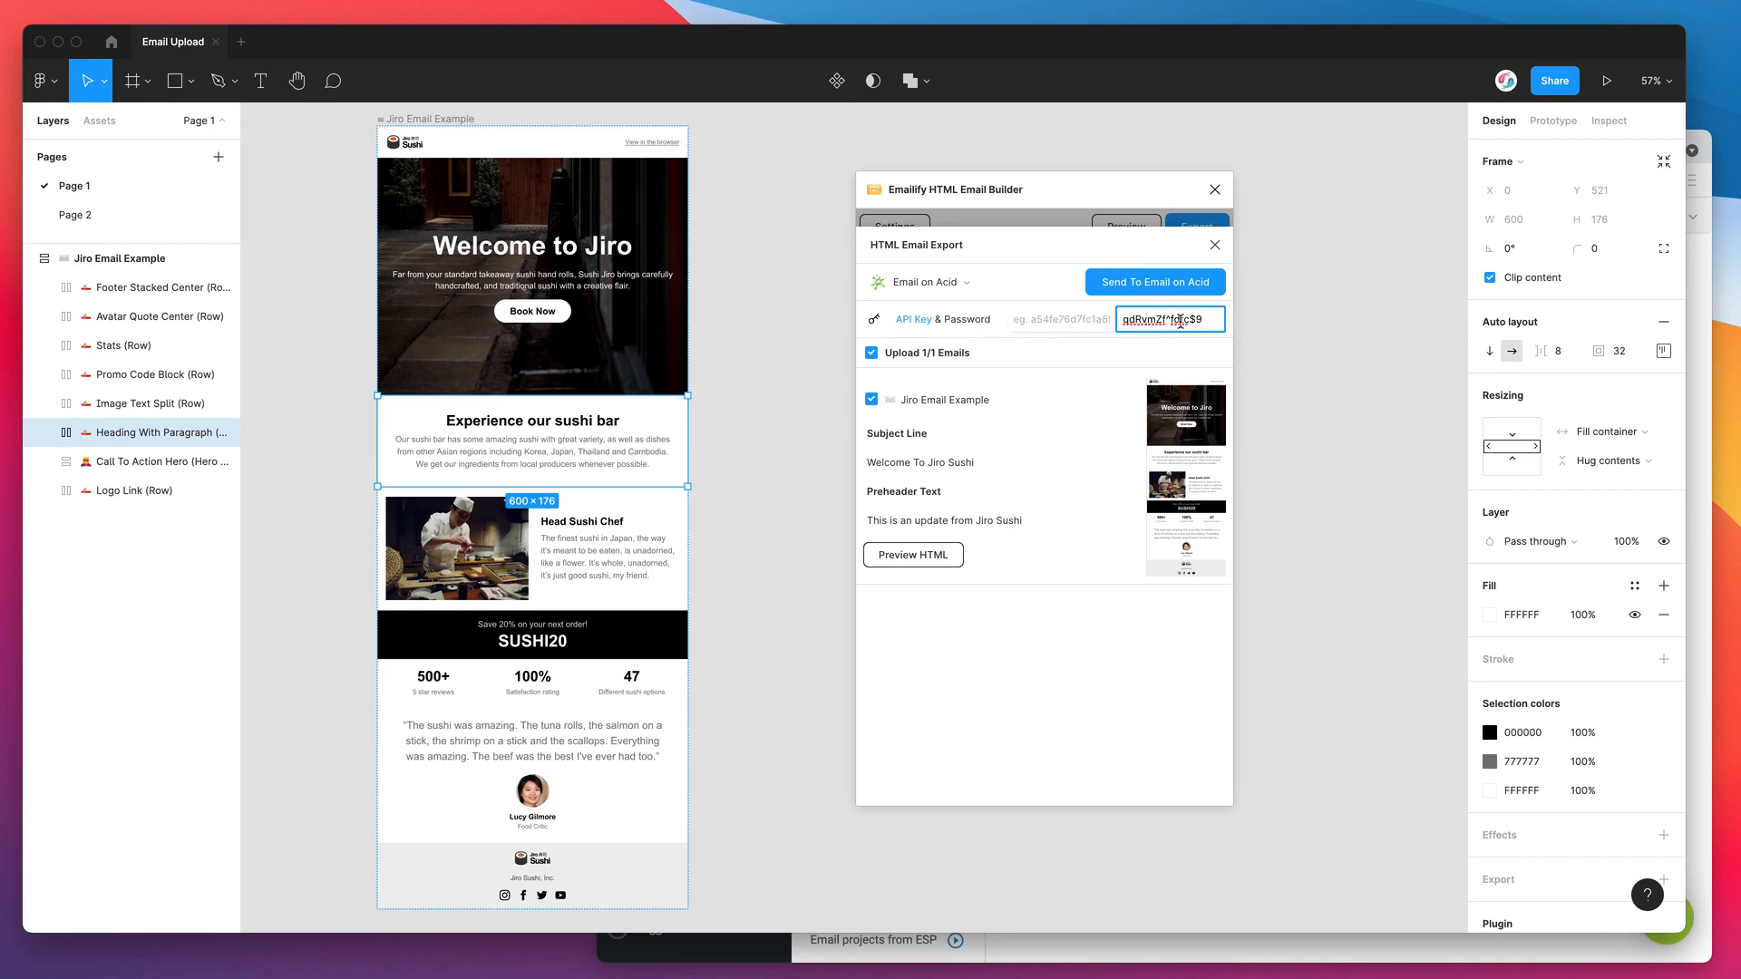
{"action": "left_click", "coordinate": [1058, 319]}
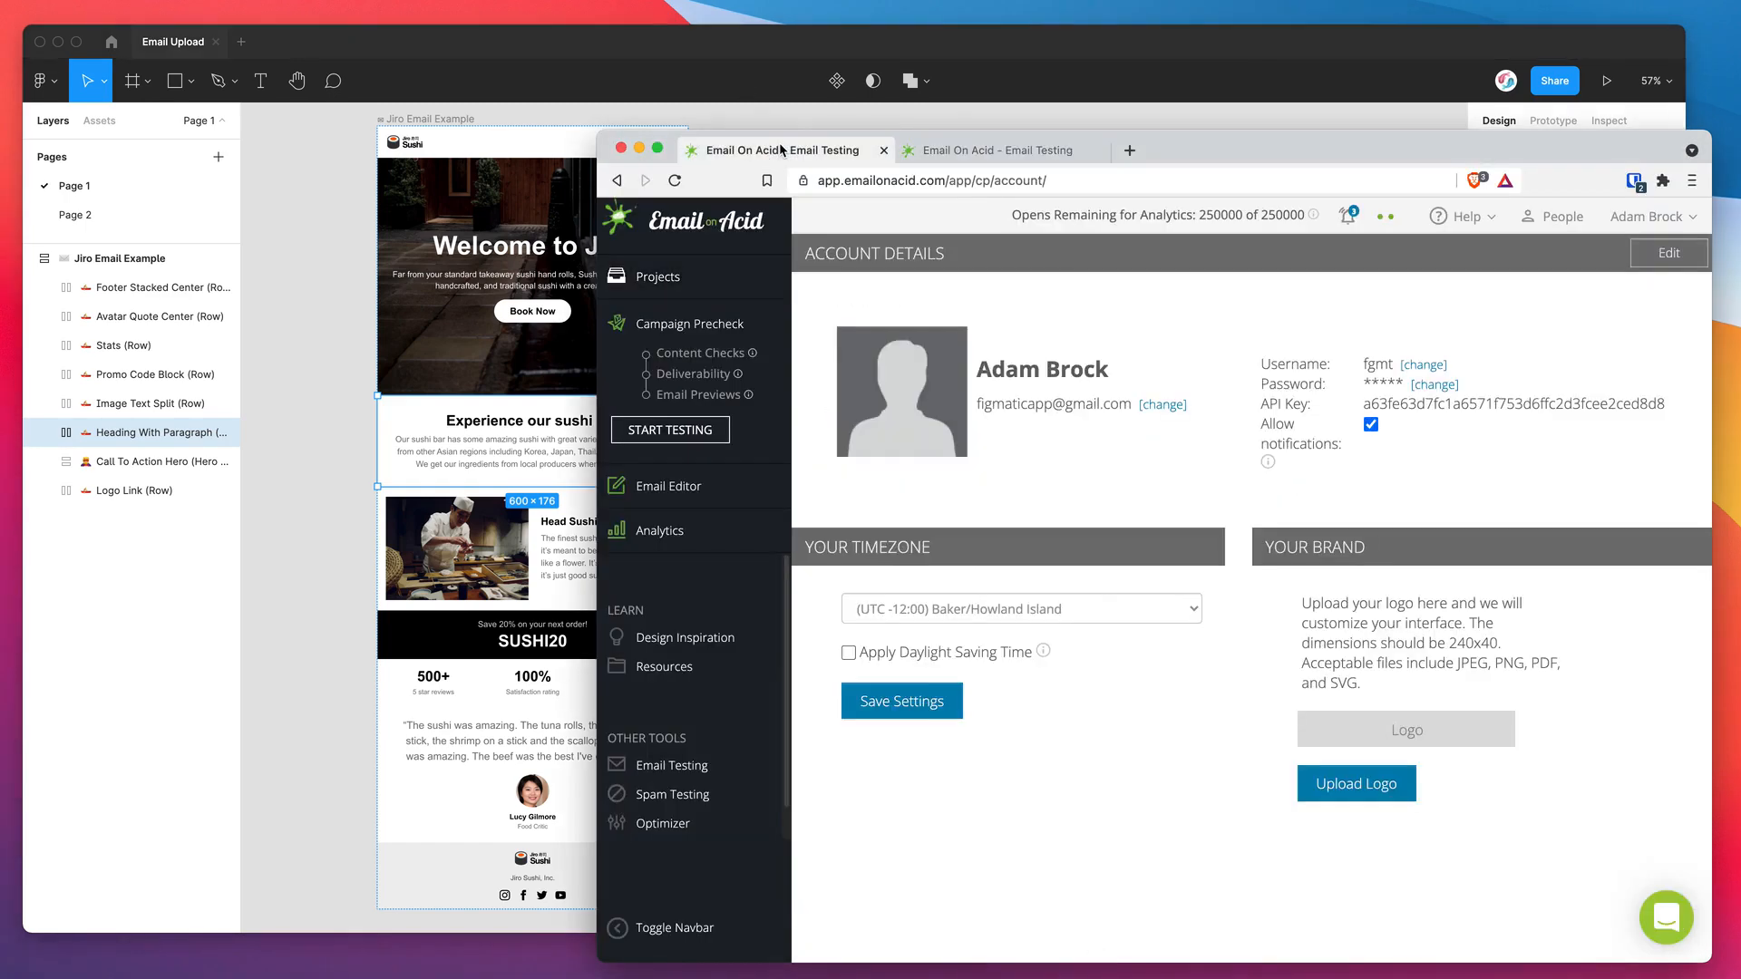
{"action": "mouse_move", "coordinate": [1110, 297]}
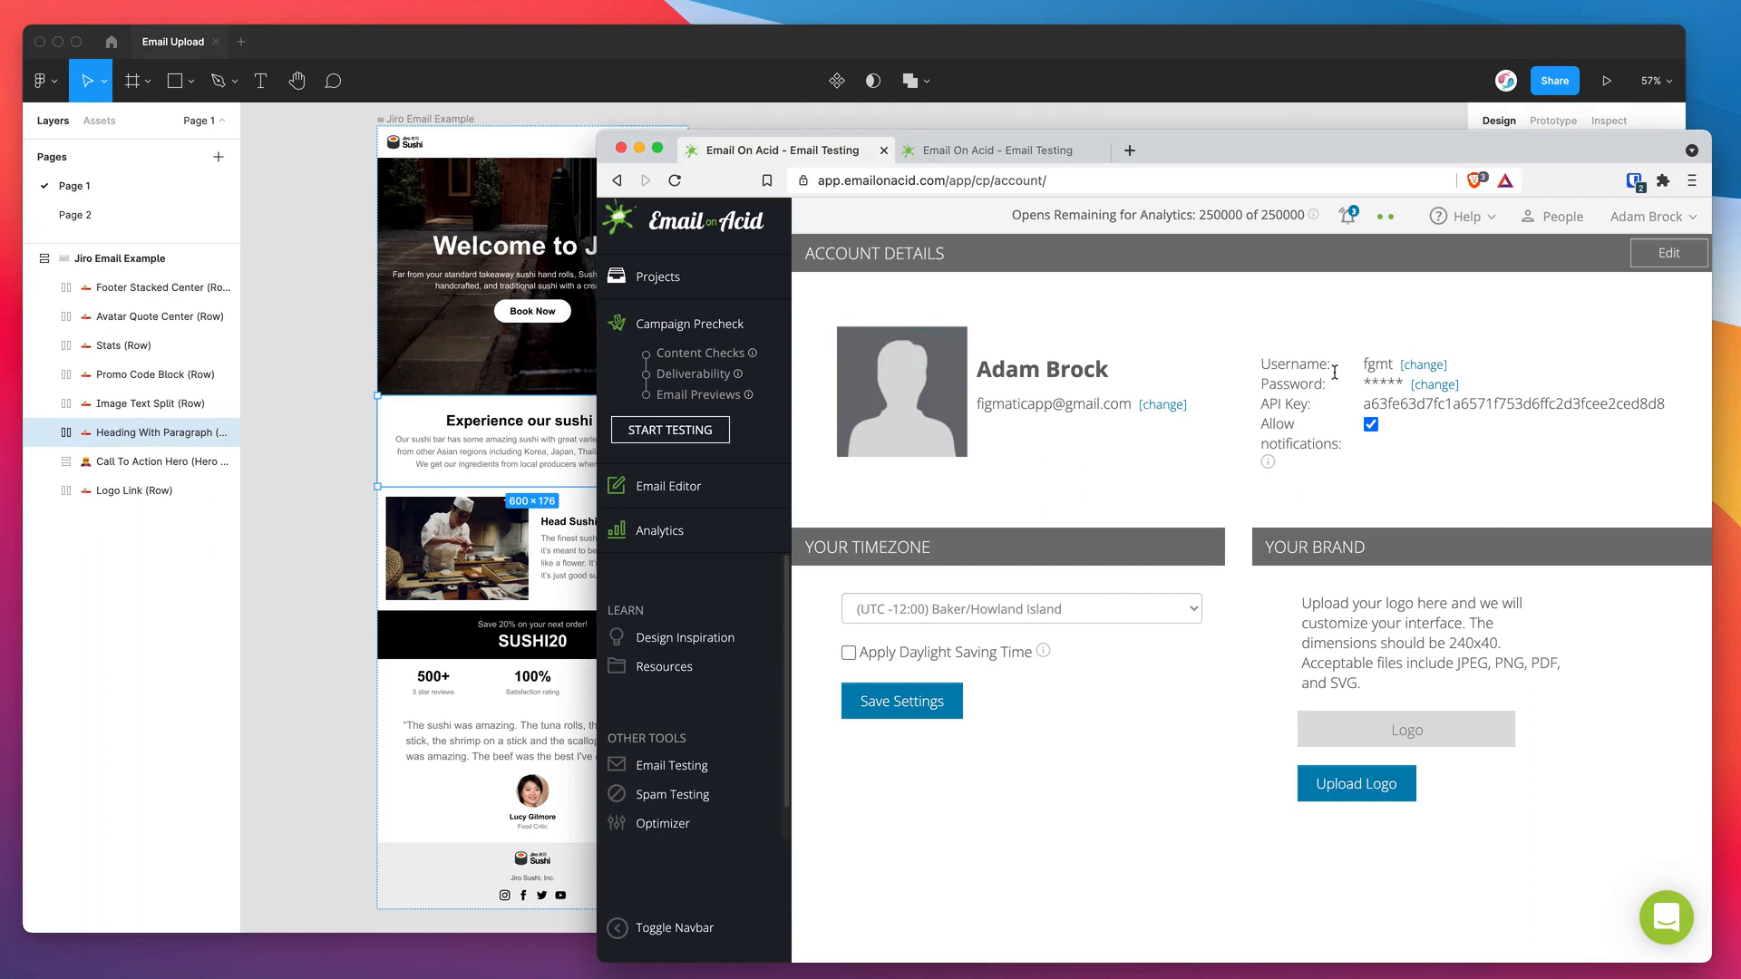
Select the full API key value on the Email on Acid Account Details page
{"action": "double_click", "coordinate": [1284, 403]}
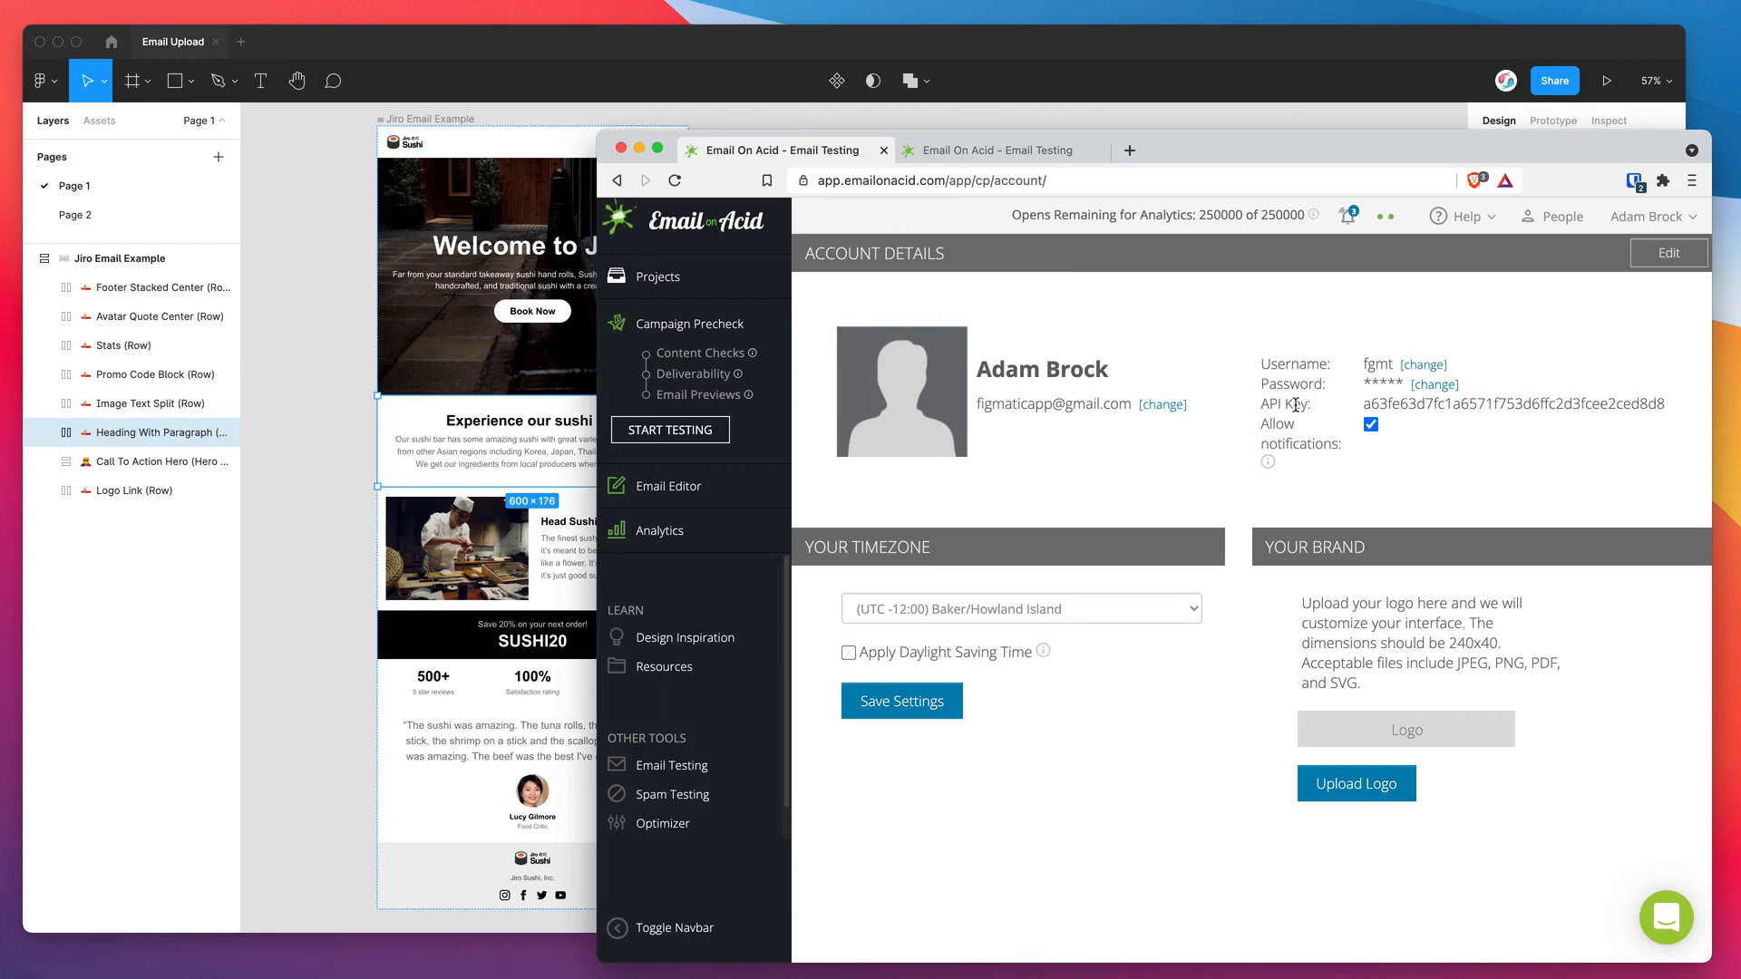
{"action": "left_click_drag", "start_coordinate": [1360, 404], "coordinate": [1487, 404]}
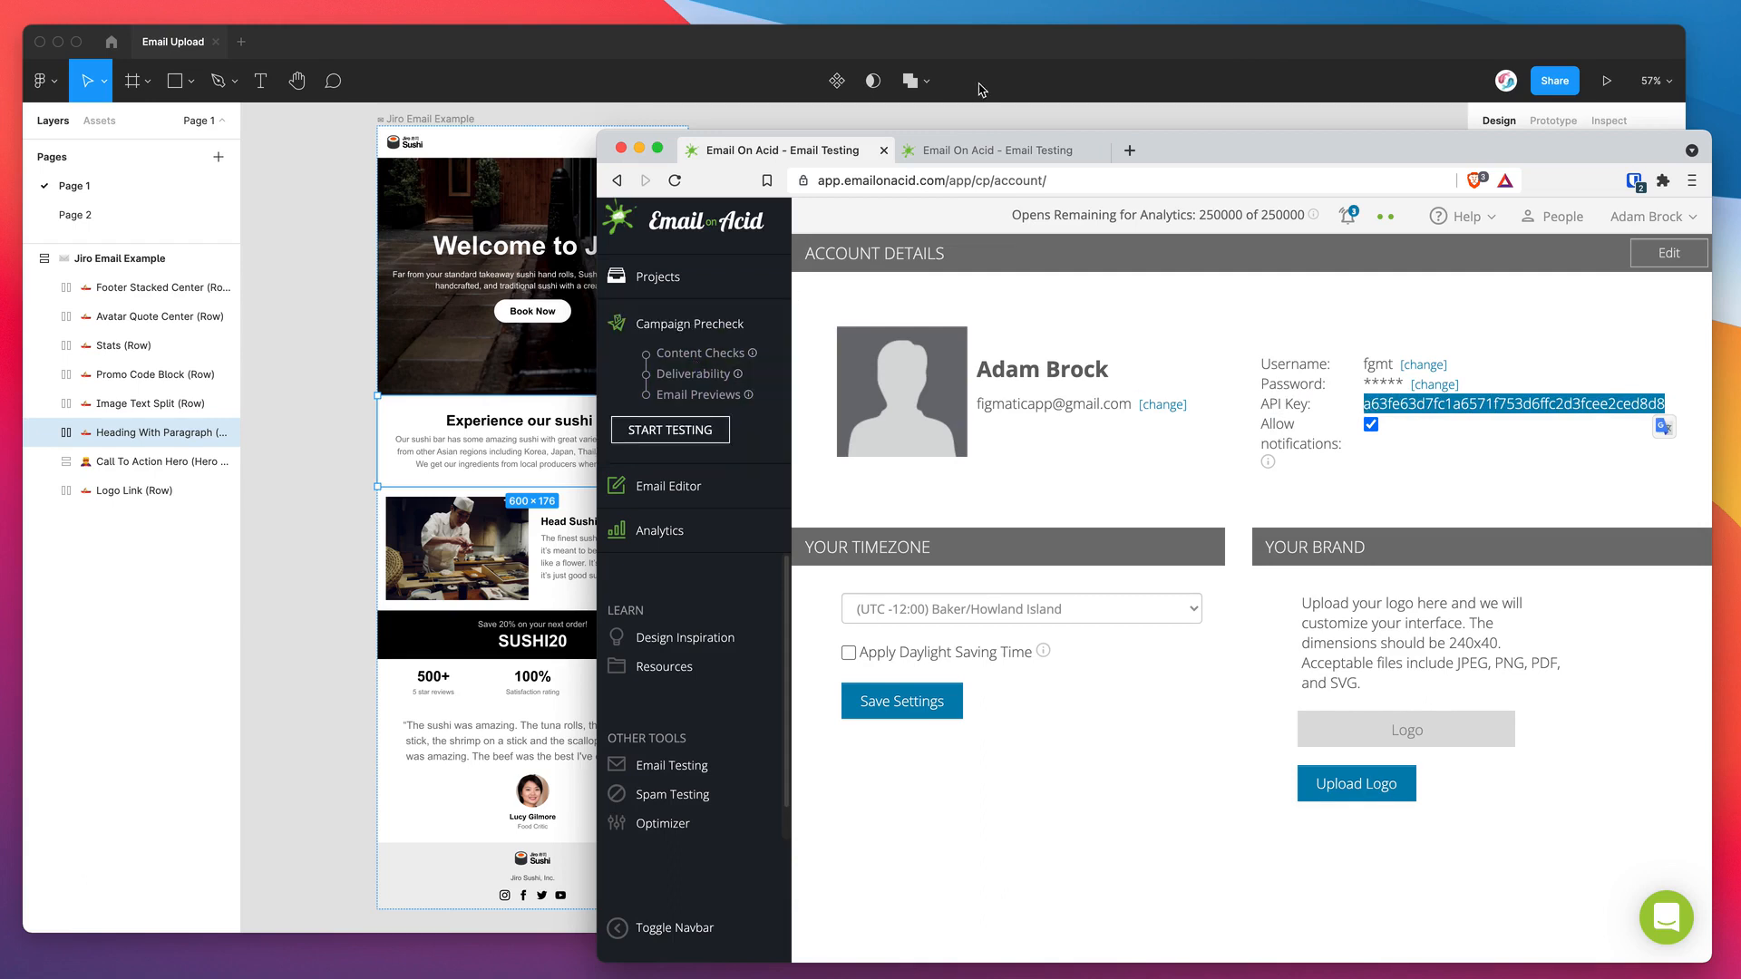
{"action": "mouse_move", "coordinate": [1064, 51]}
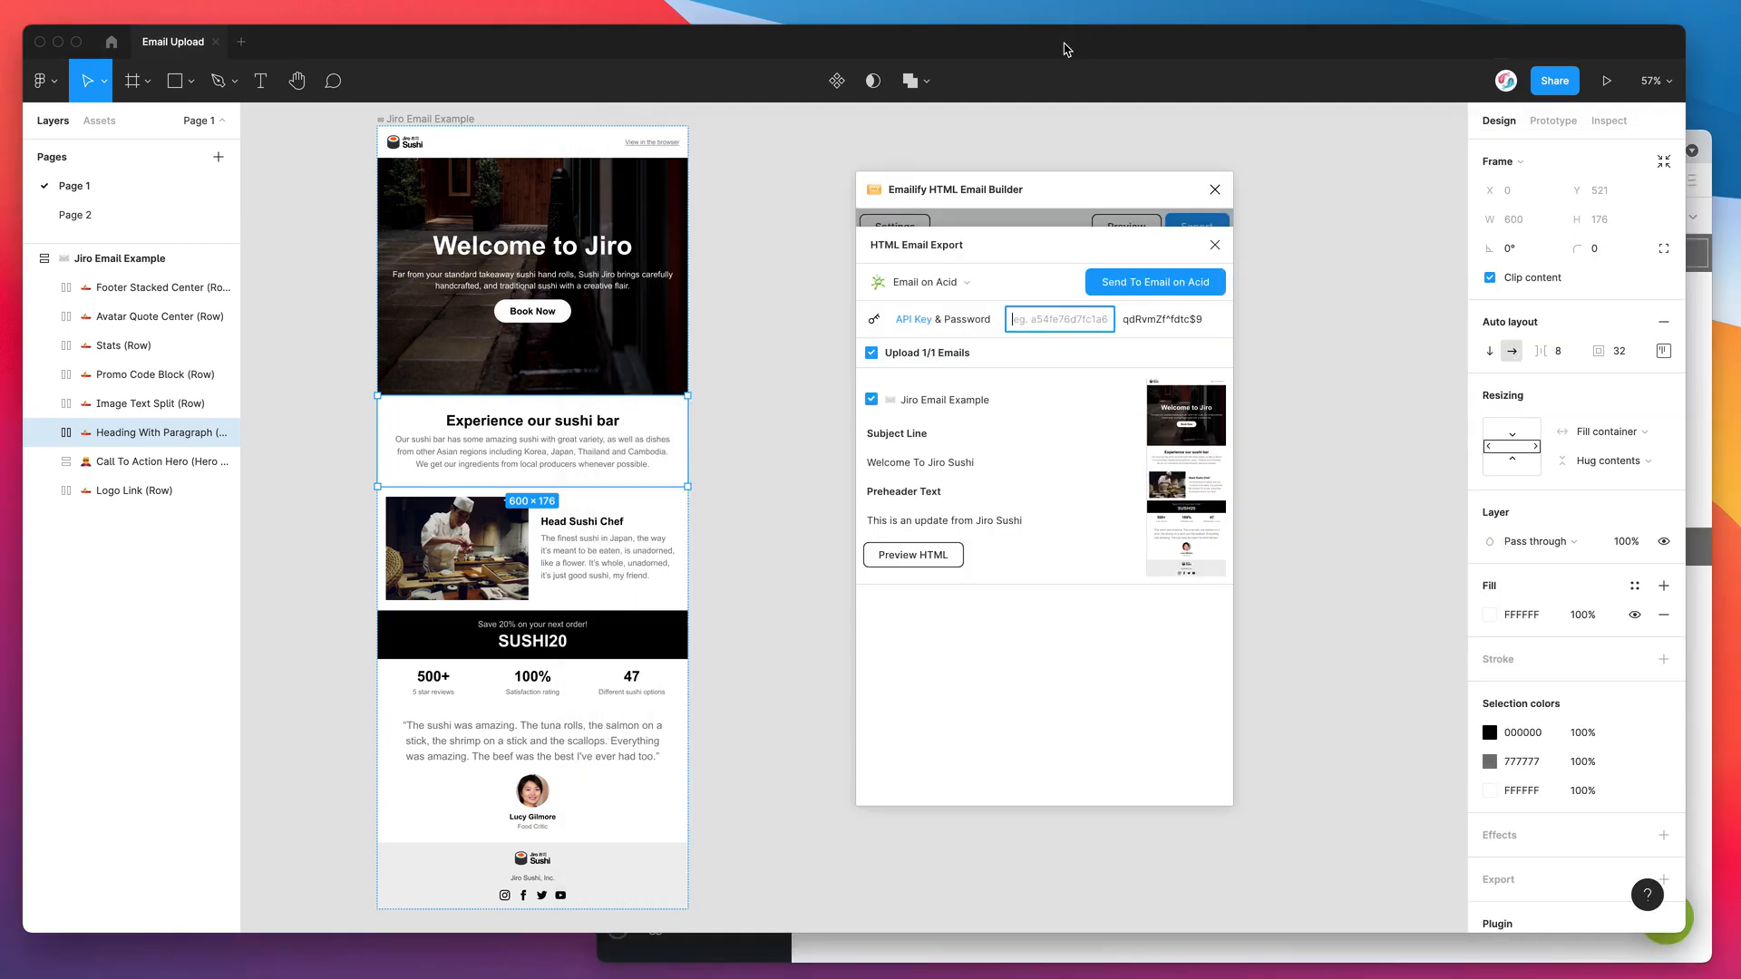
Fill in the Email on Acid API key and password, then send the Jiro email to Email on Acid
{"action": "left_click", "coordinate": [1057, 319]}
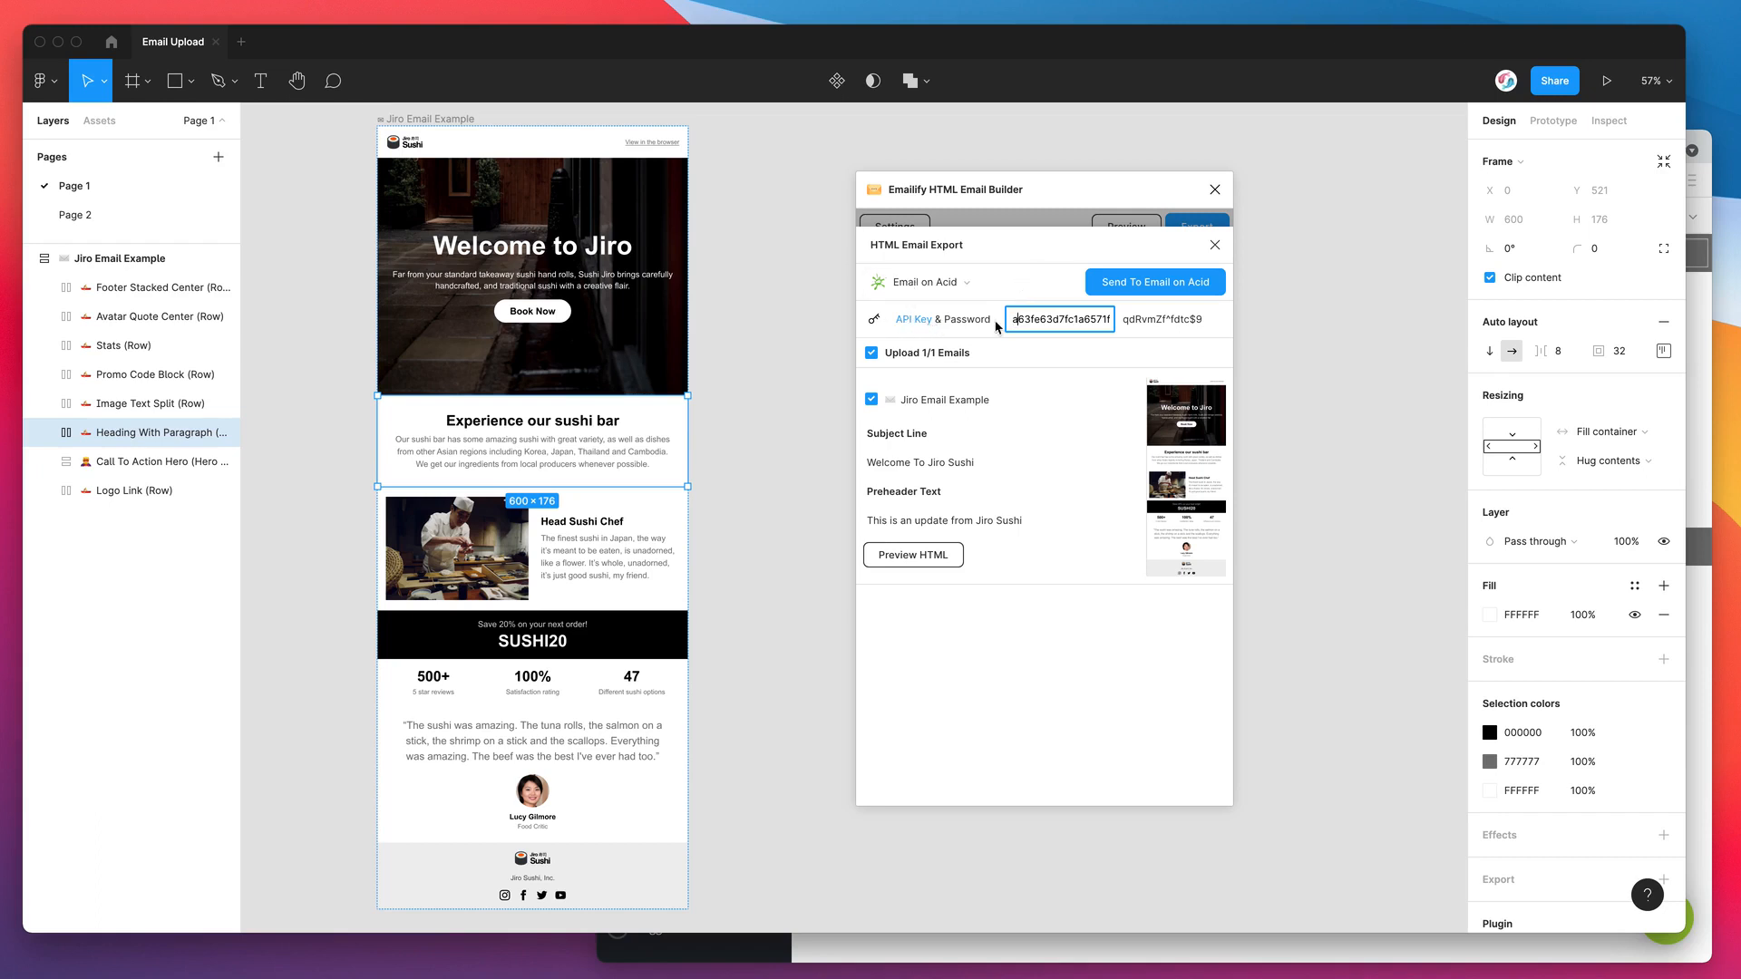
{"action": "left_click", "coordinate": [1170, 319]}
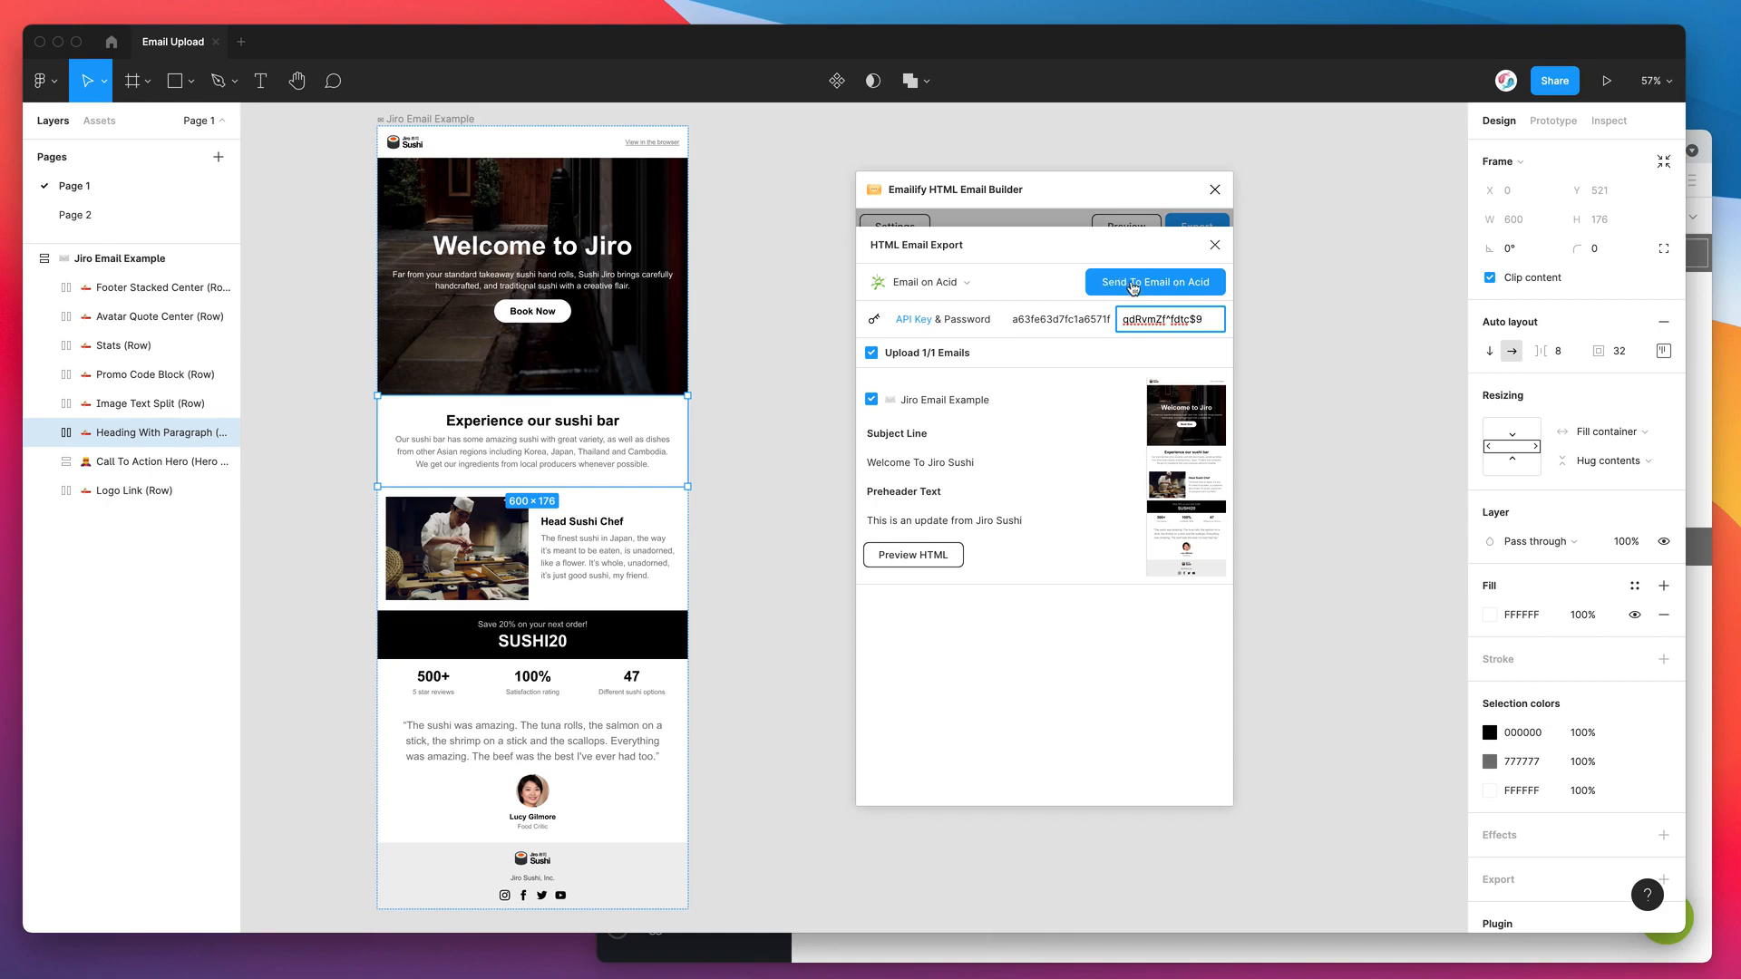
{"action": "left_click", "coordinate": [1154, 281]}
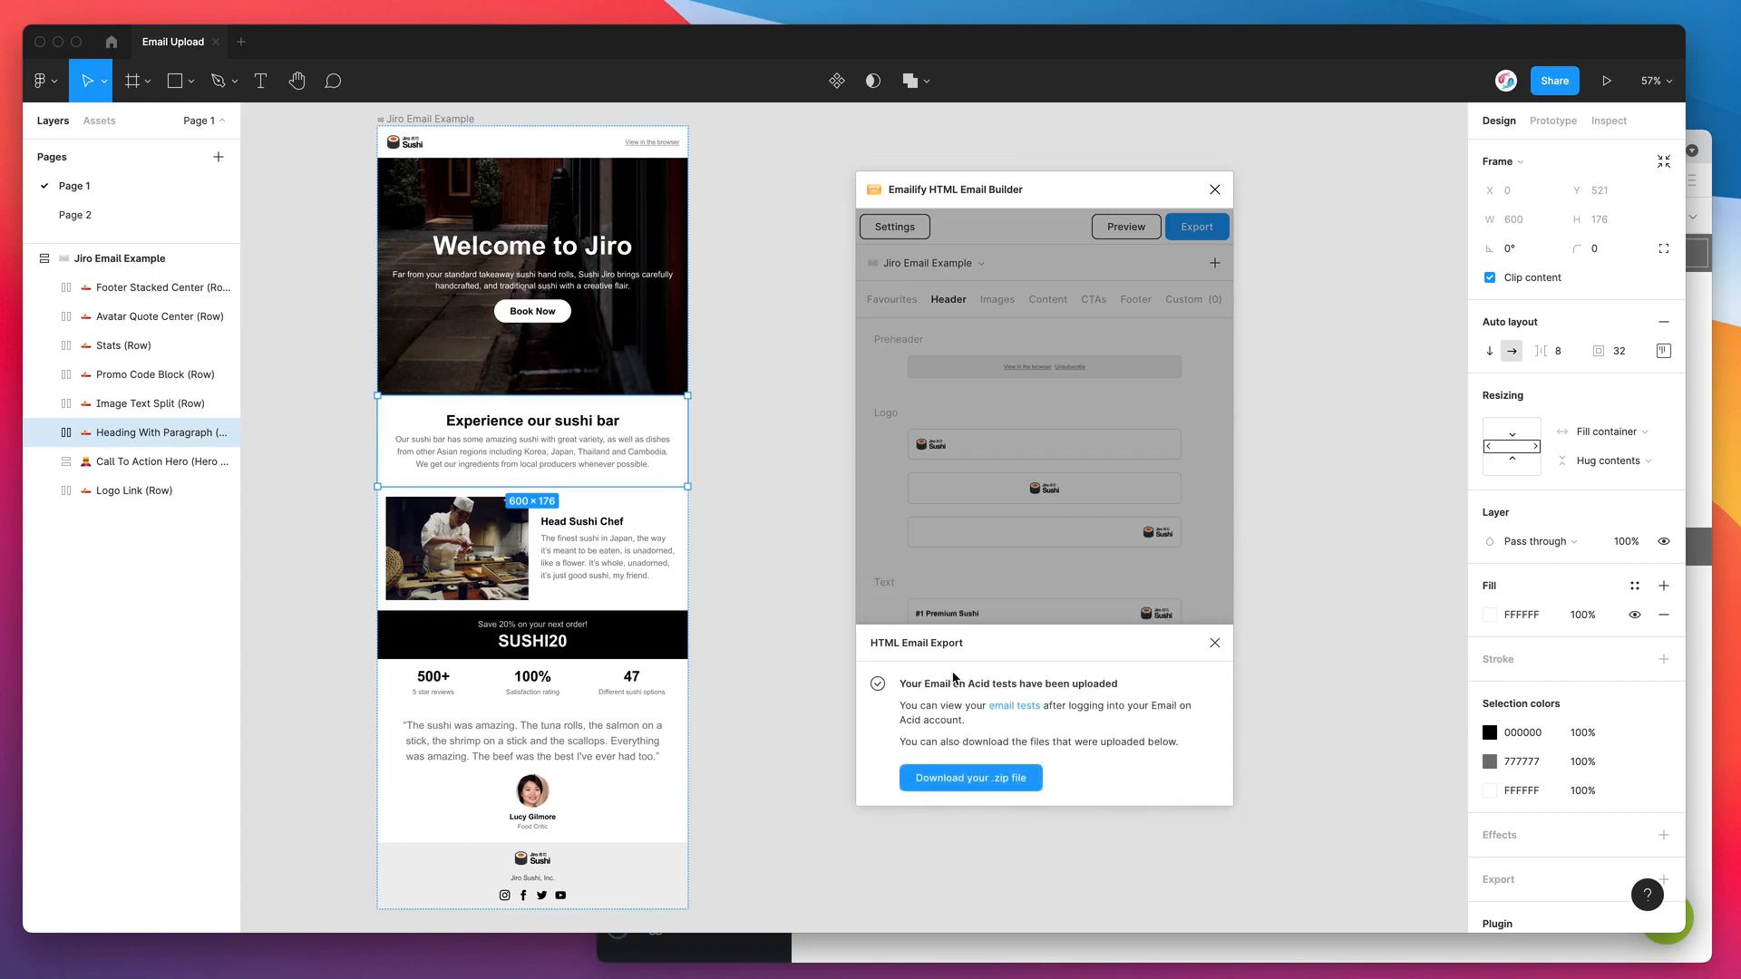
{"action": "mouse_move", "coordinate": [906, 691]}
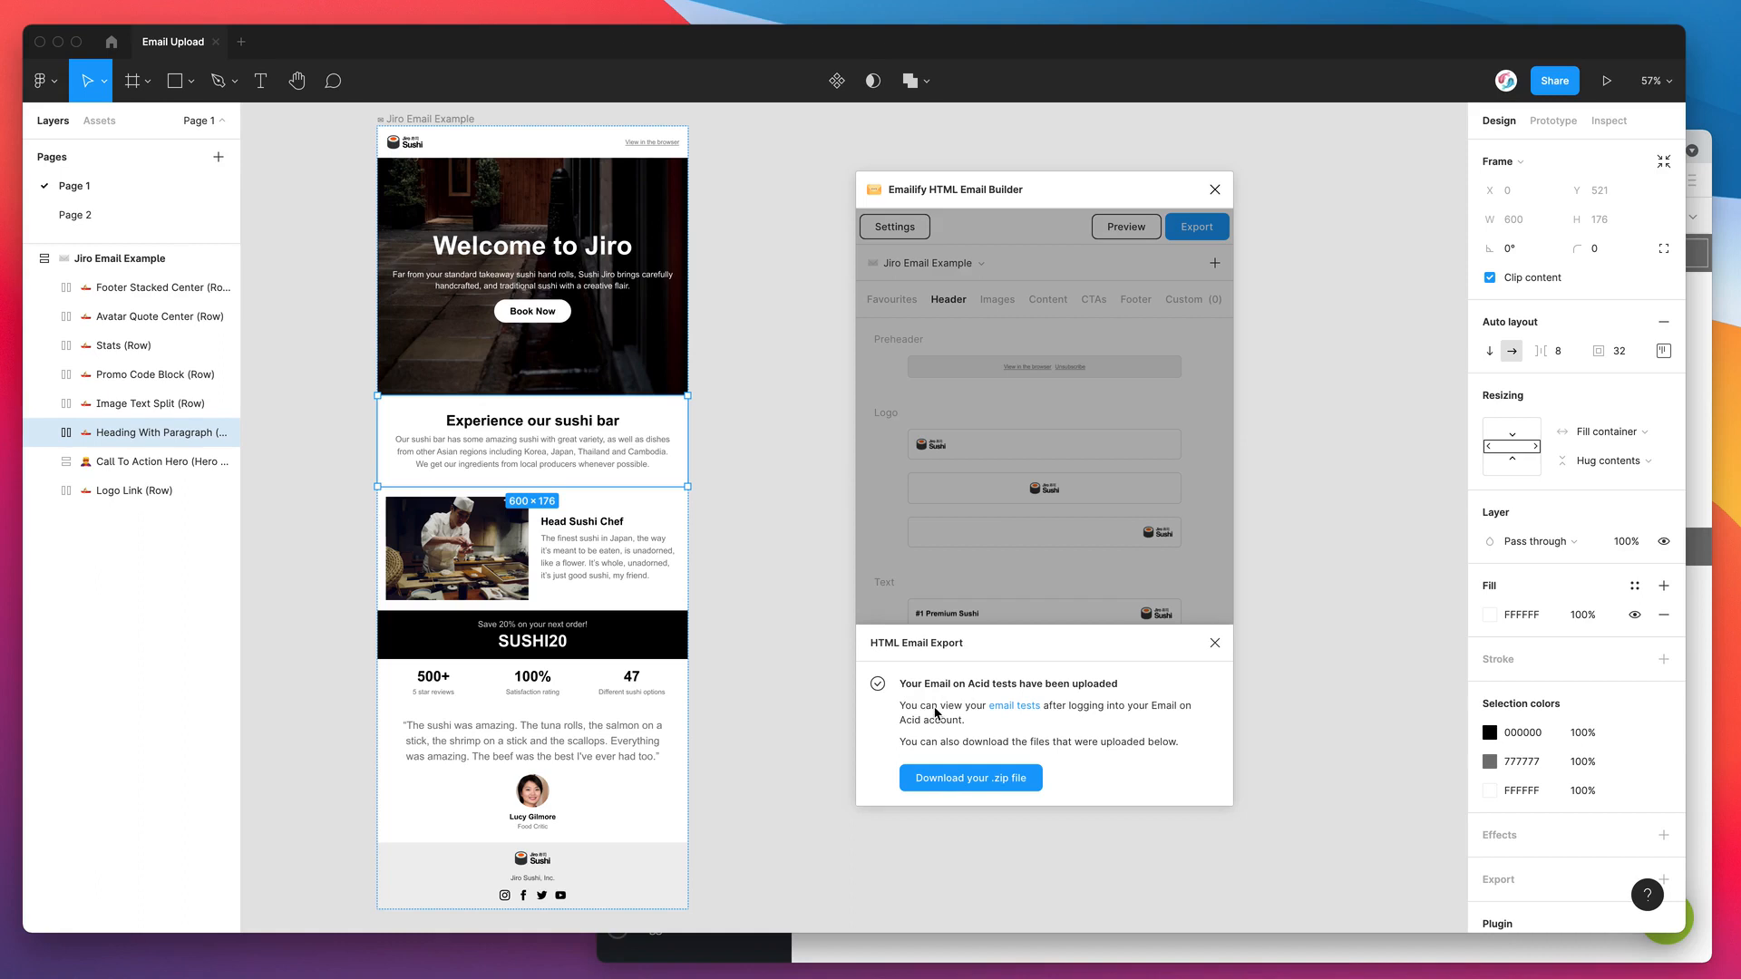
{"action": "mouse_move", "coordinate": [1012, 709]}
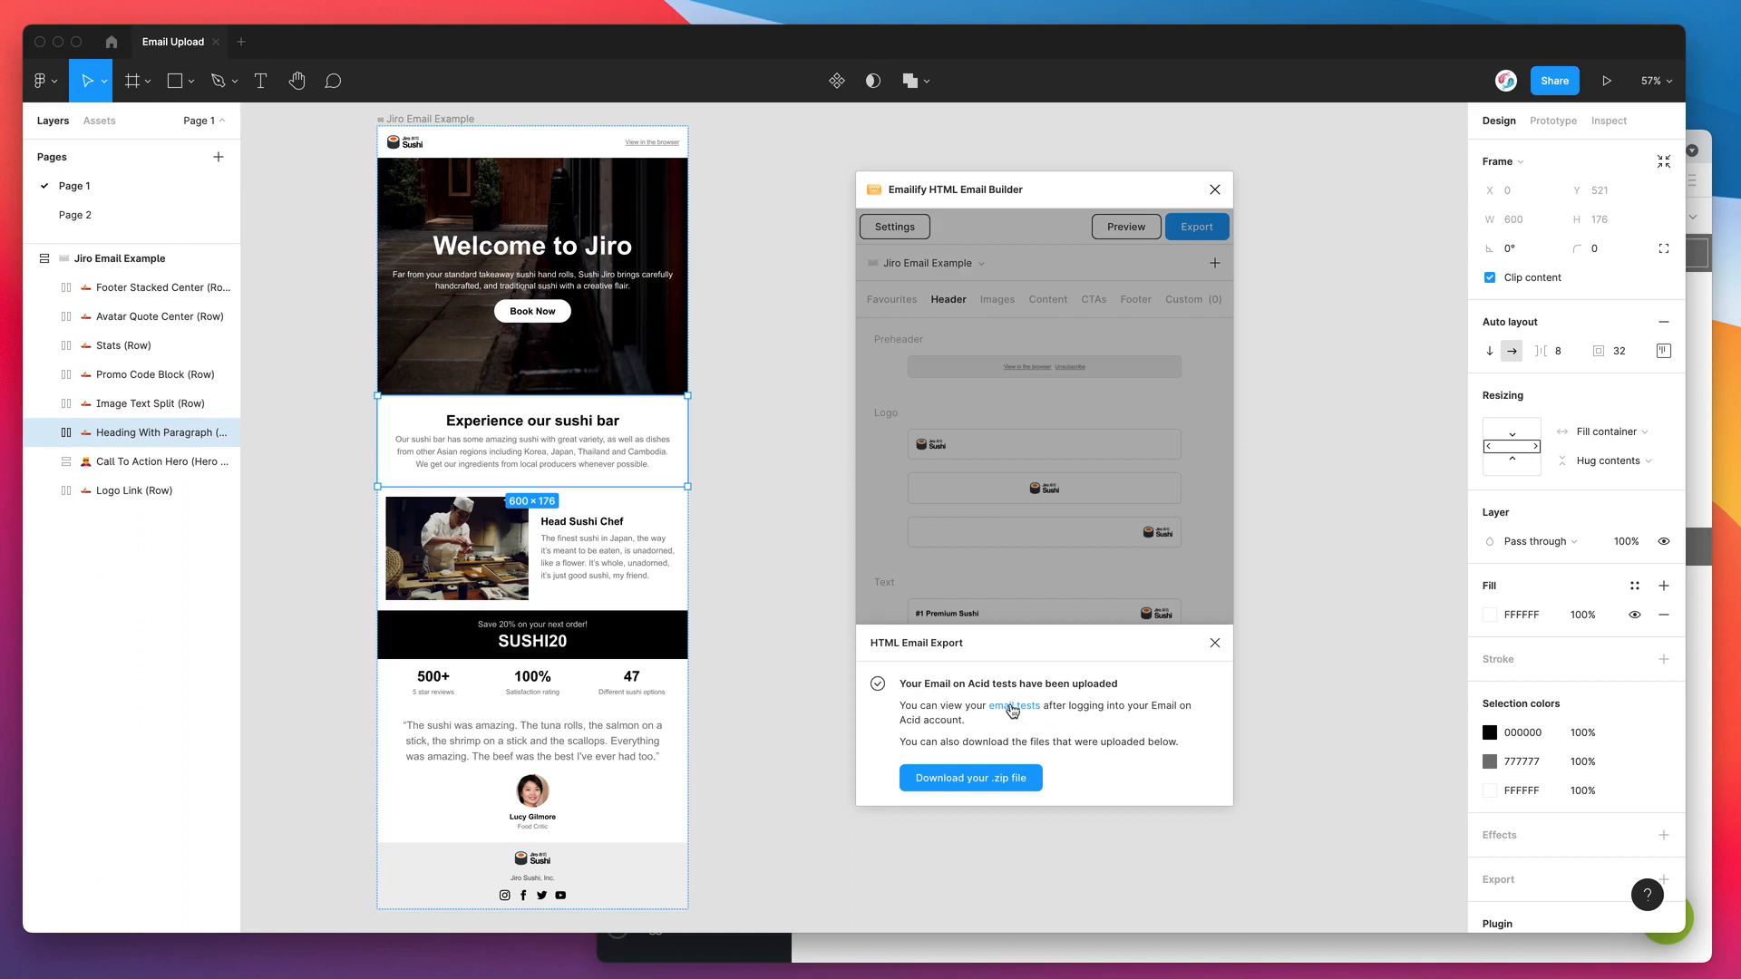
{"action": "mouse_move", "coordinate": [938, 724]}
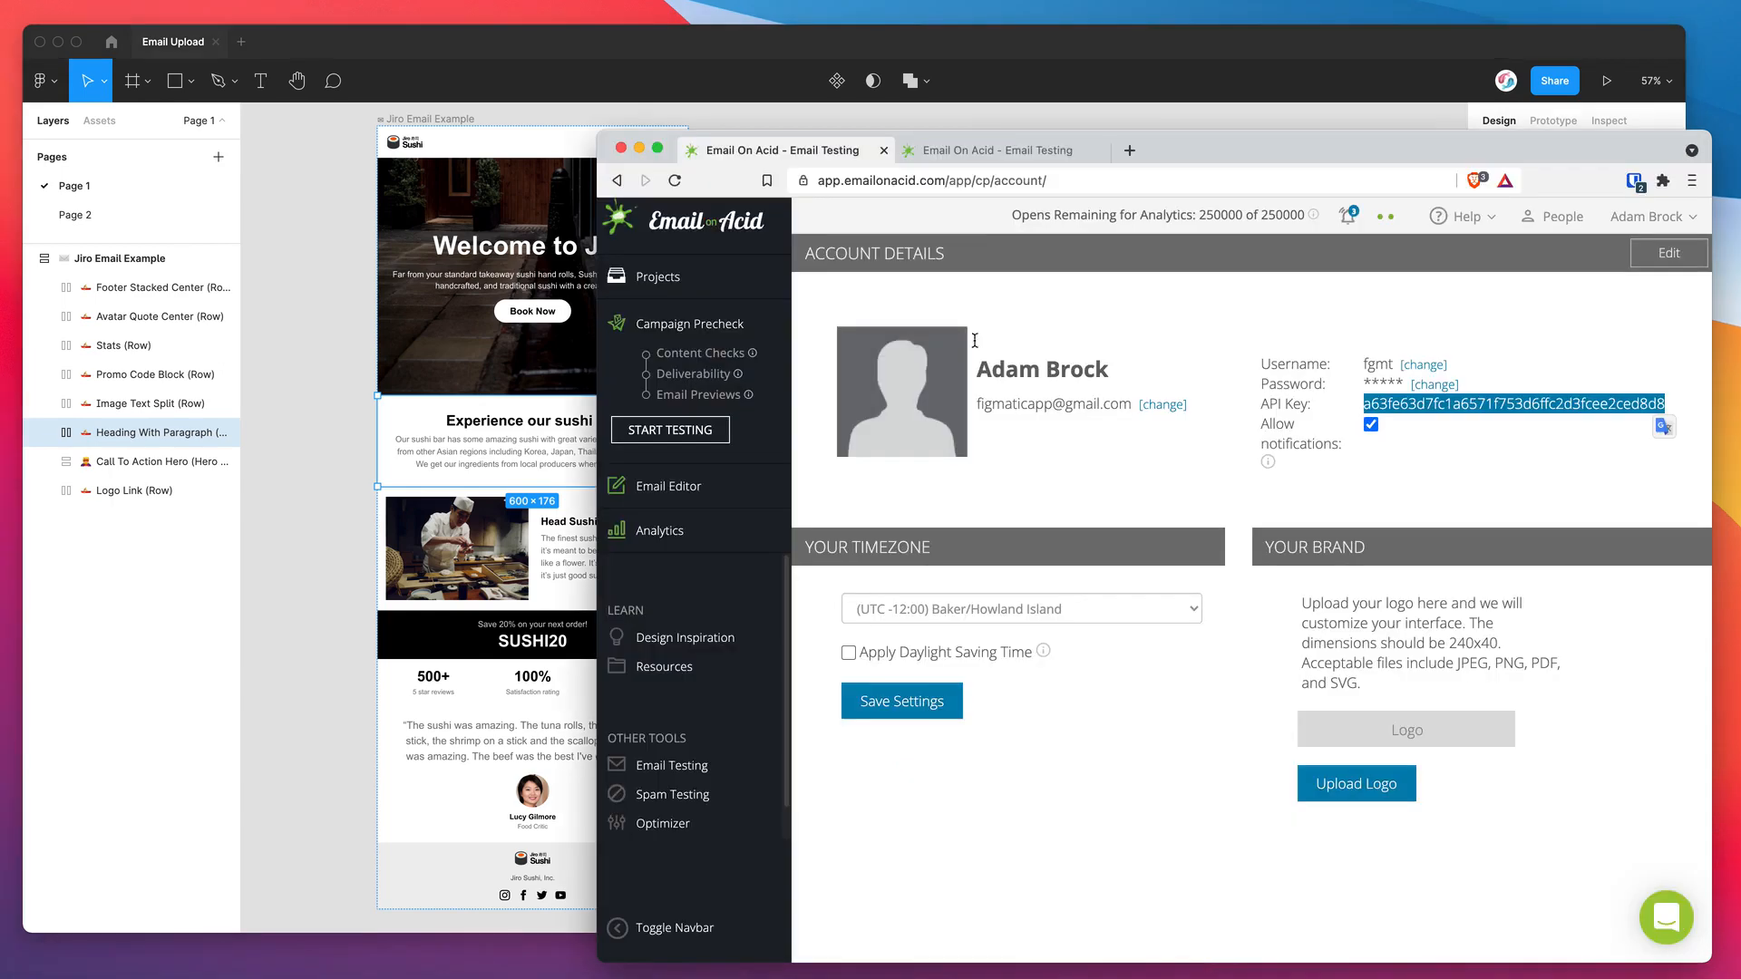
Reload the Email on Acid projects list and dismiss the 'used all 5 email tests' notice
{"action": "left_click", "coordinate": [999, 150]}
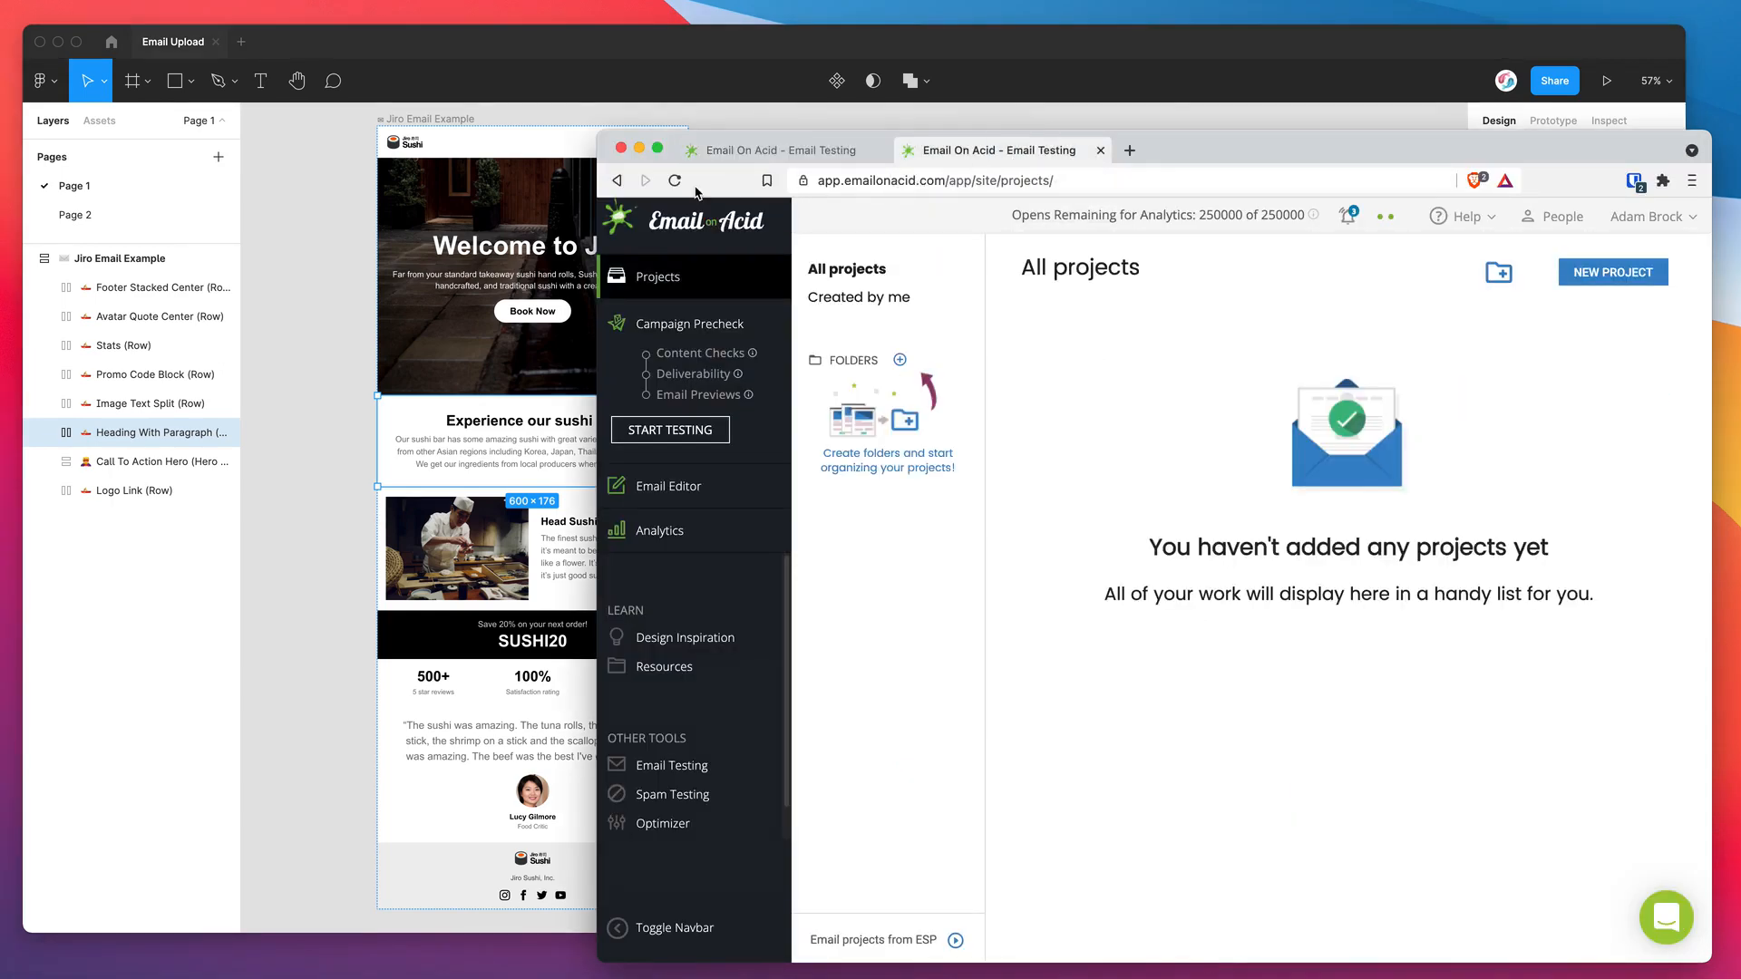
{"action": "left_click", "coordinate": [675, 180]}
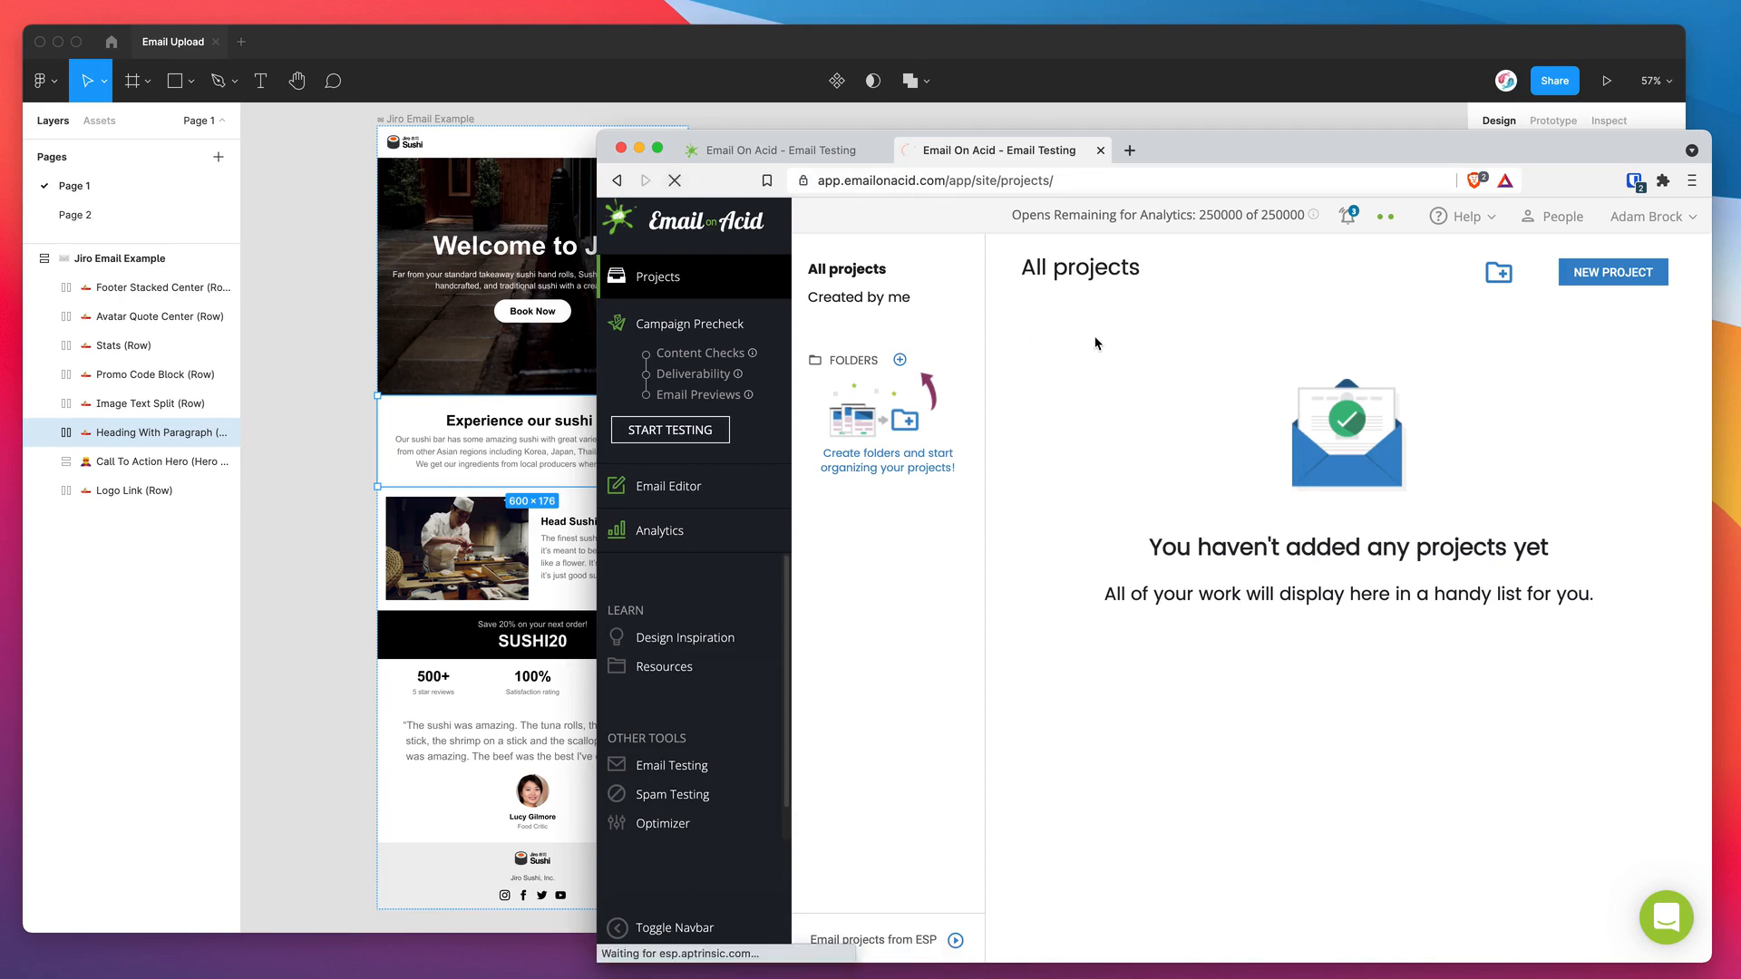
{"action": "left_click", "coordinate": [674, 179]}
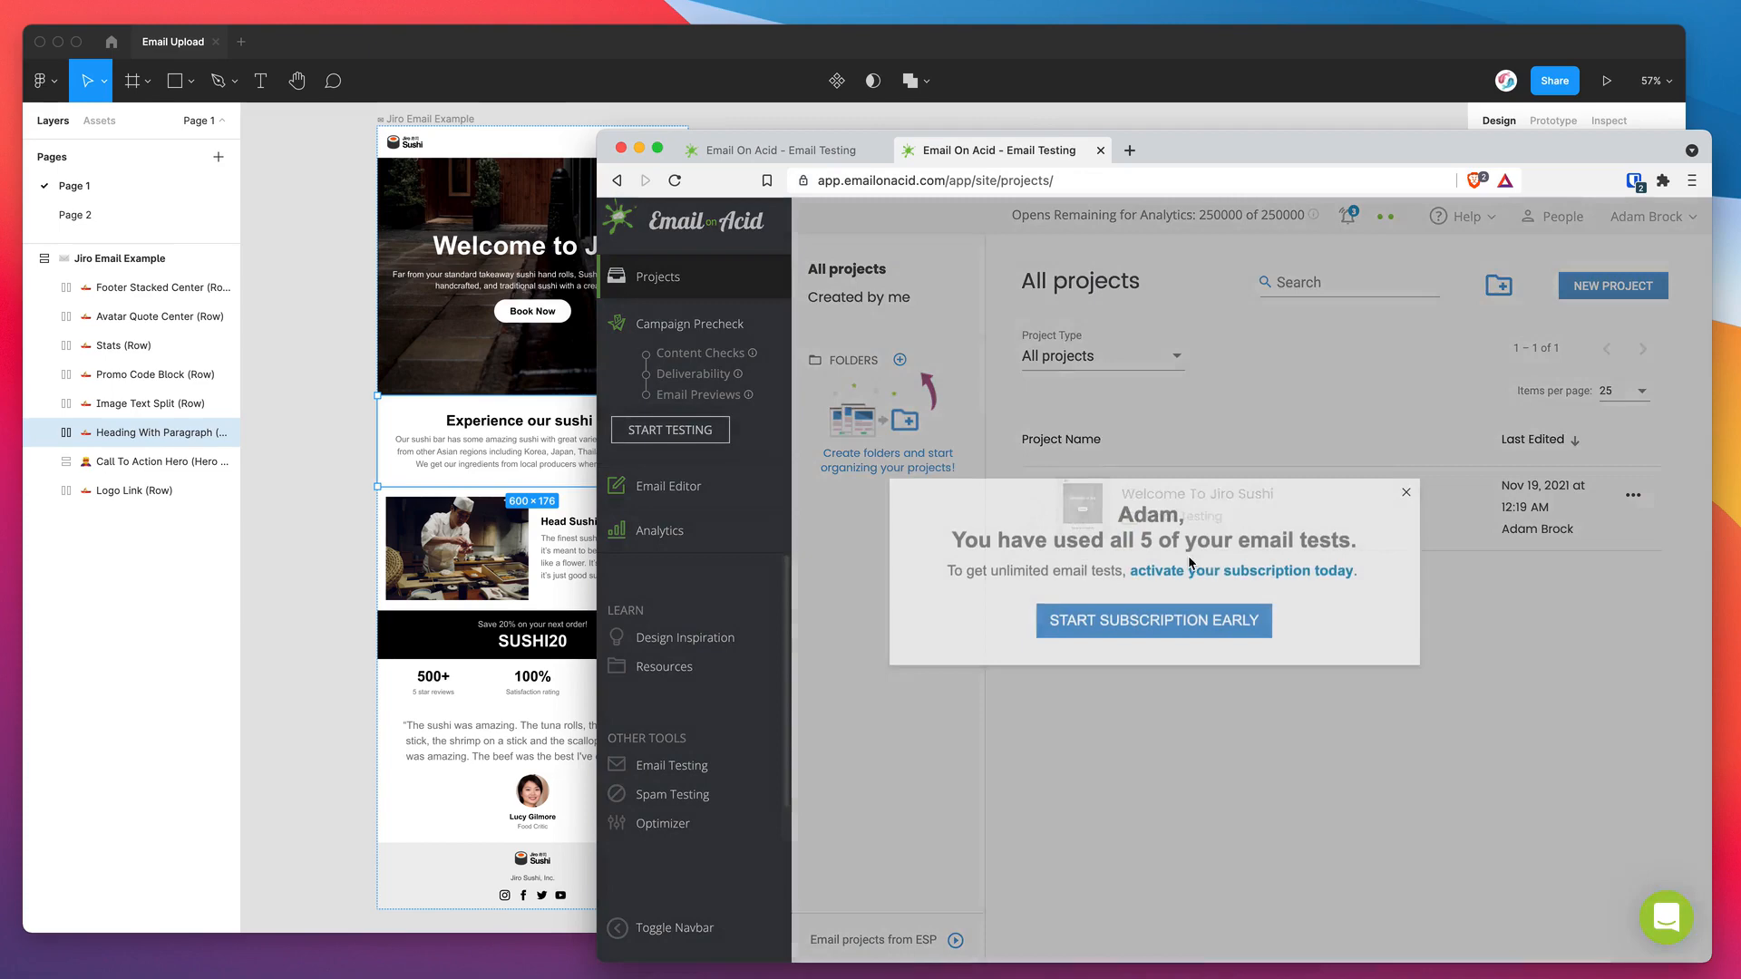
{"action": "left_click", "coordinate": [1406, 492]}
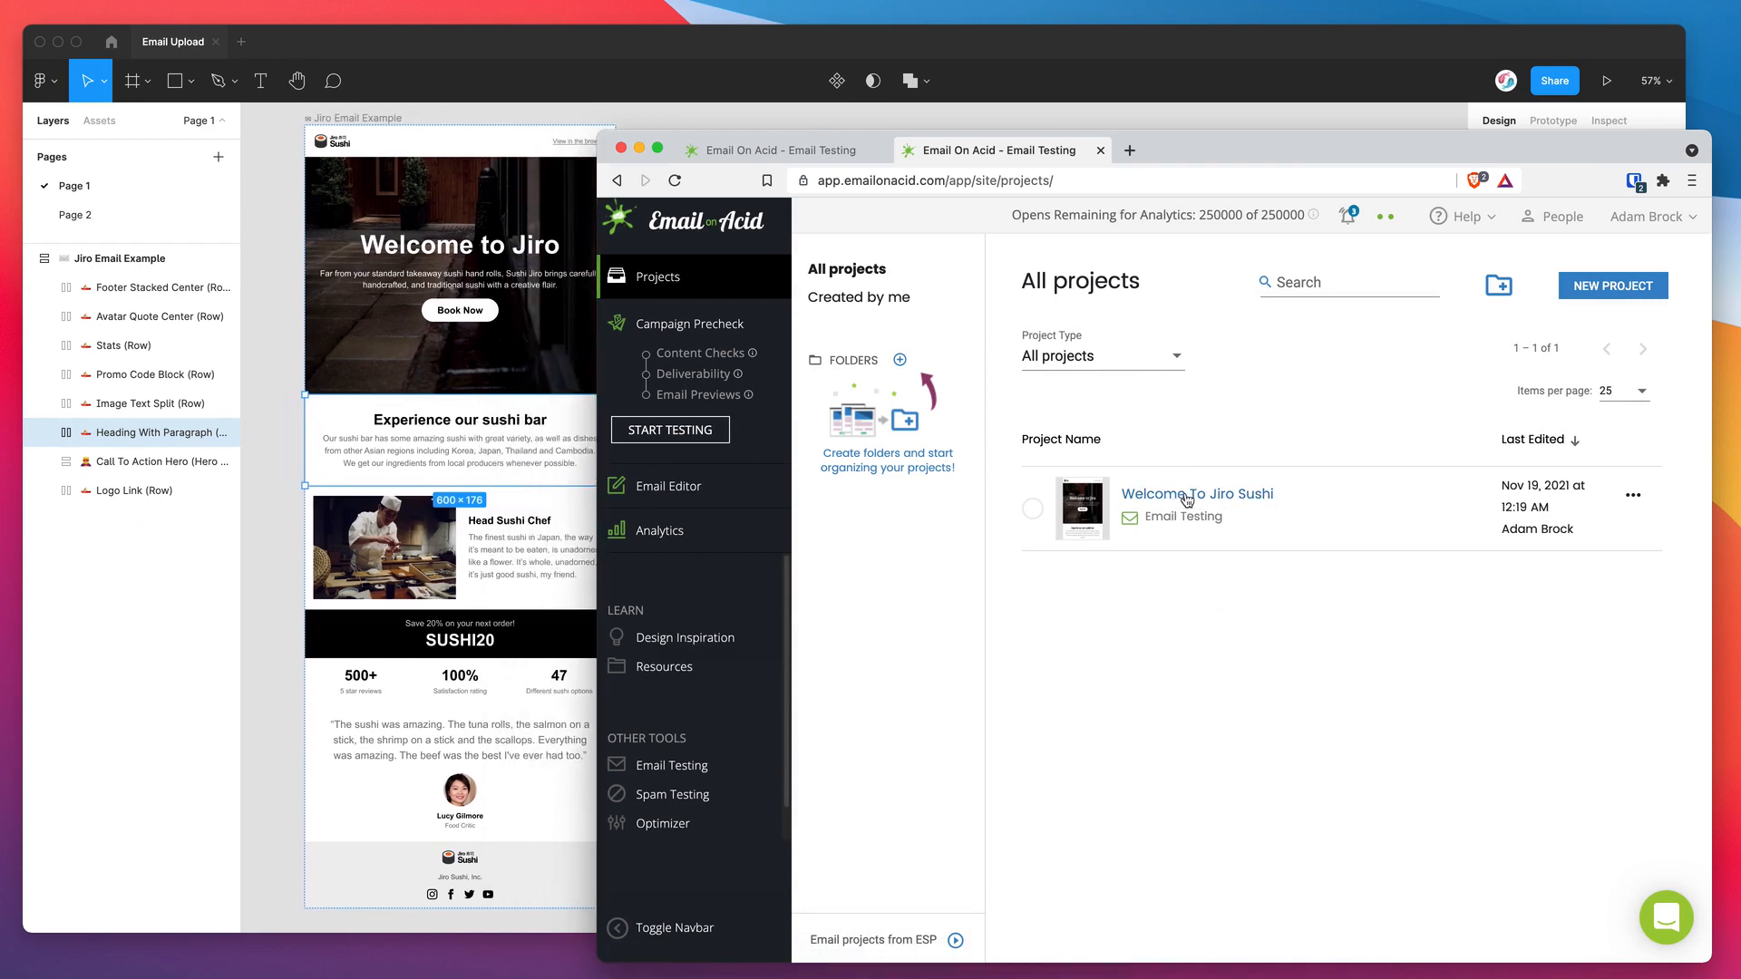
View the Welcome To Jiro Sushi results, scrolling through the mobile and desktop client previews
{"action": "left_click", "coordinate": [1195, 493]}
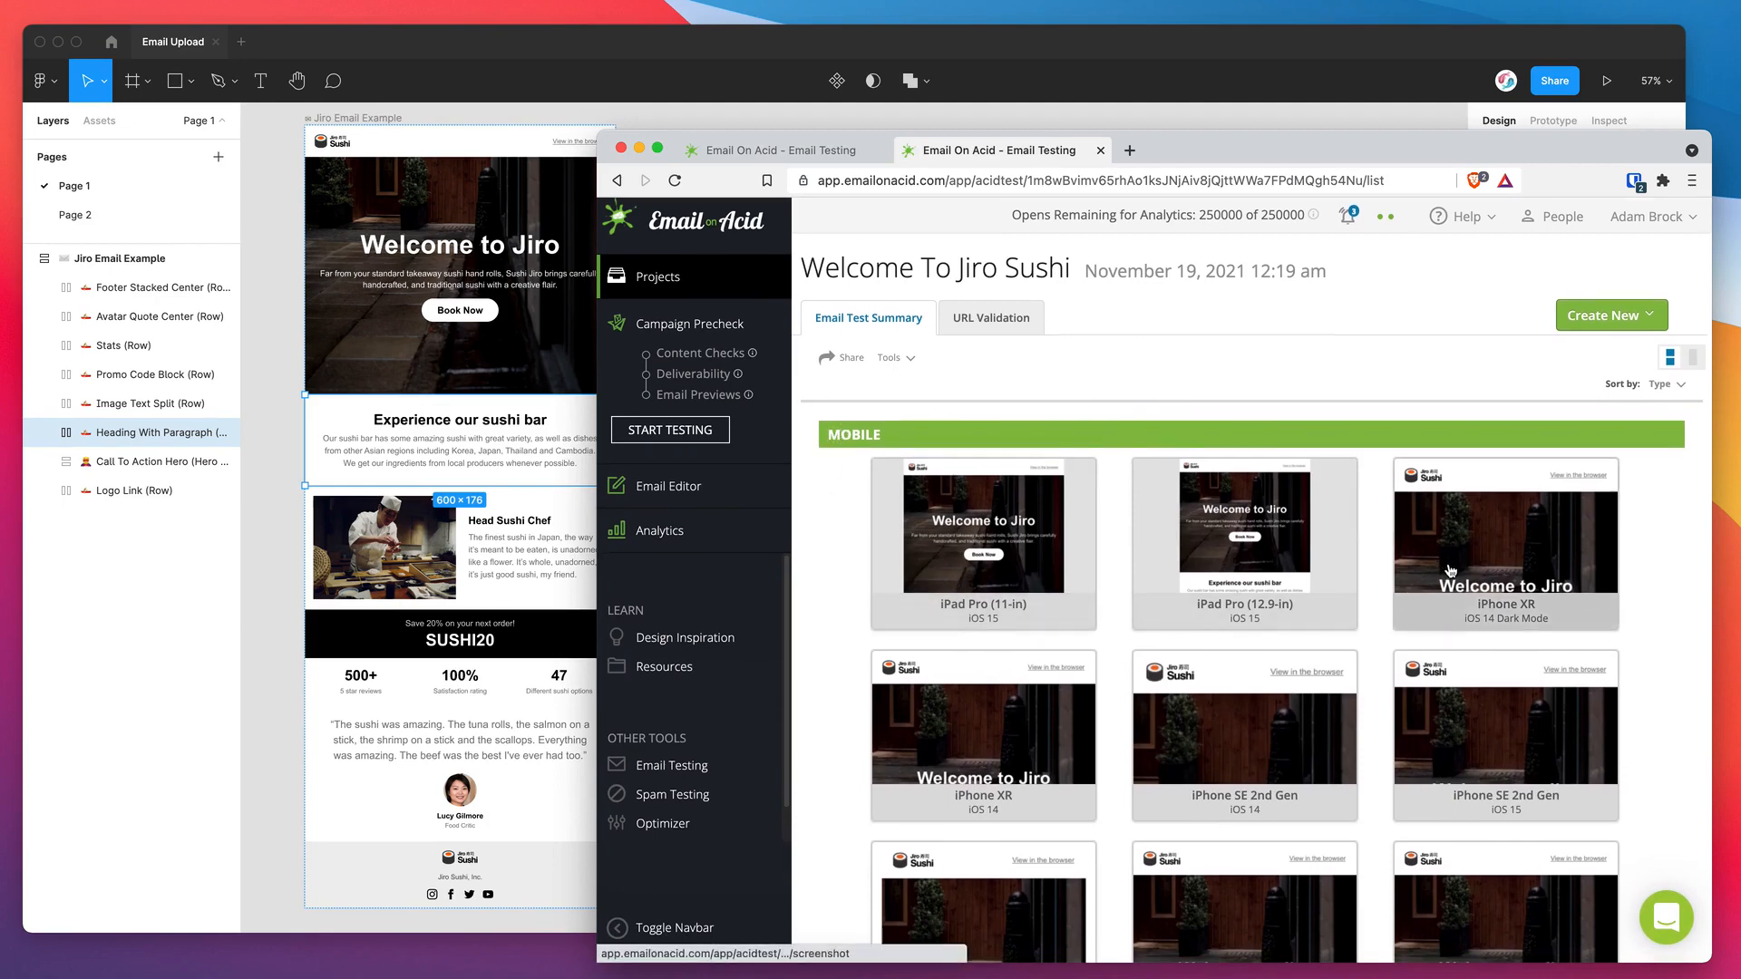
{"action": "scroll", "scroll_direction": "down", "scroll_amount": 3}
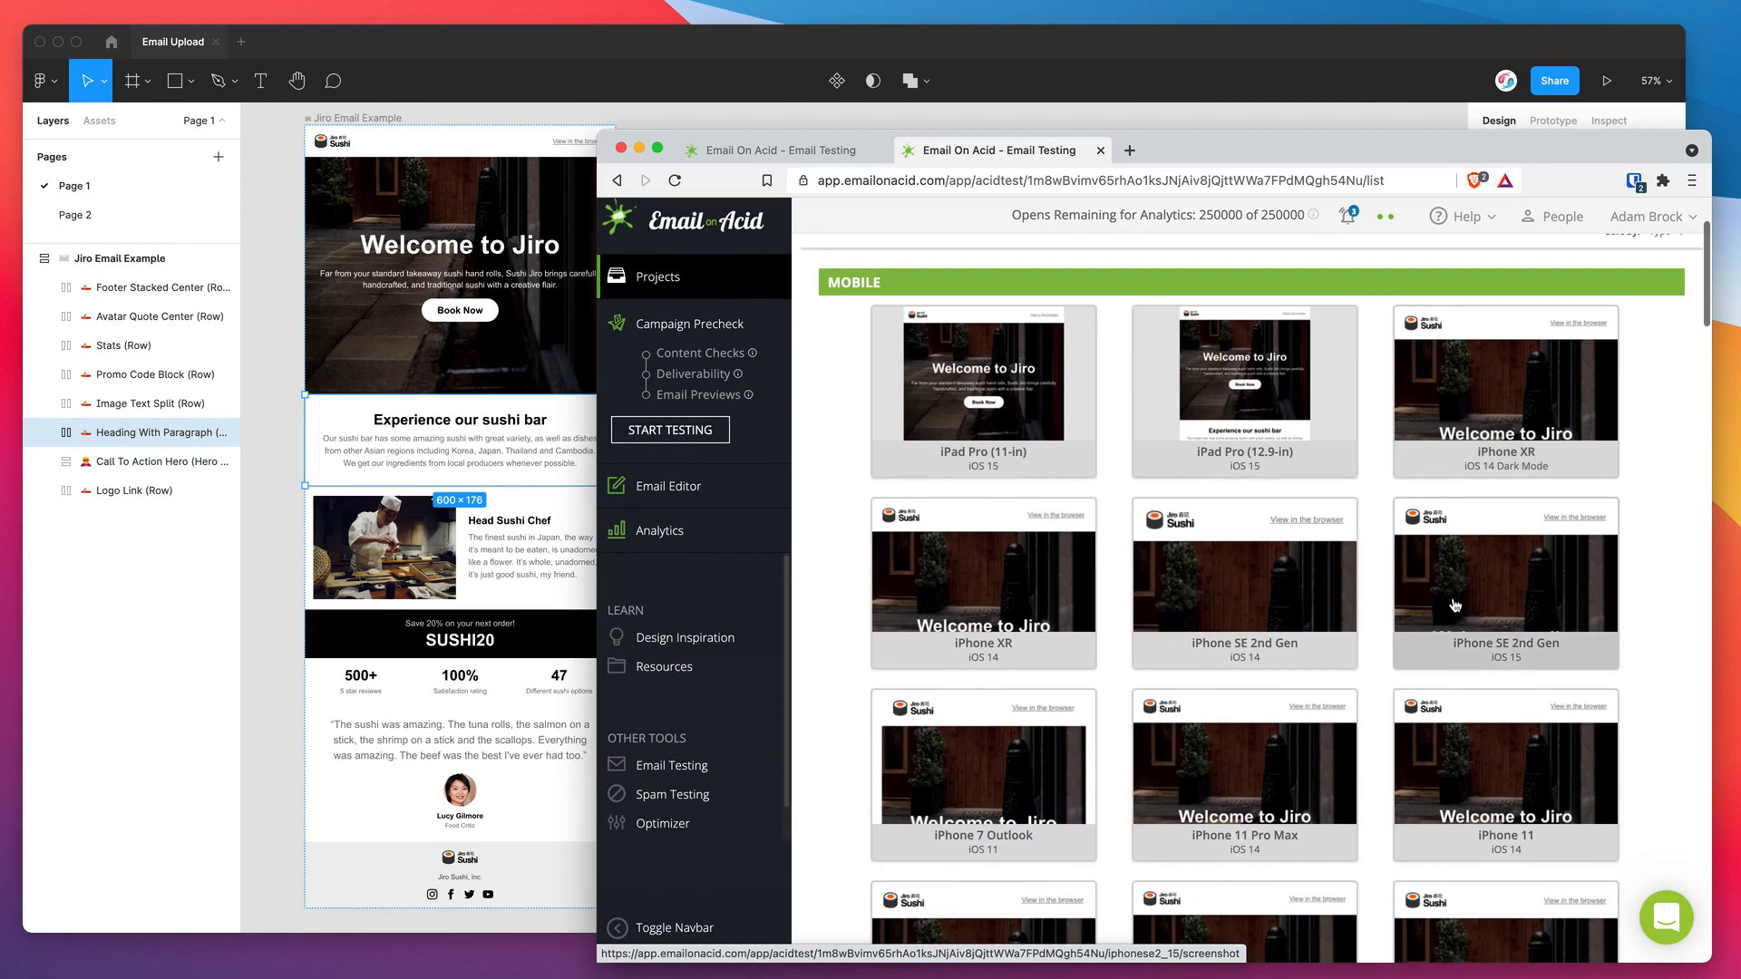
{"action": "scroll", "scroll_direction": "down", "scroll_amount": 3}
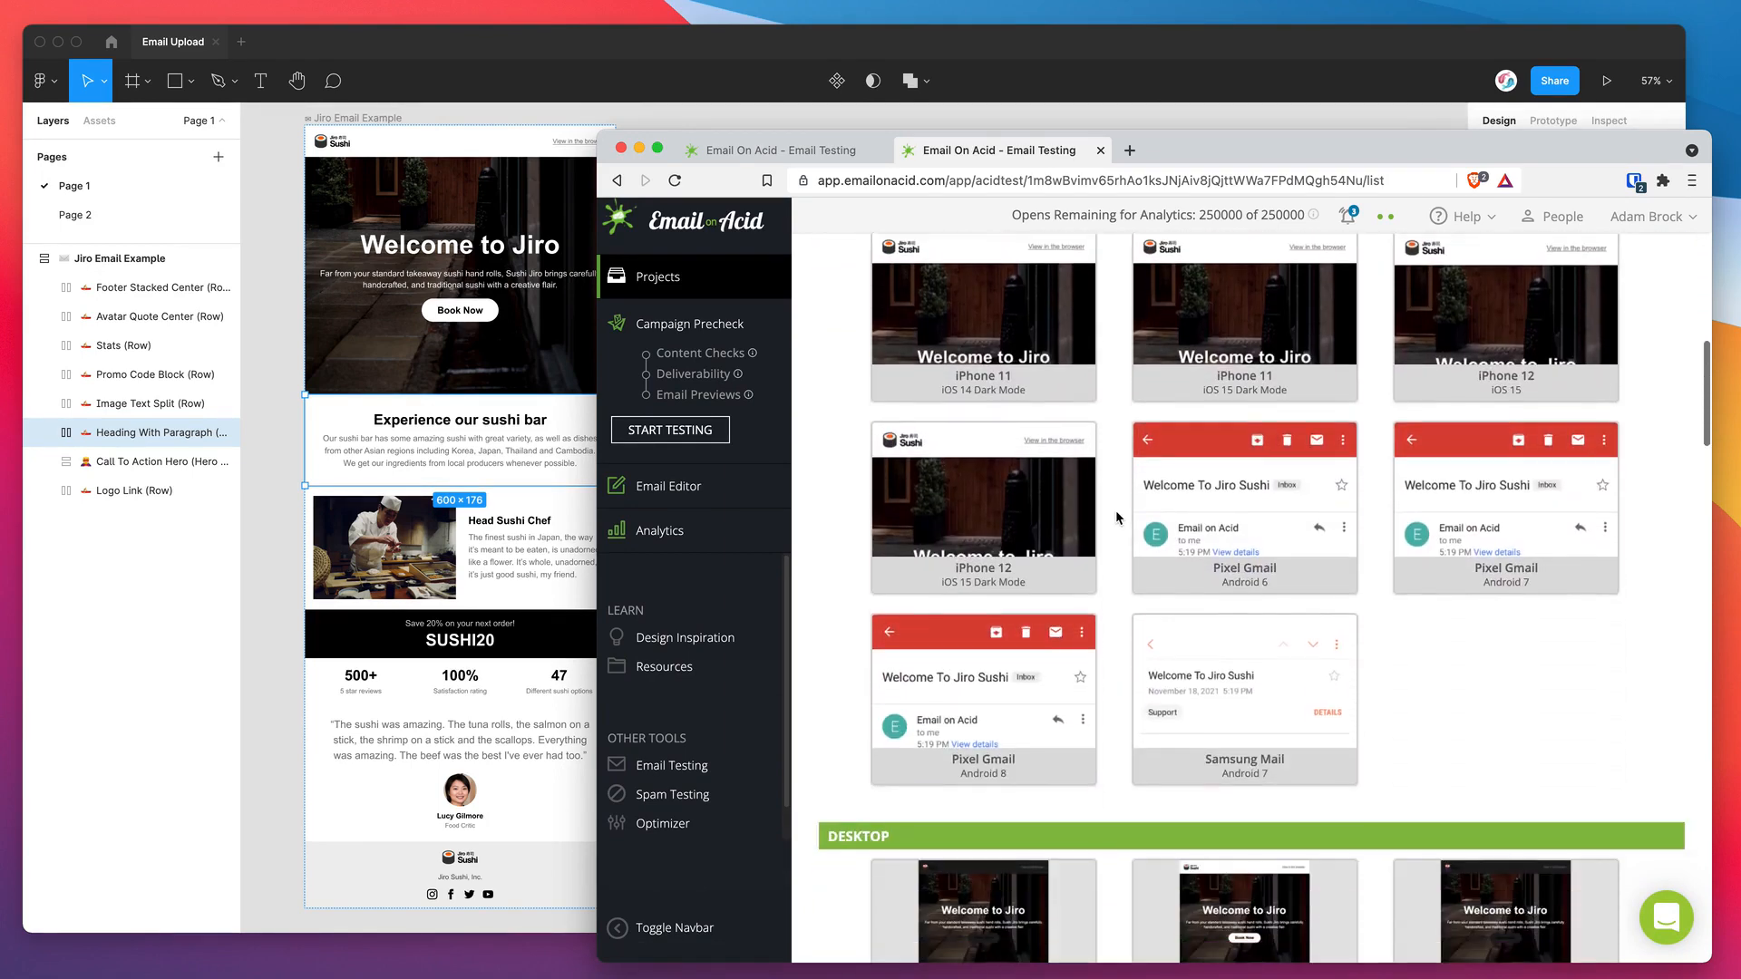
{"action": "scroll", "scroll_direction": "down", "scroll_amount": 3}
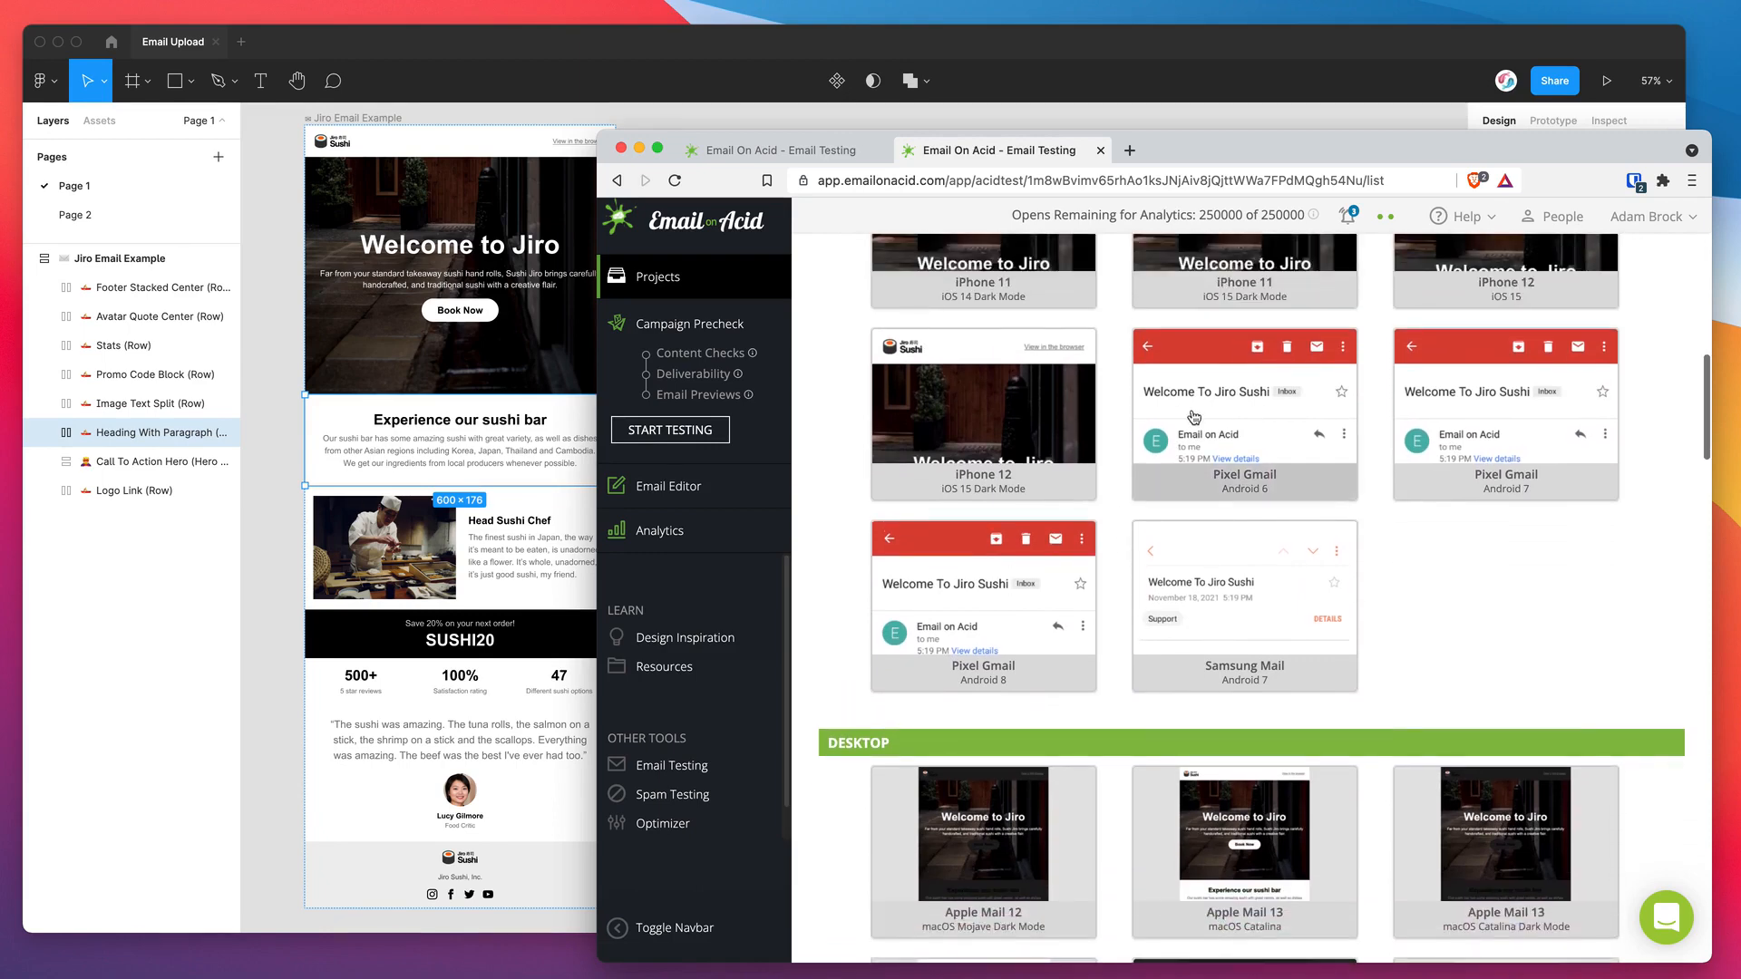
{"action": "scroll", "scroll_direction": "down", "scroll_amount": 3}
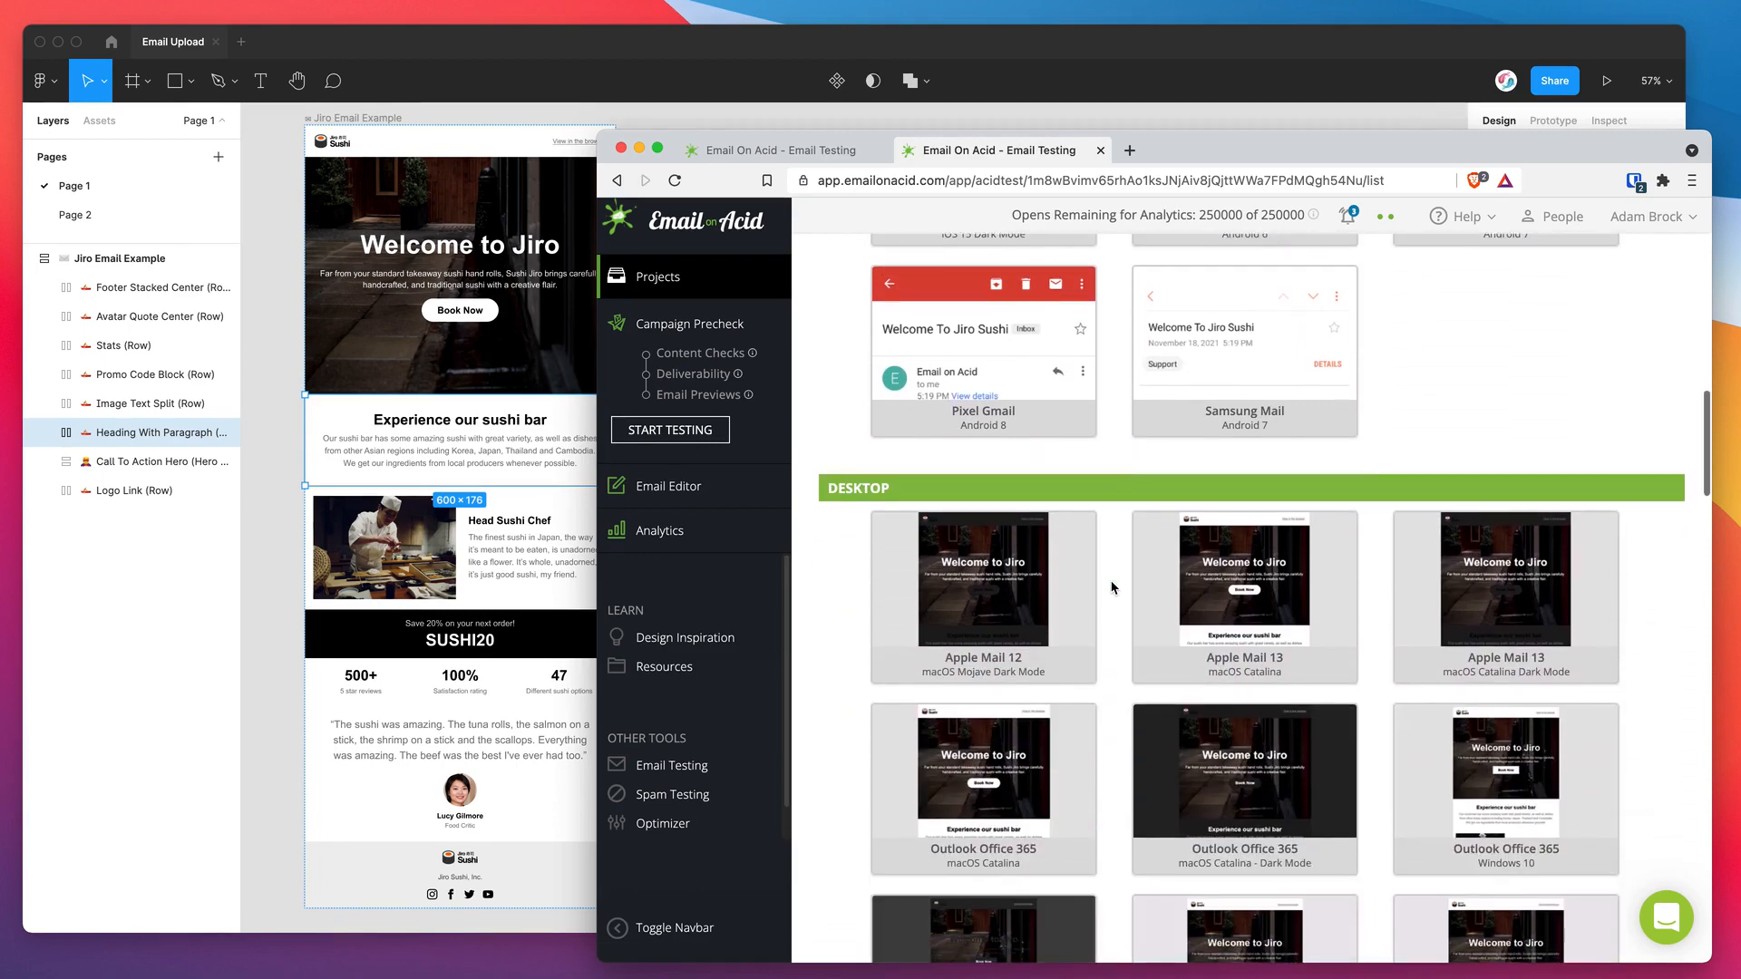
{"action": "scroll", "scroll_direction": "down", "scroll_amount": 3}
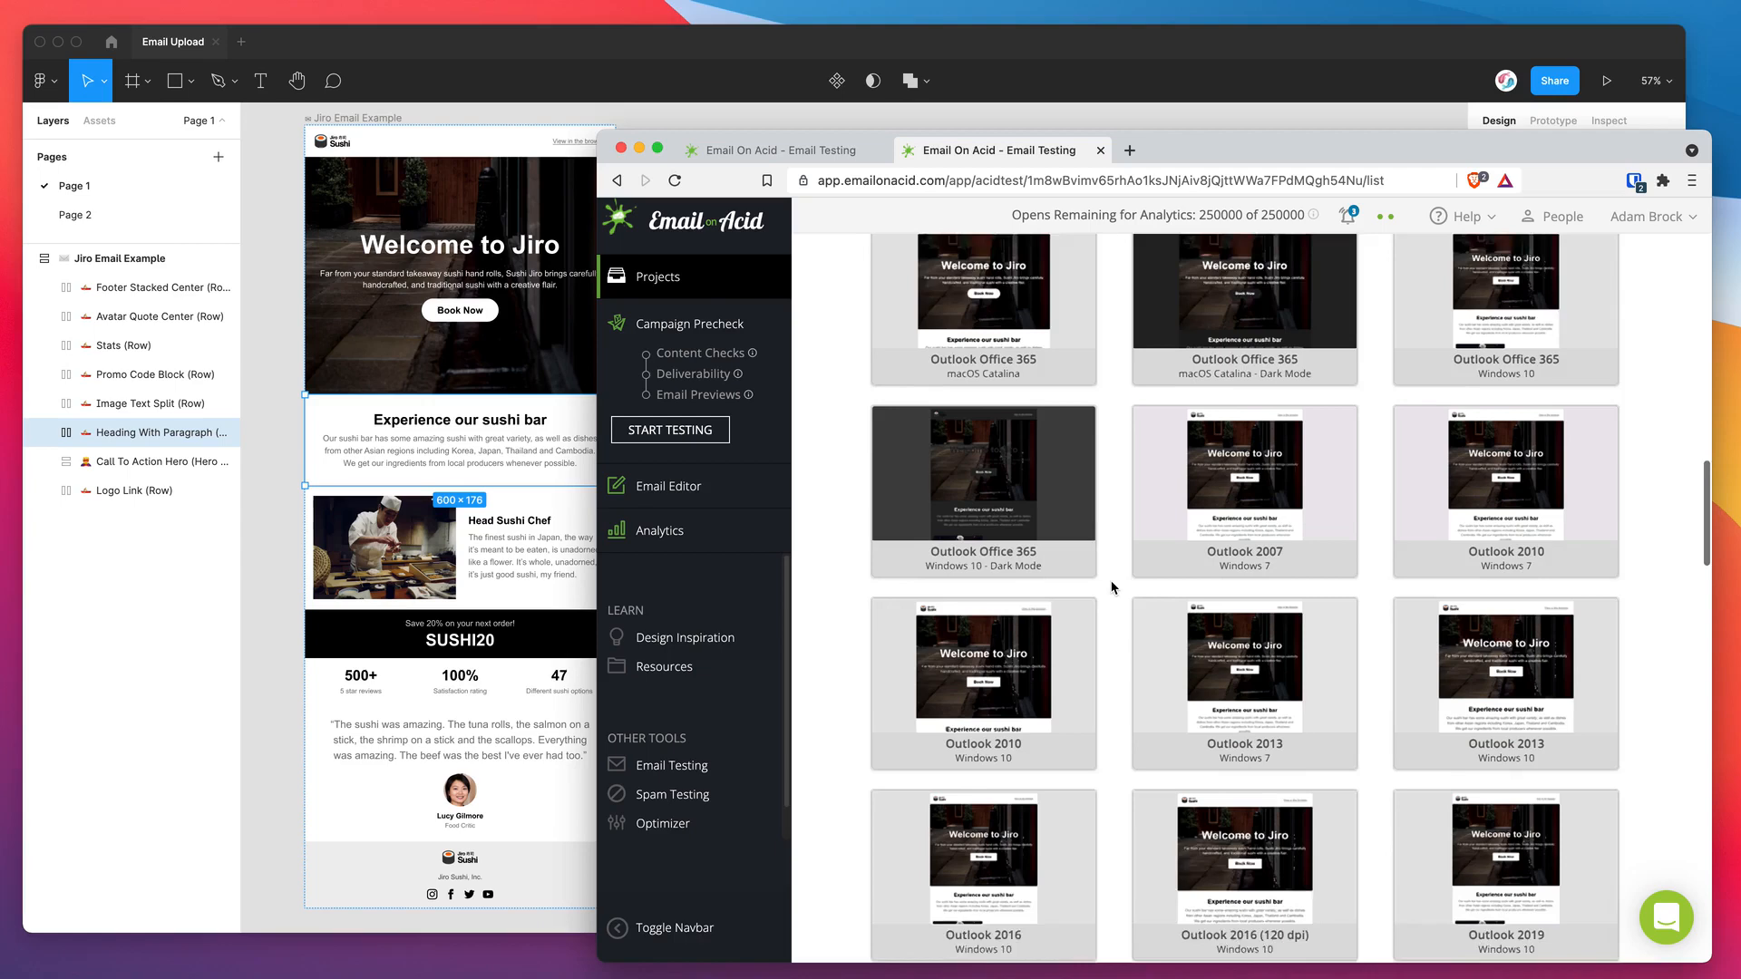
{"action": "scroll", "scroll_direction": "down", "scroll_amount": 3}
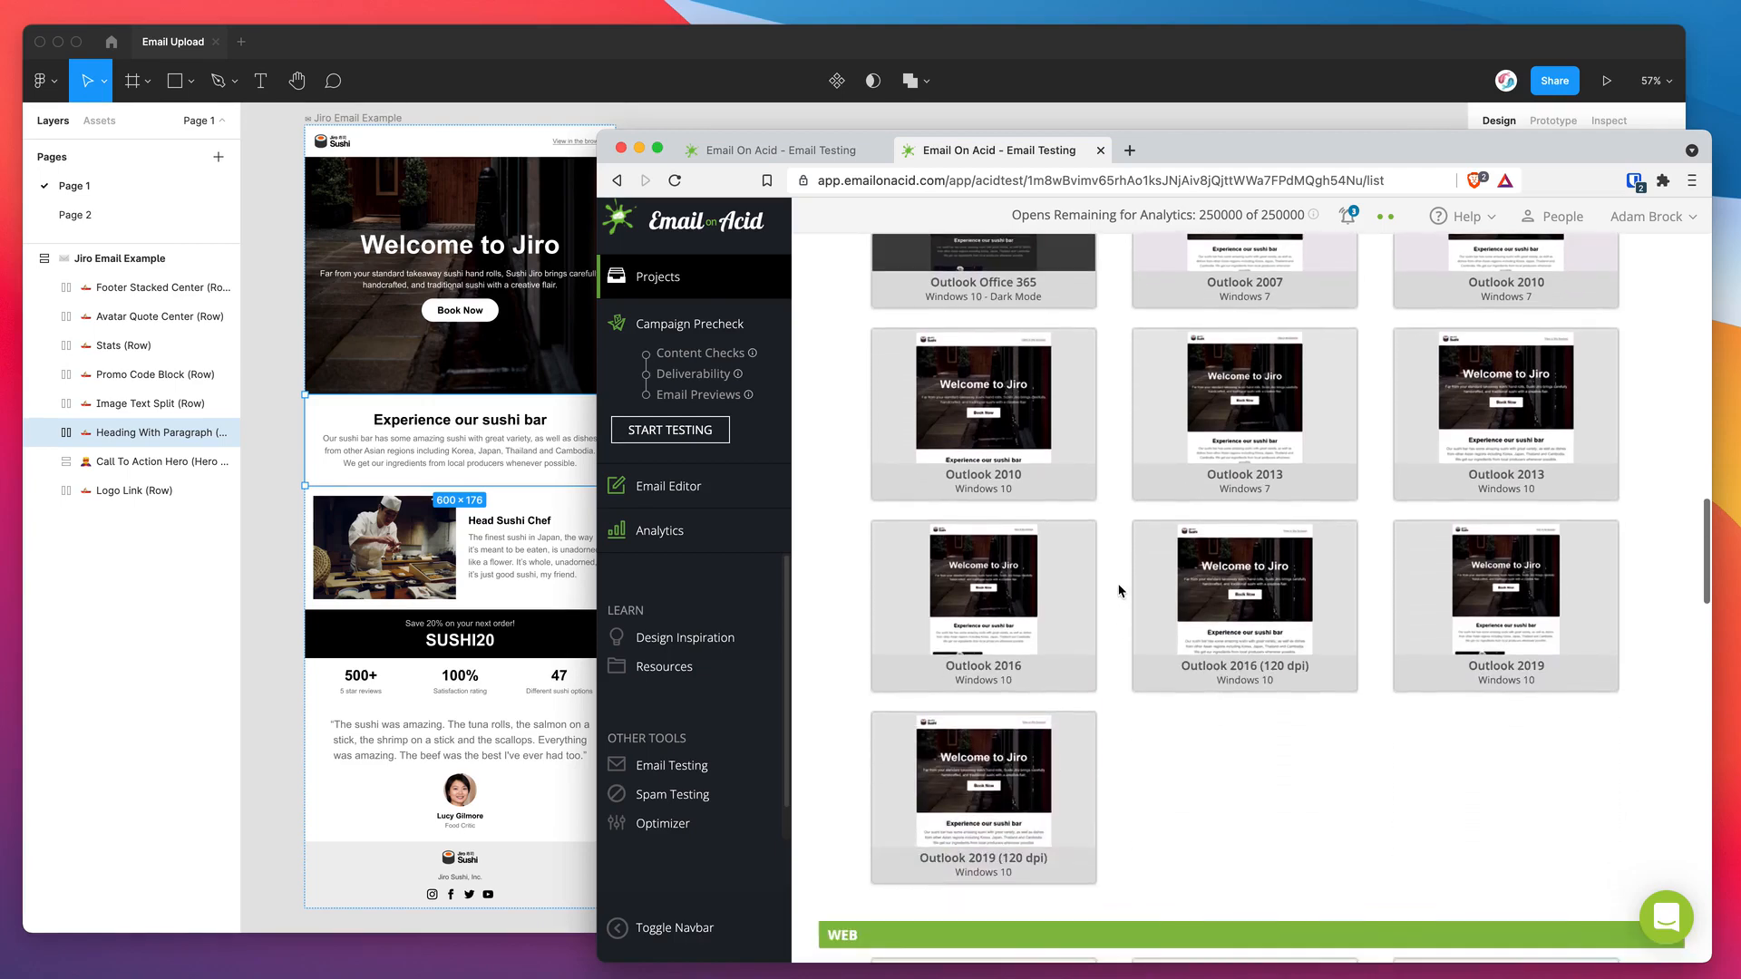
{"action": "scroll", "scroll_direction": "down", "scroll_amount": 3}
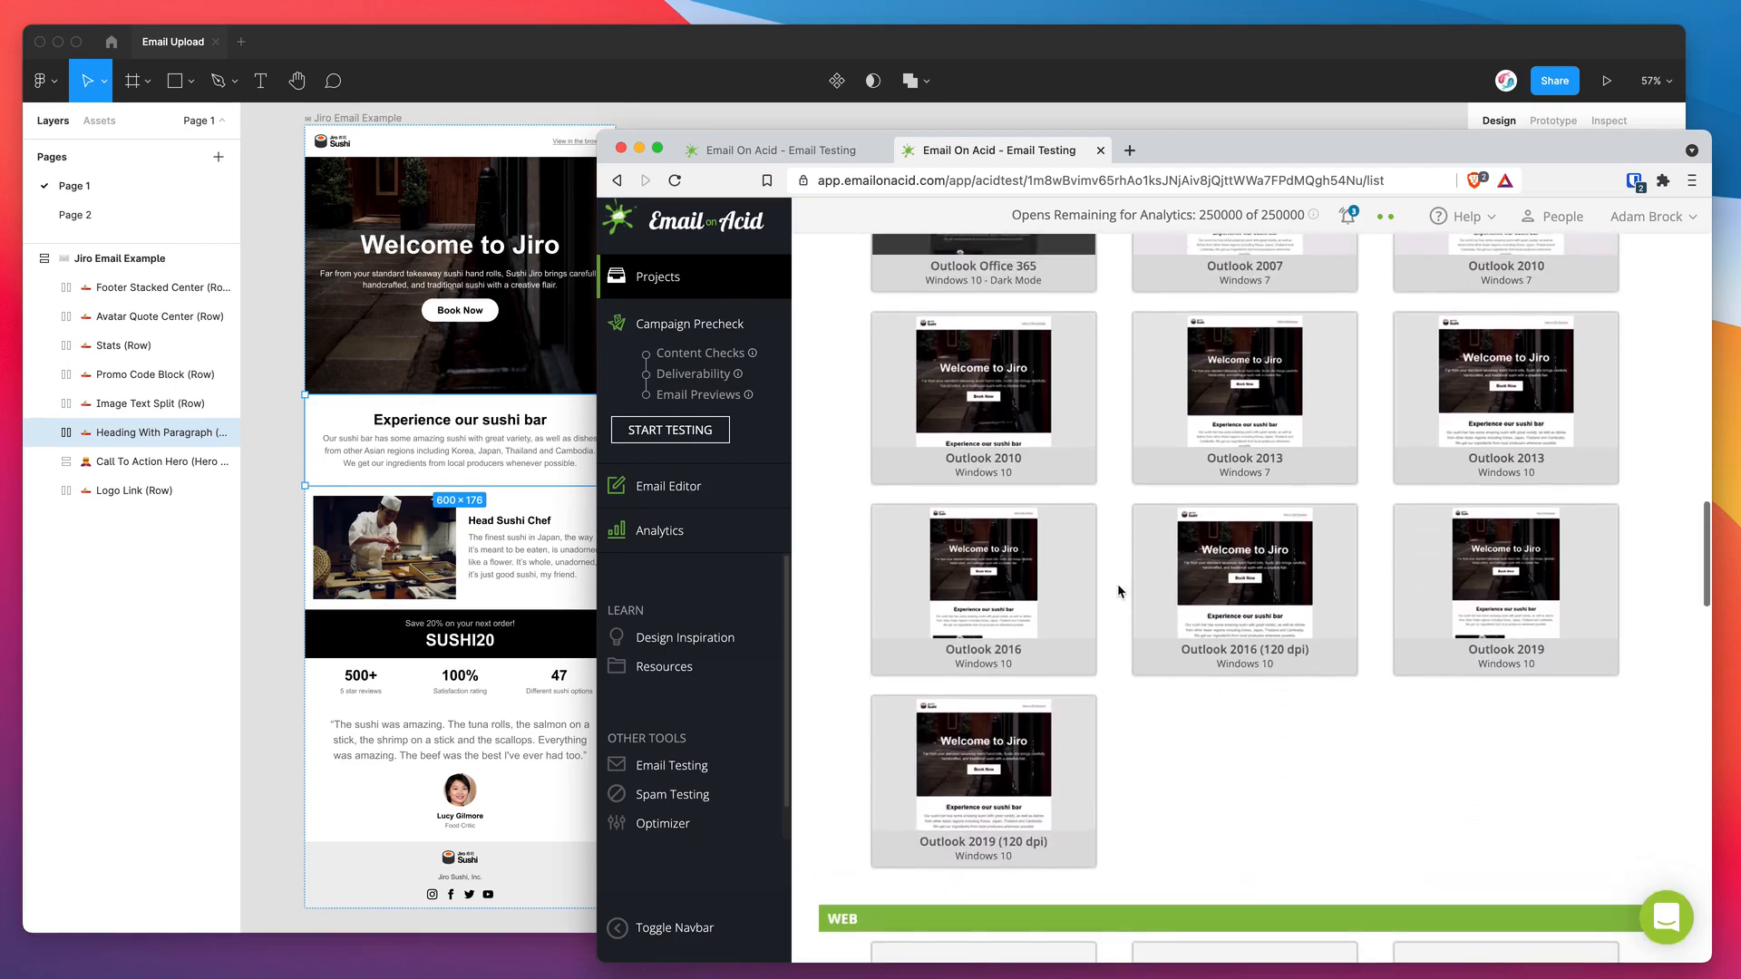
{"action": "scroll", "scroll_direction": "down", "scroll_amount": 3}
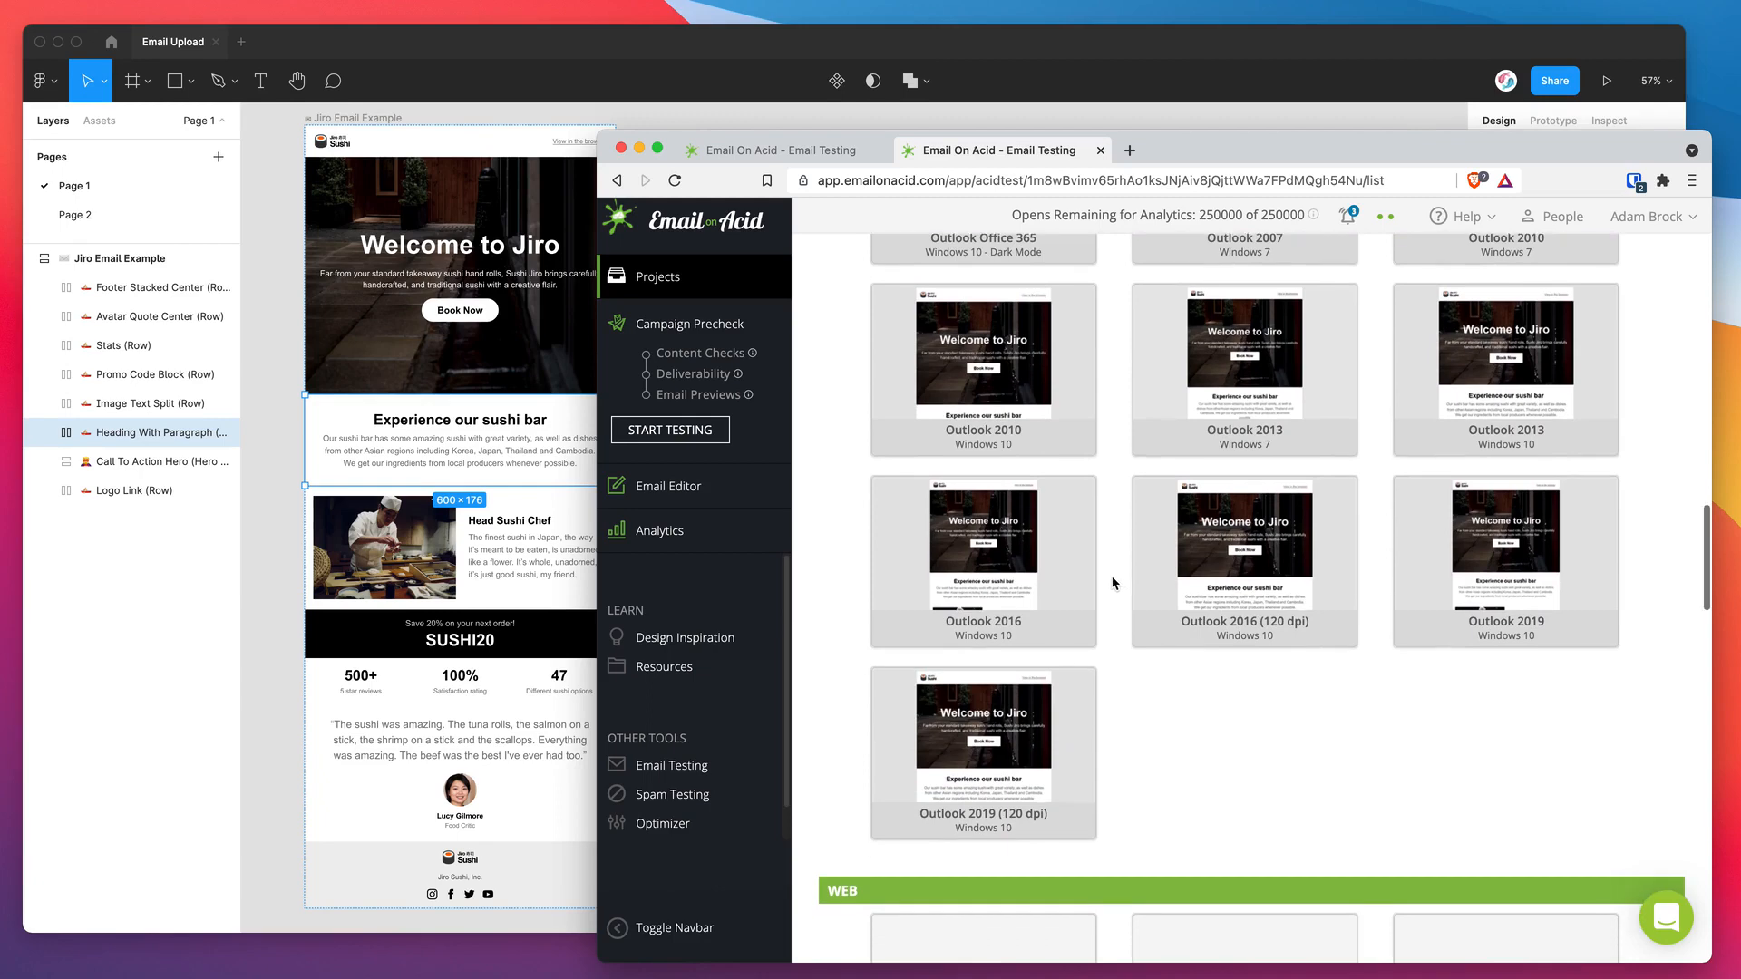
{"action": "scroll", "scroll_direction": "down", "scroll_amount": 3}
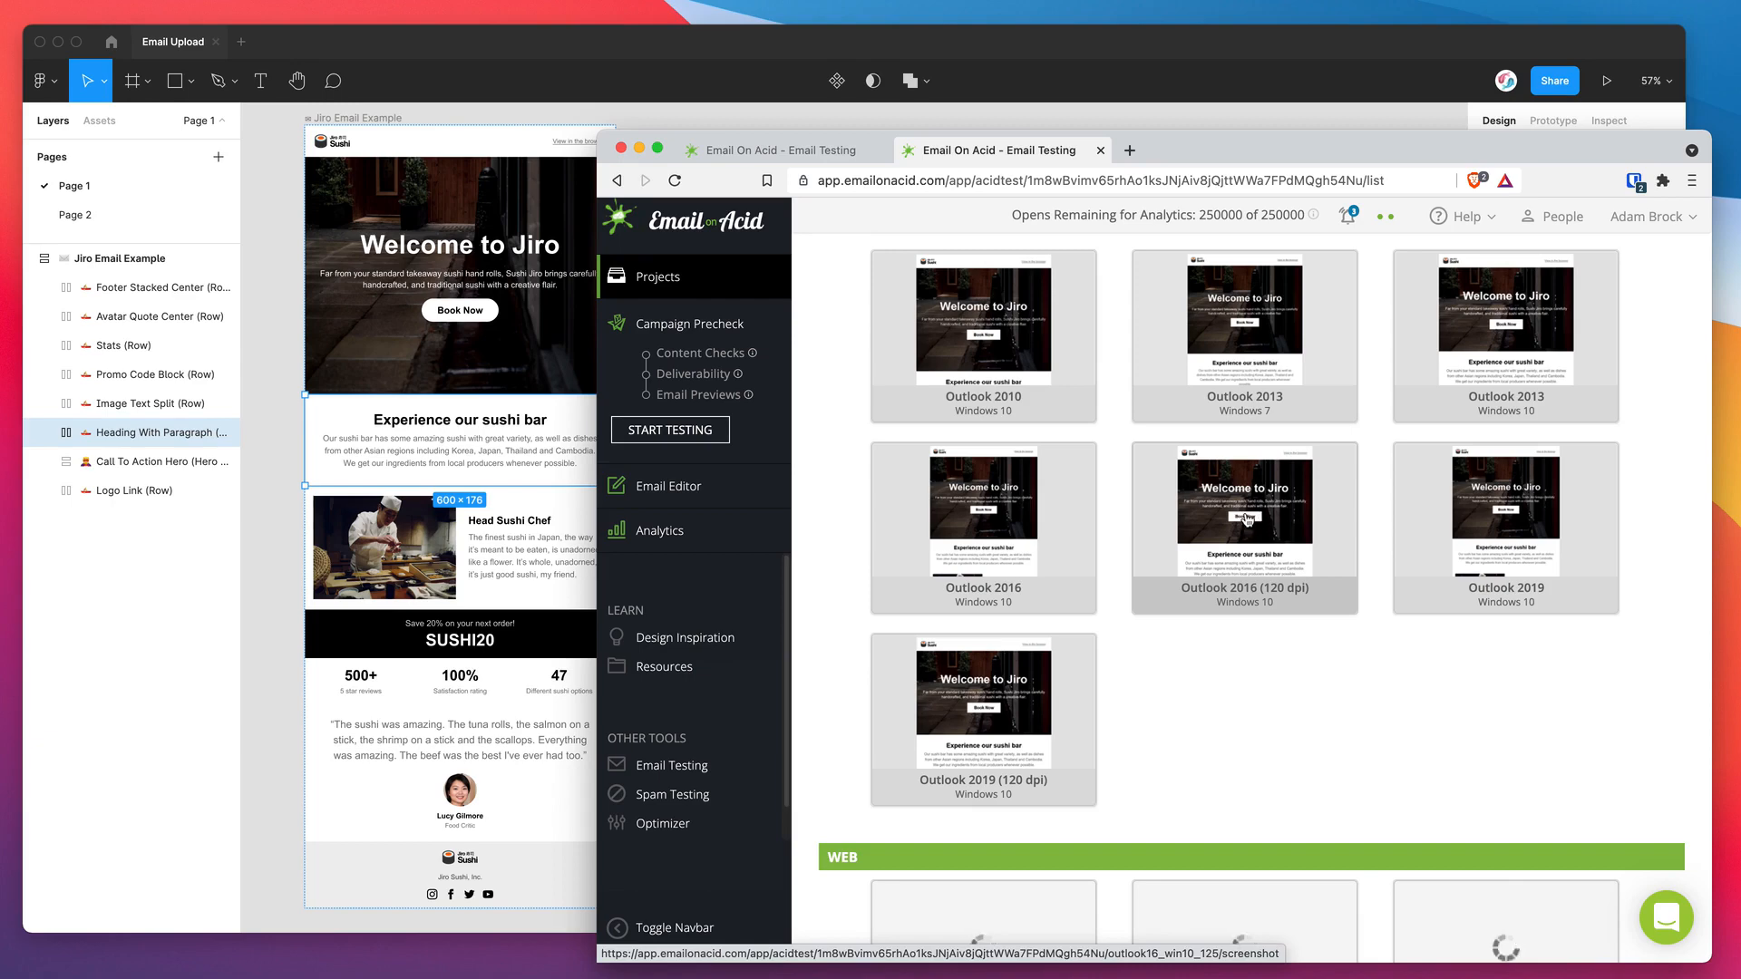
{"action": "mouse_move", "coordinate": [1121, 514]}
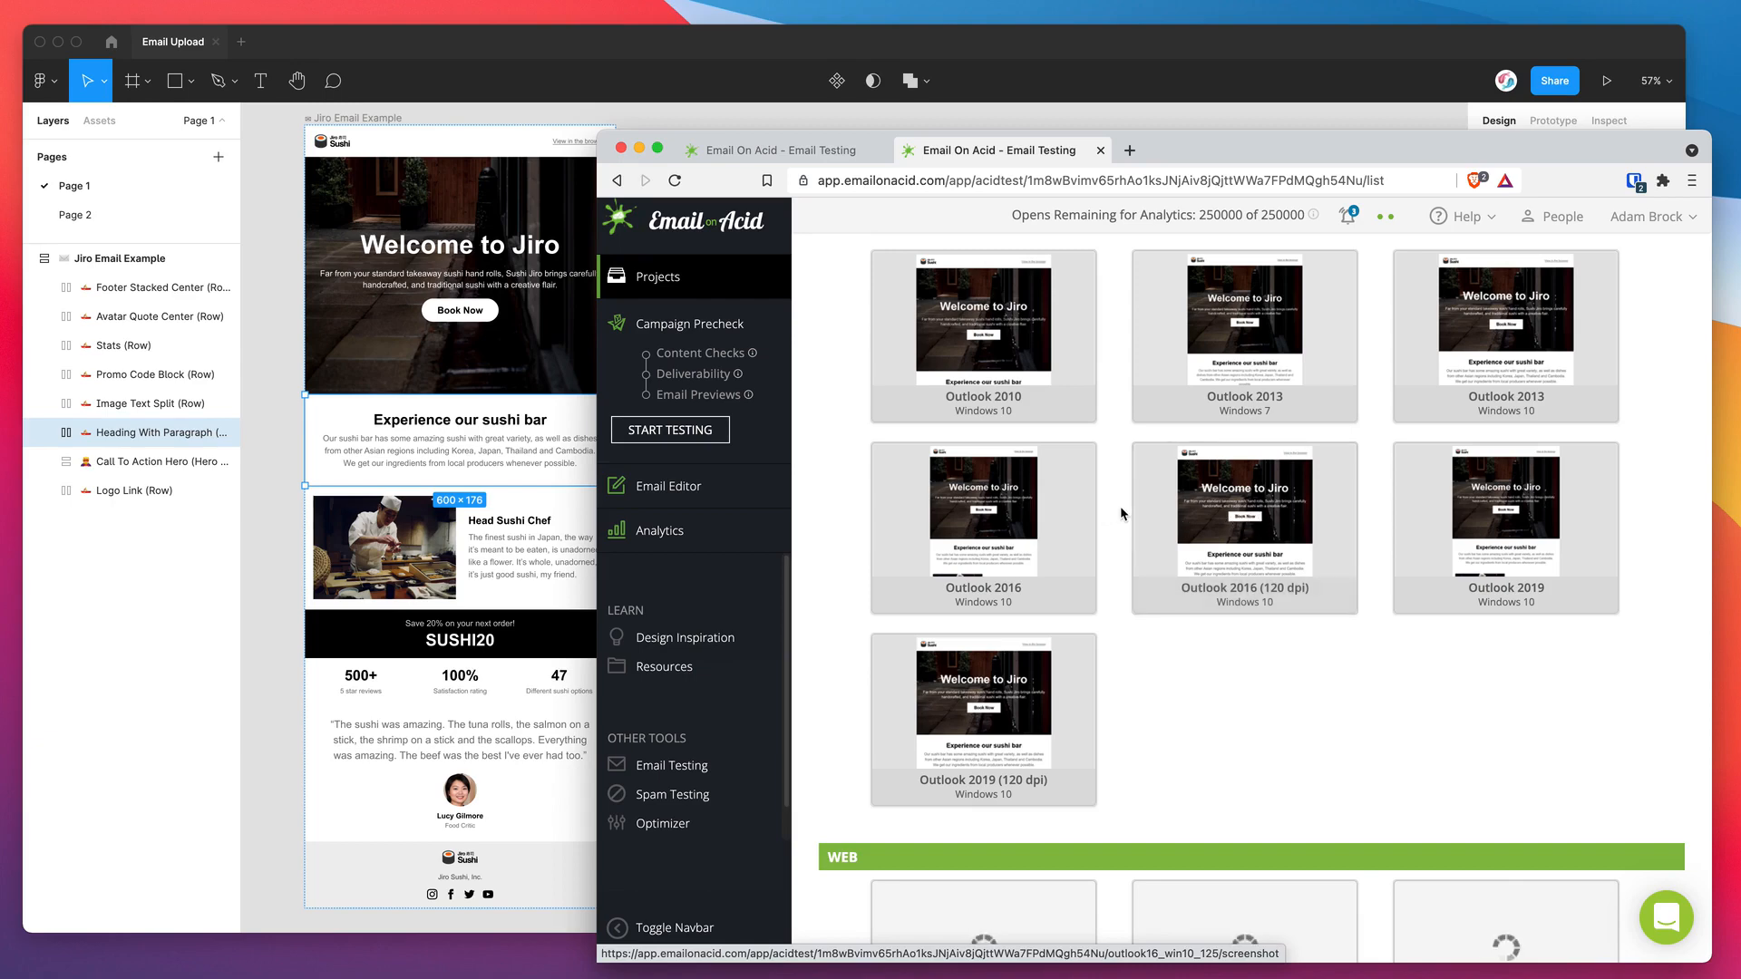
{"action": "scroll", "scroll_direction": "down", "scroll_amount": 3}
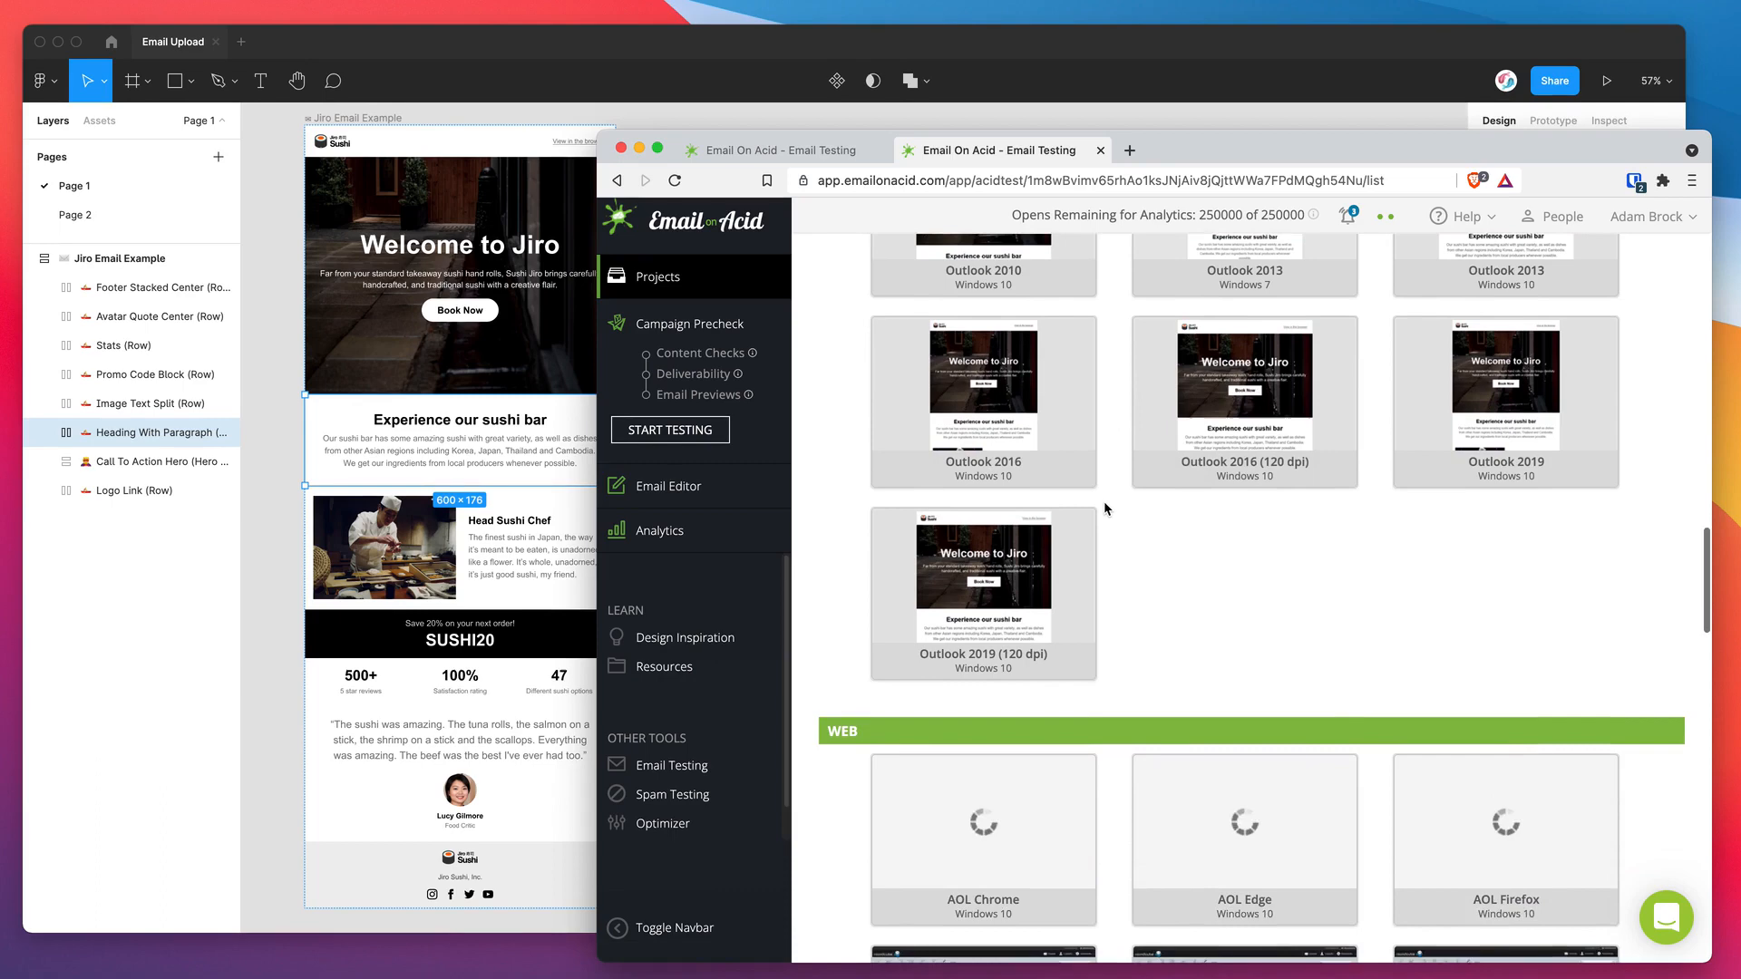
{"action": "scroll", "scroll_direction": "down", "scroll_amount": 3}
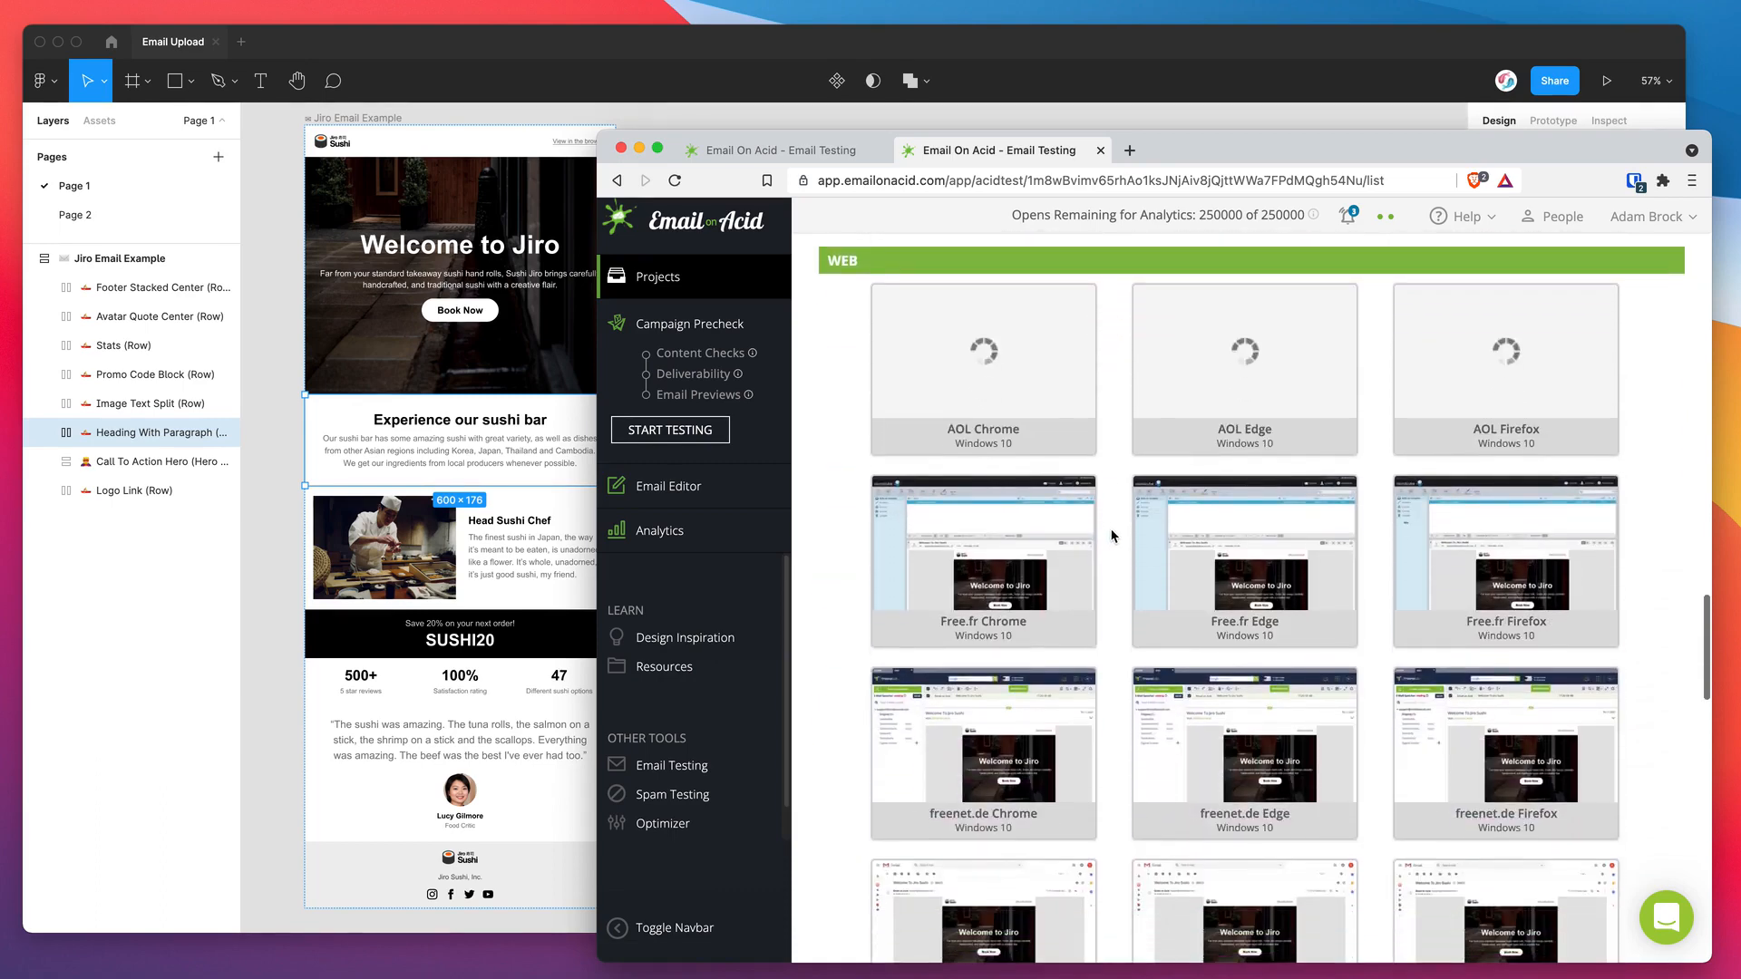
{"action": "scroll", "scroll_direction": "down", "scroll_amount": 3}
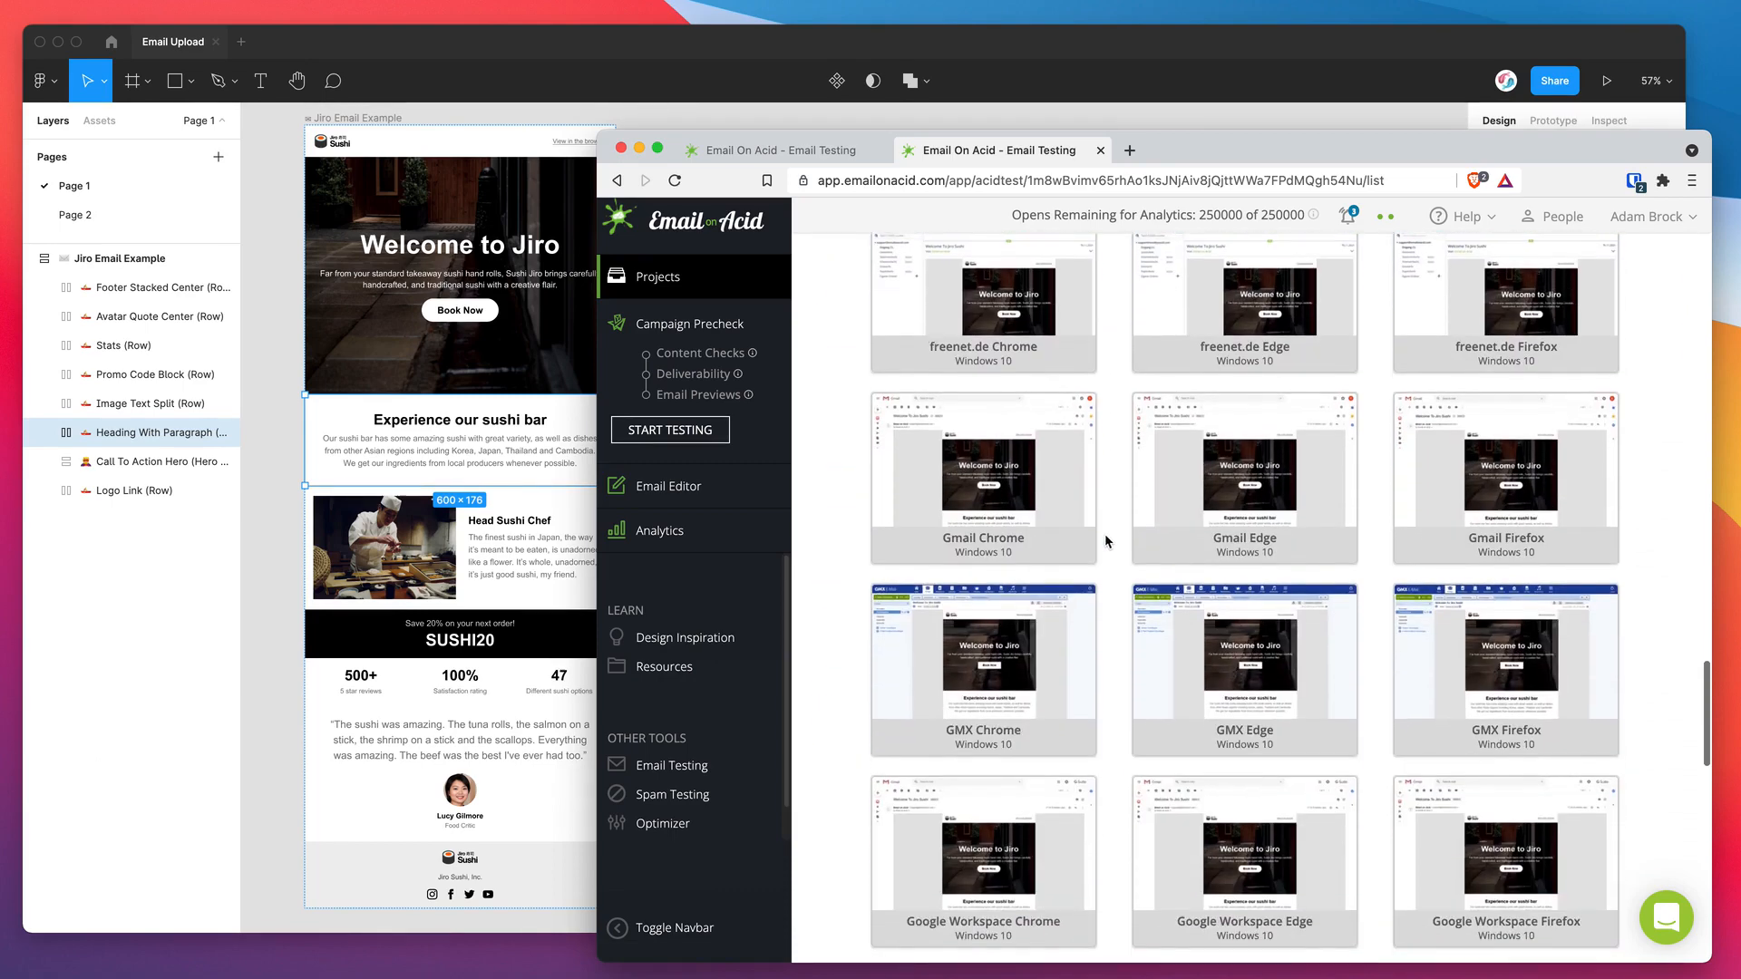
{"action": "scroll", "scroll_direction": "down", "scroll_amount": 3}
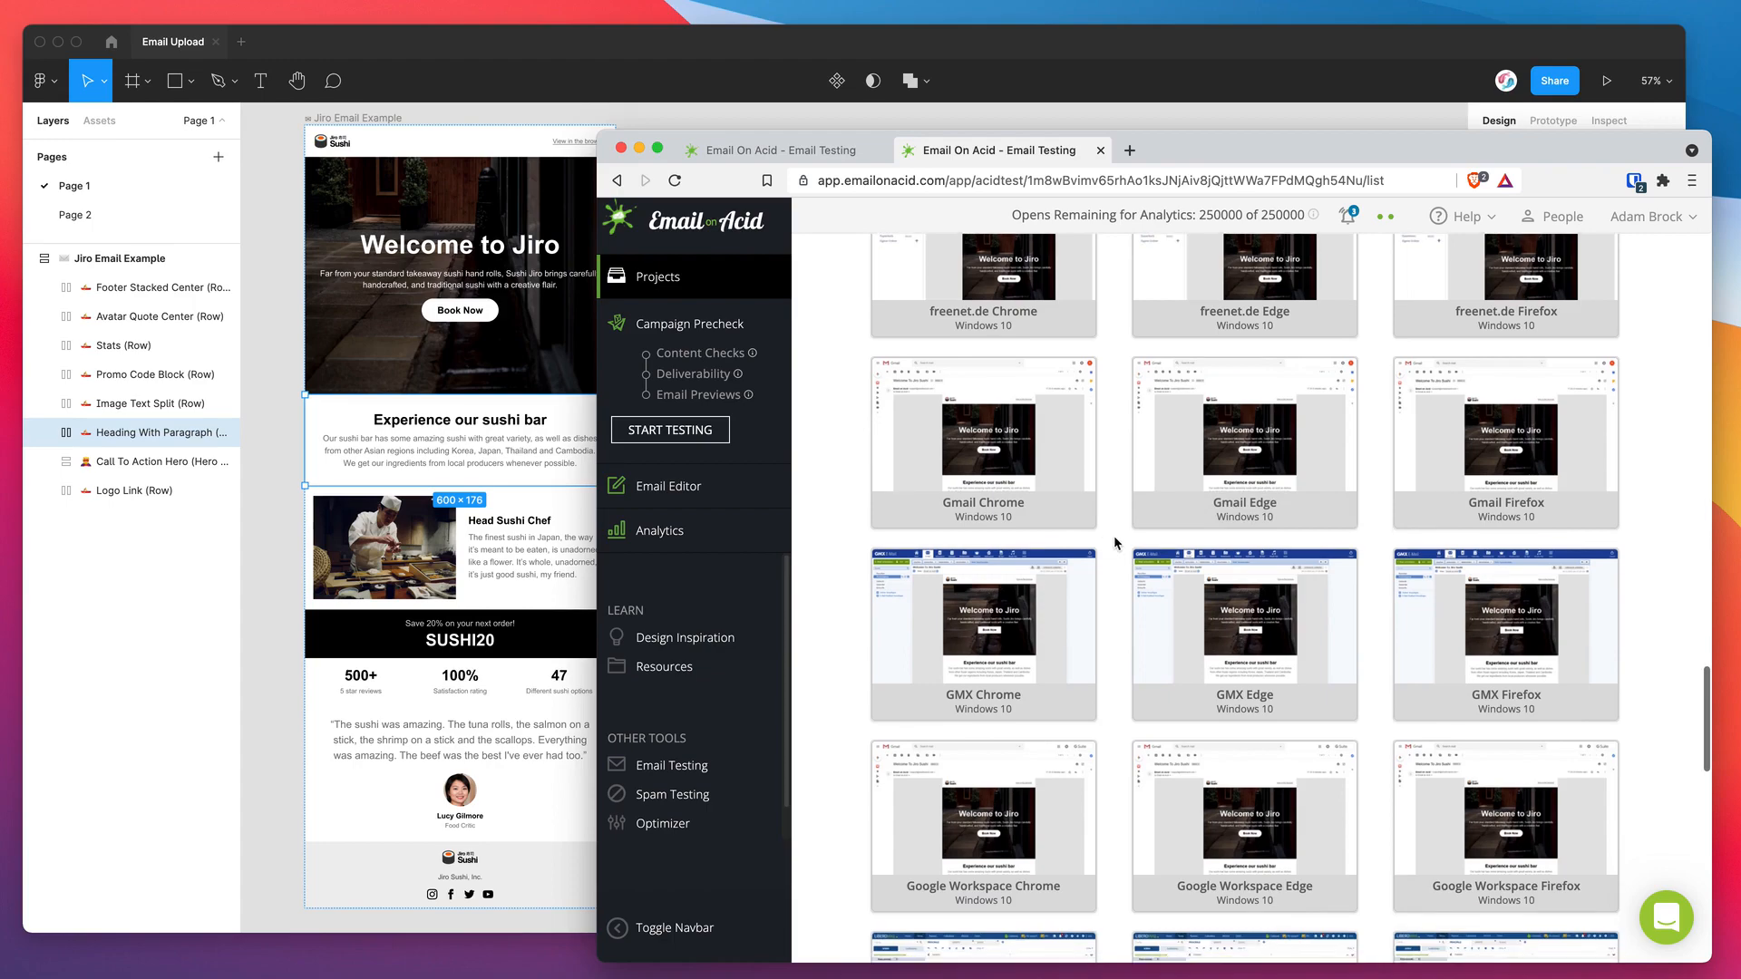
{"action": "scroll", "scroll_direction": "down", "scroll_amount": 3}
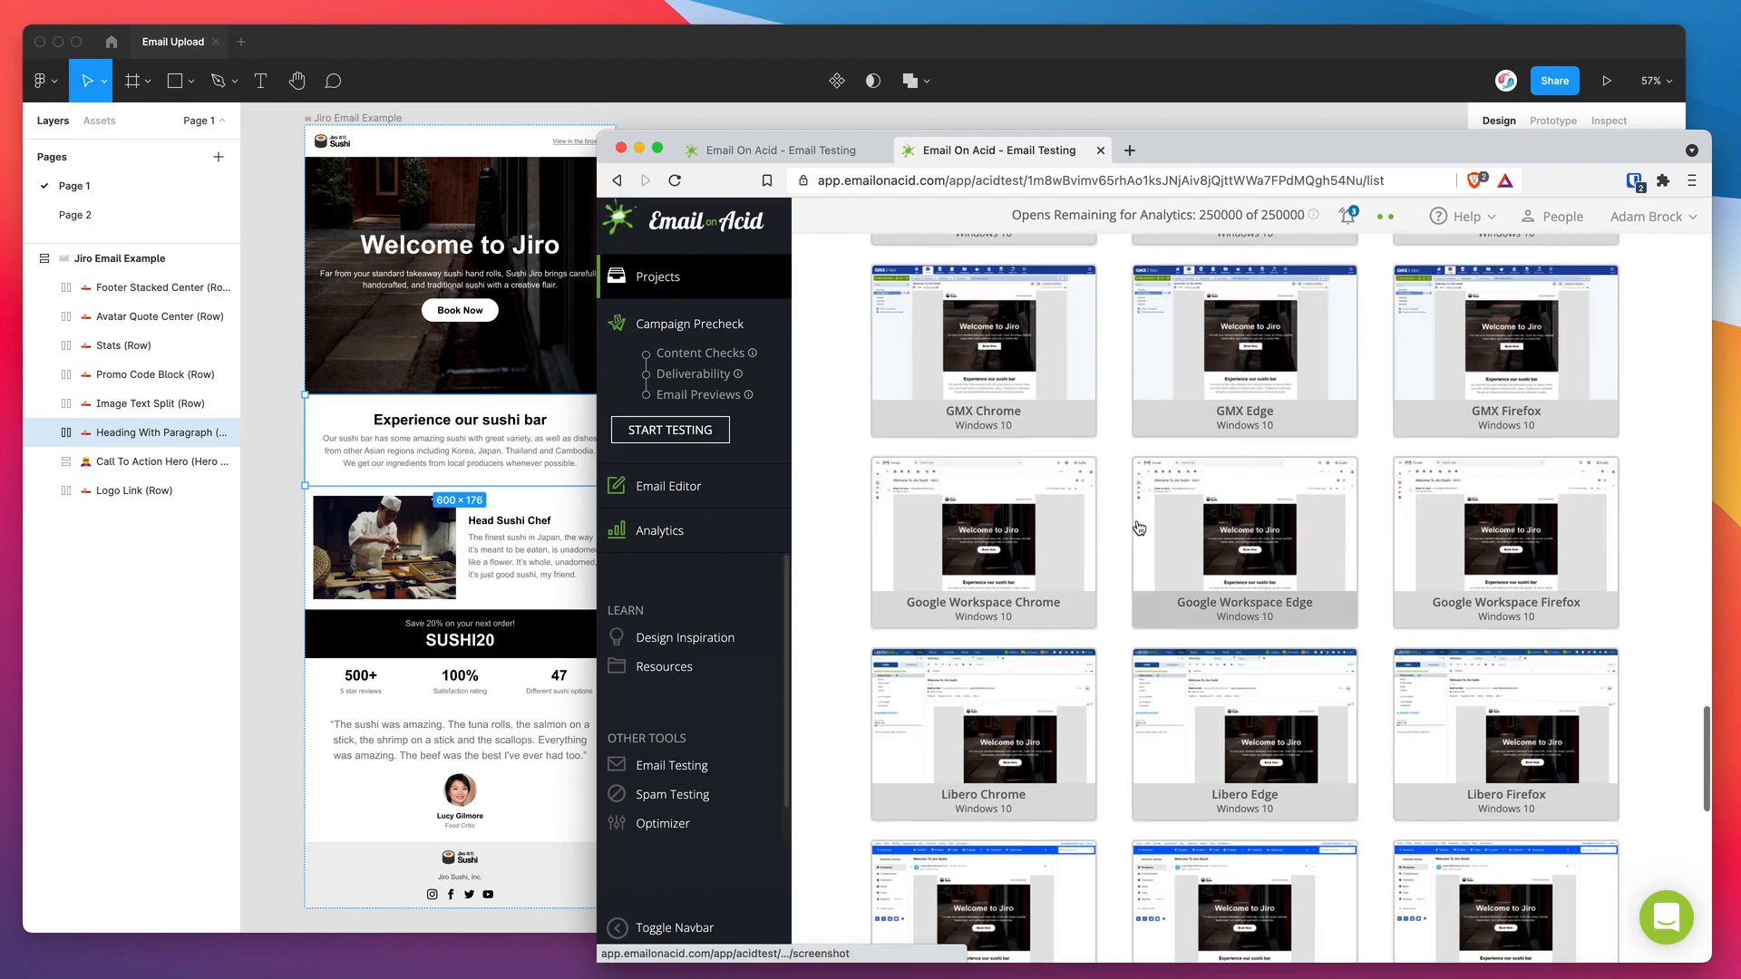
{"action": "scroll", "scroll_direction": "down", "scroll_amount": 3}
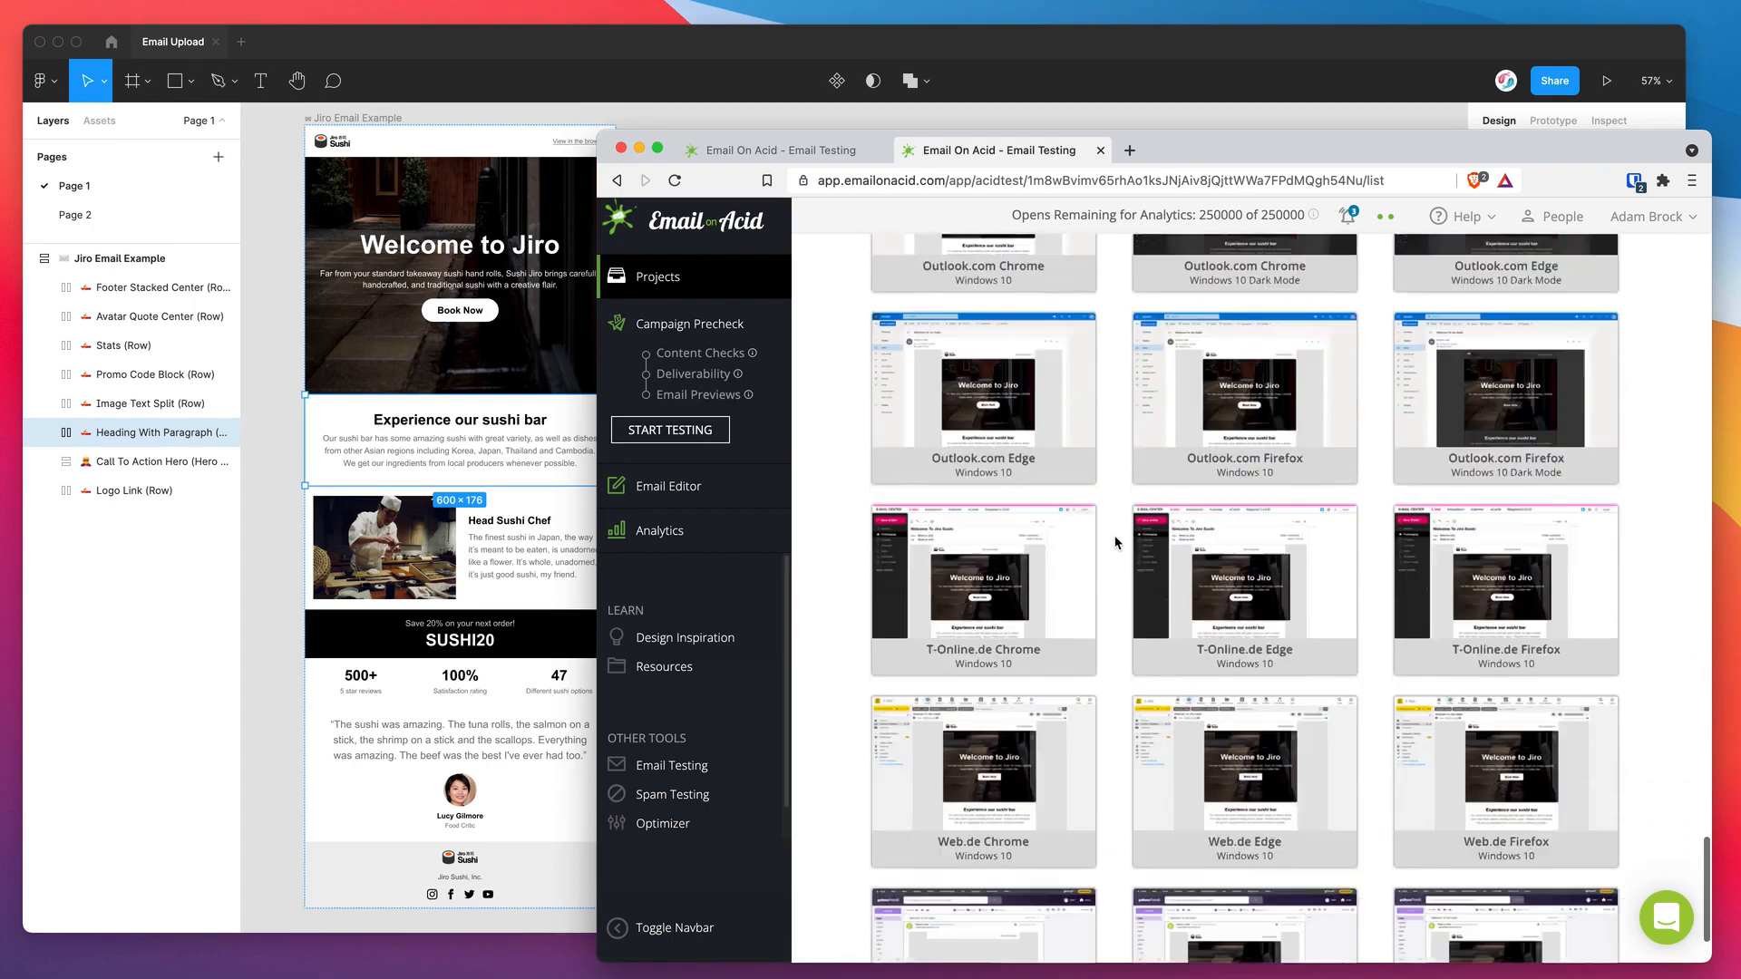
{"action": "scroll", "scroll_direction": "down", "scroll_amount": 3}
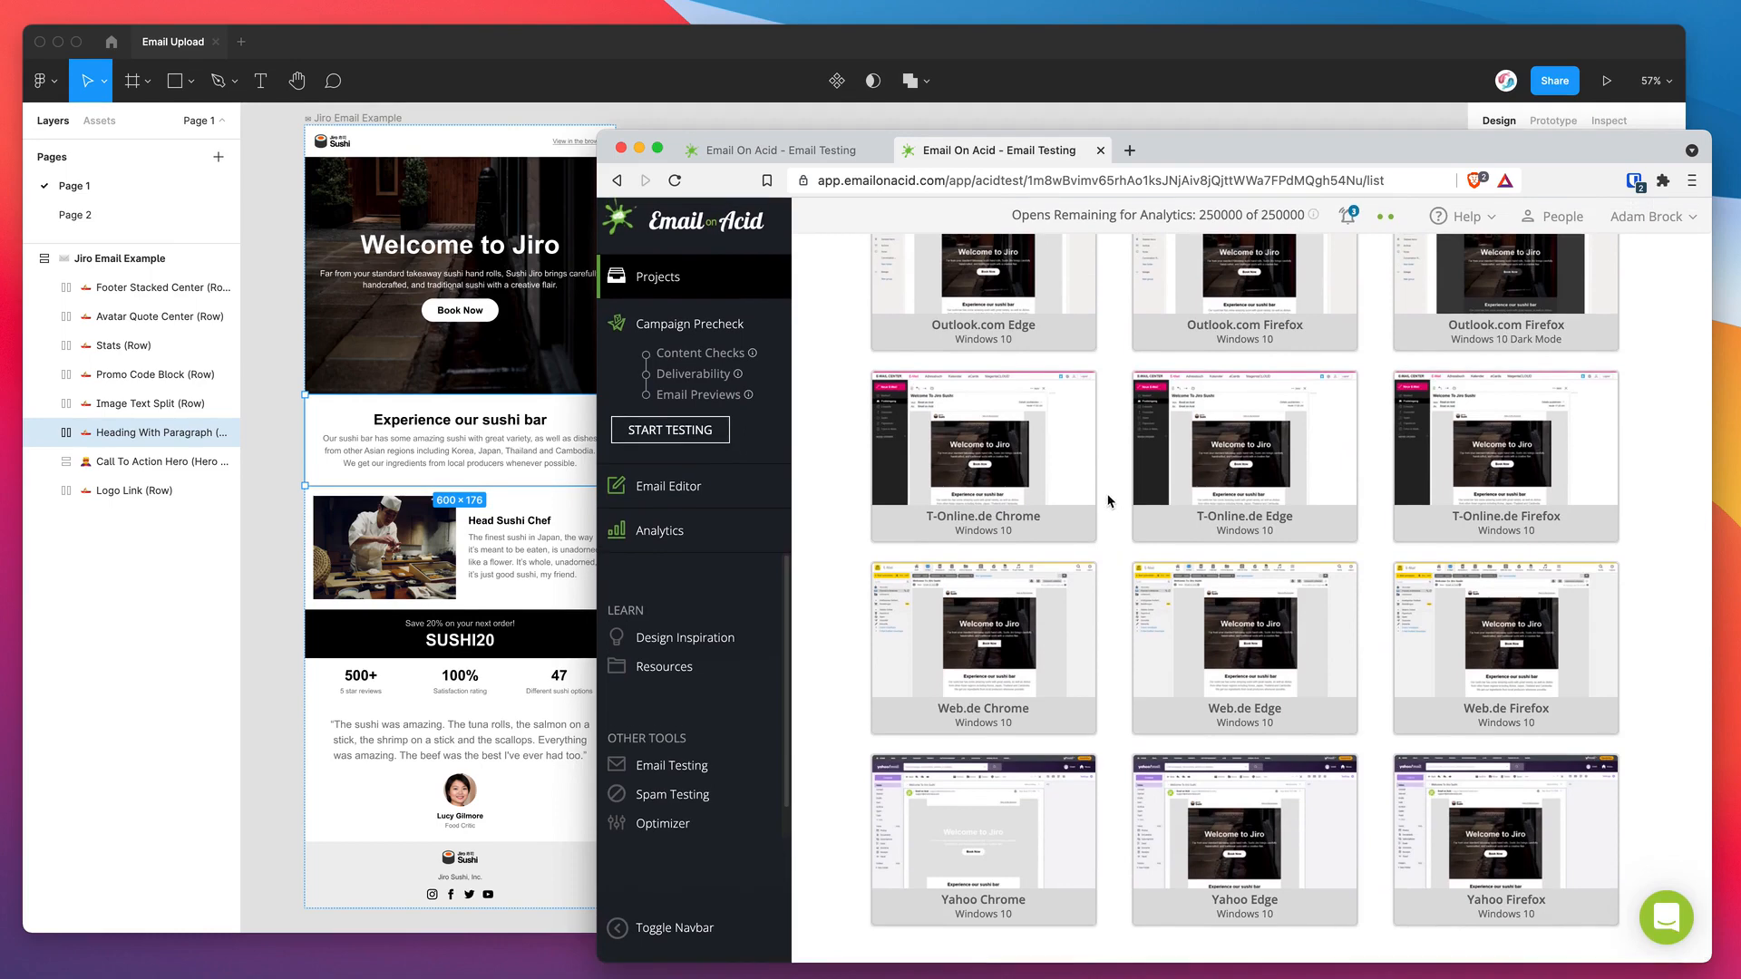
{"action": "scroll", "scroll_direction": "down", "scroll_amount": 3}
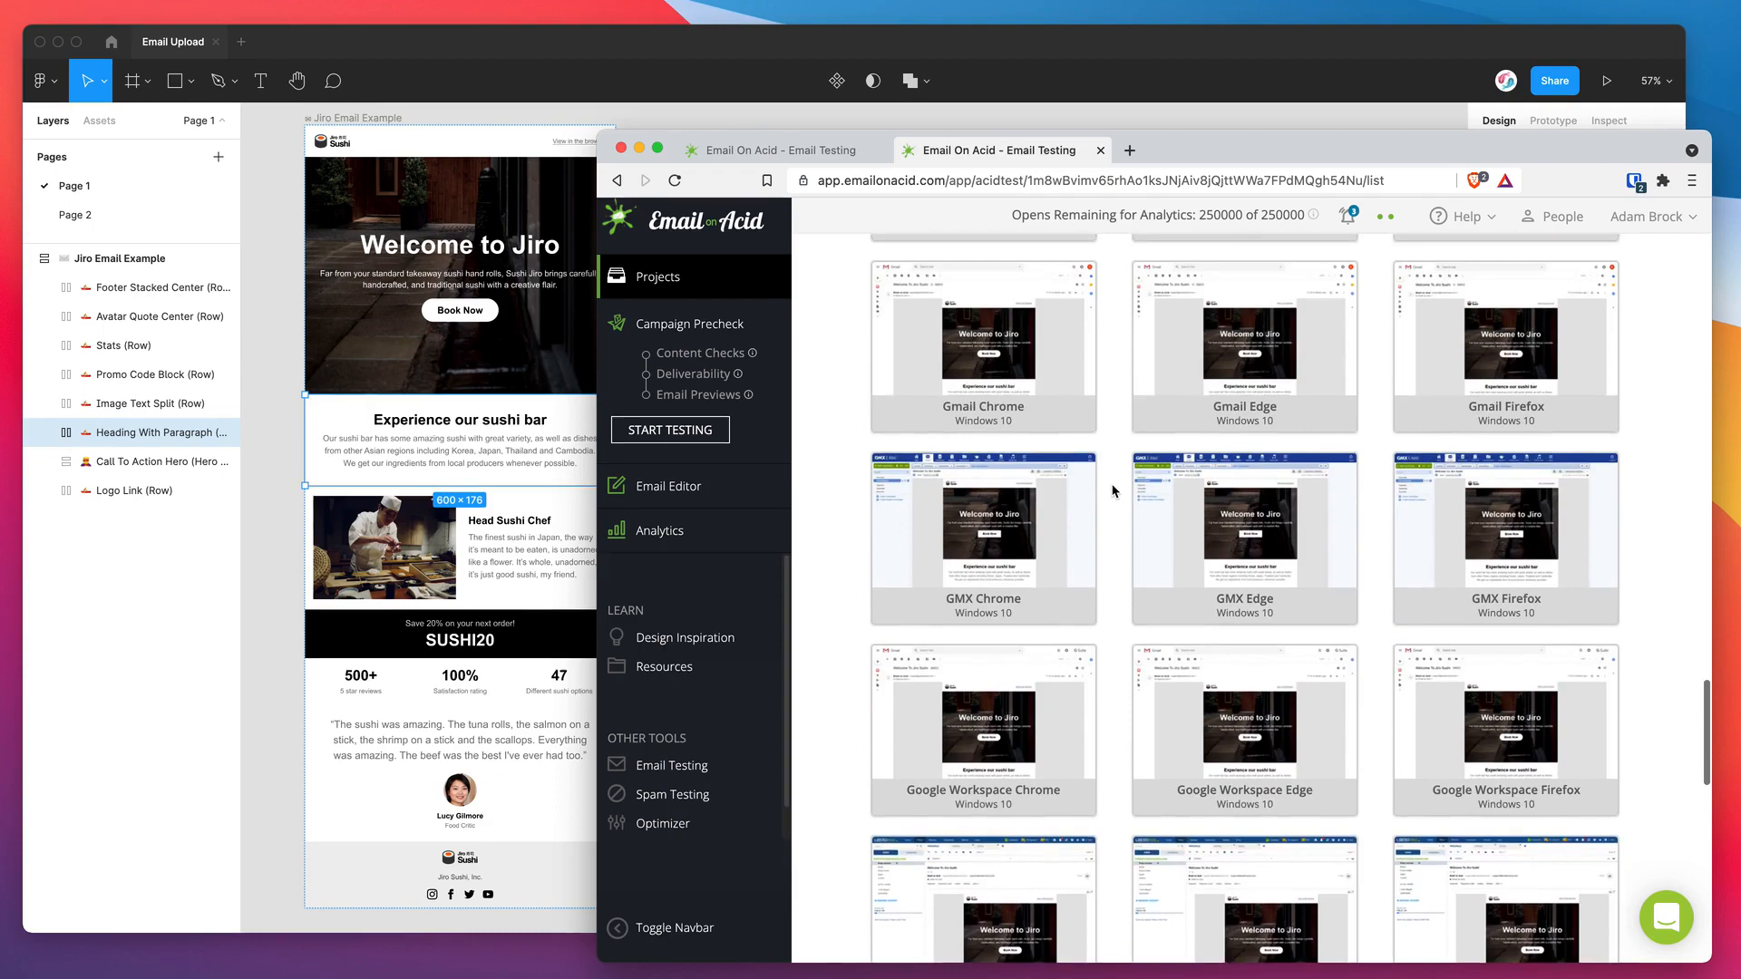
{"action": "scroll", "scroll_direction": "down", "scroll_amount": 3}
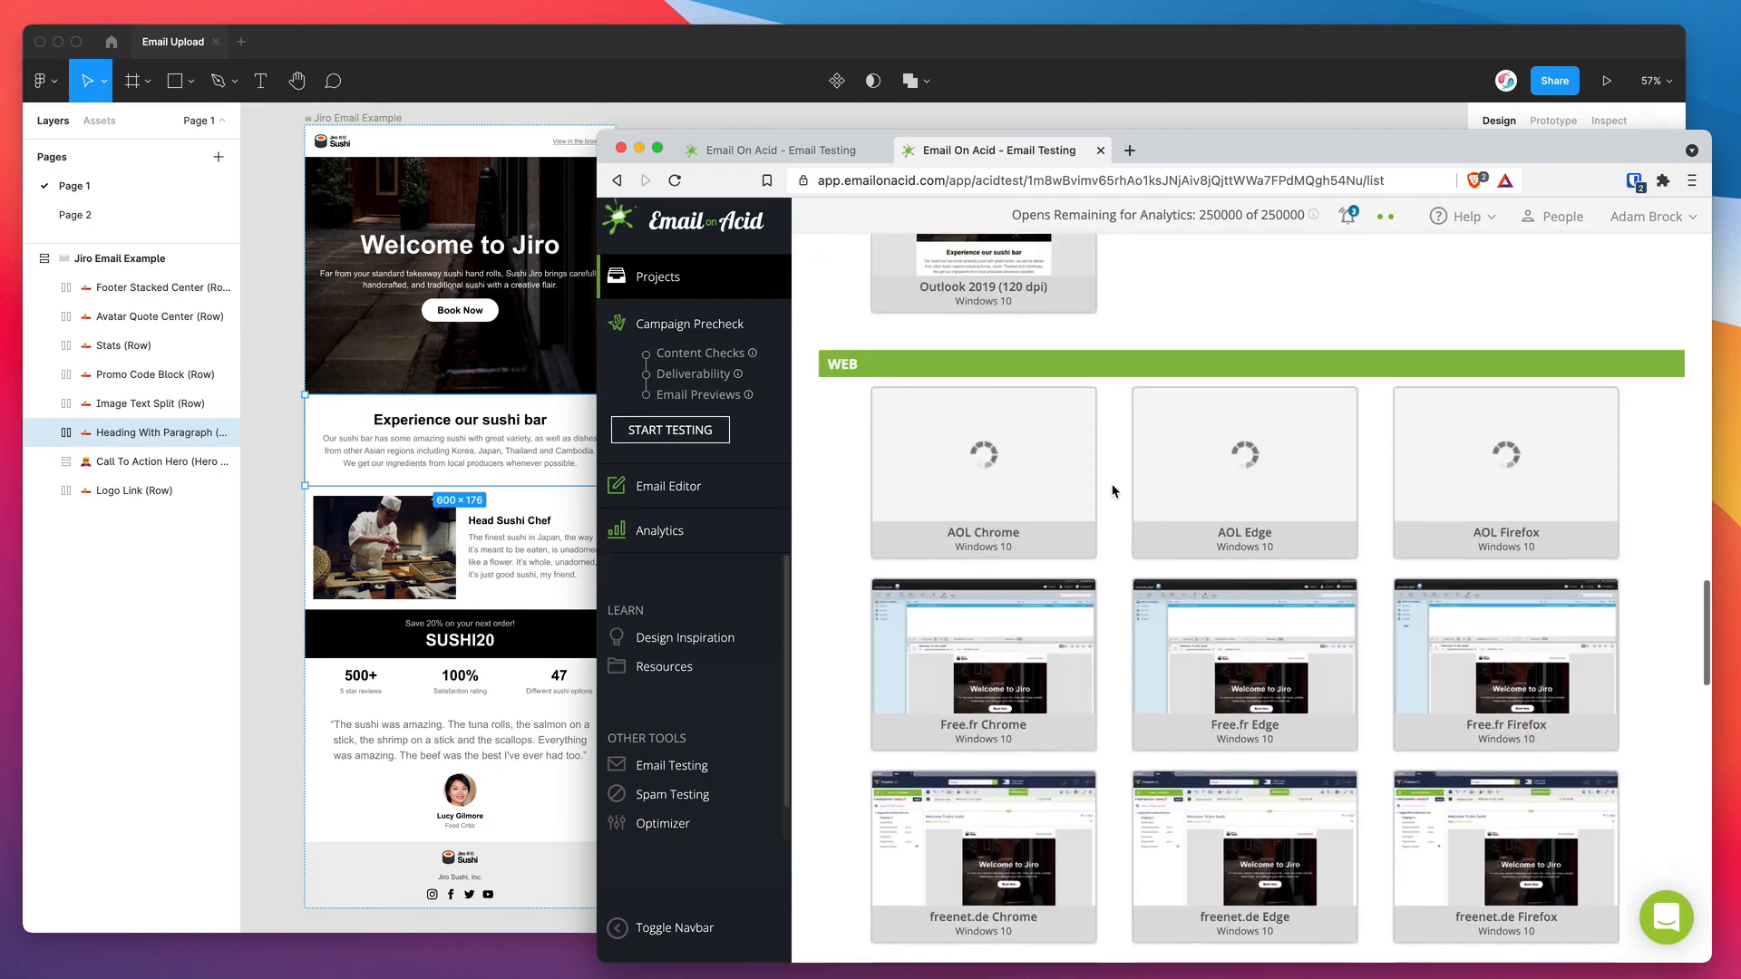
{"action": "scroll", "scroll_direction": "down", "scroll_amount": 3}
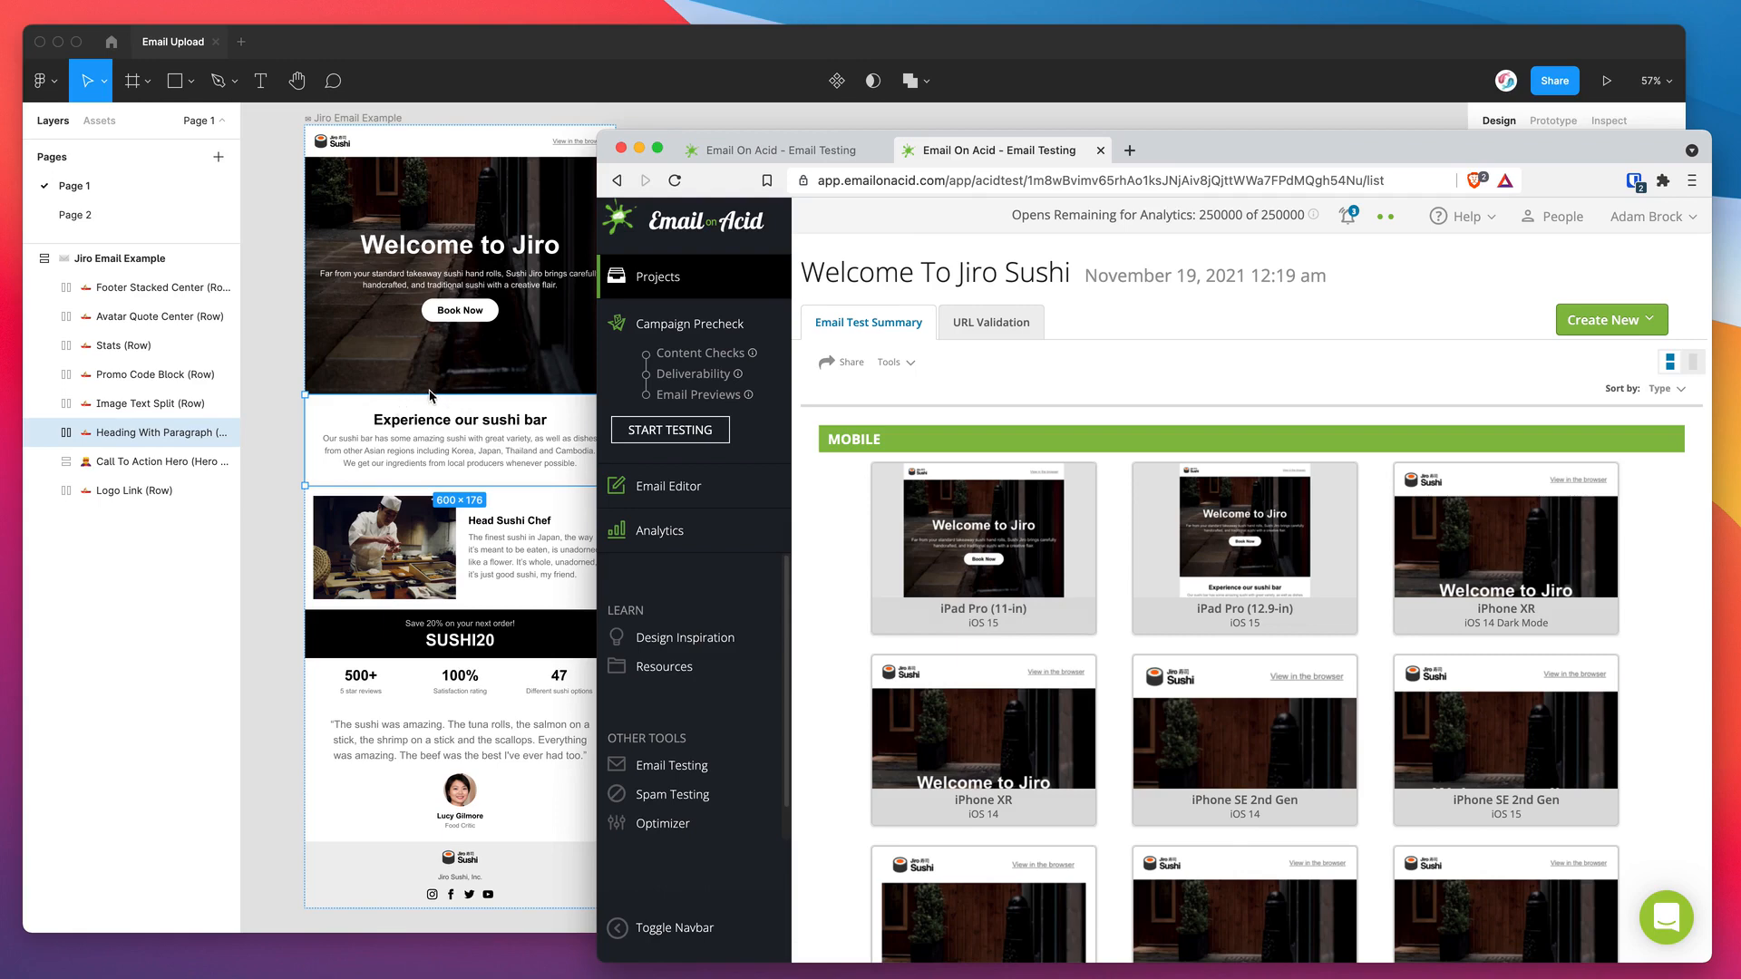
{"action": "mouse_move", "coordinate": [452, 377]}
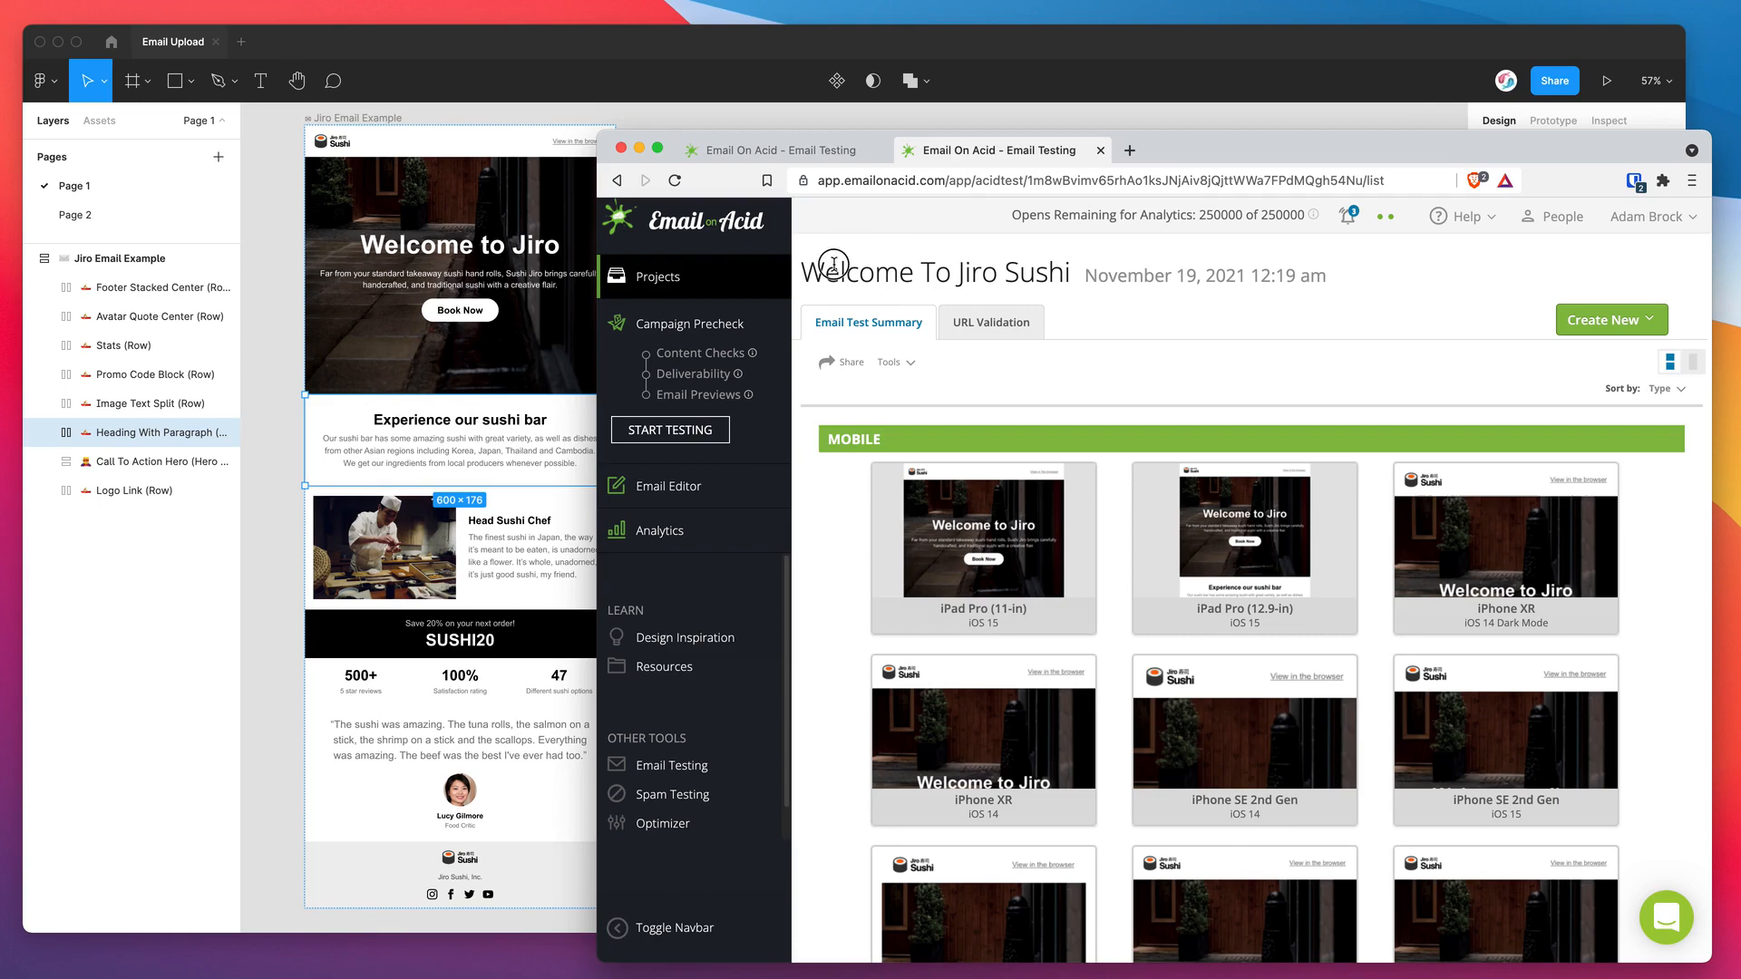
Go back to the All projects list via Projects in the left navbar
{"action": "left_click", "coordinate": [673, 180]}
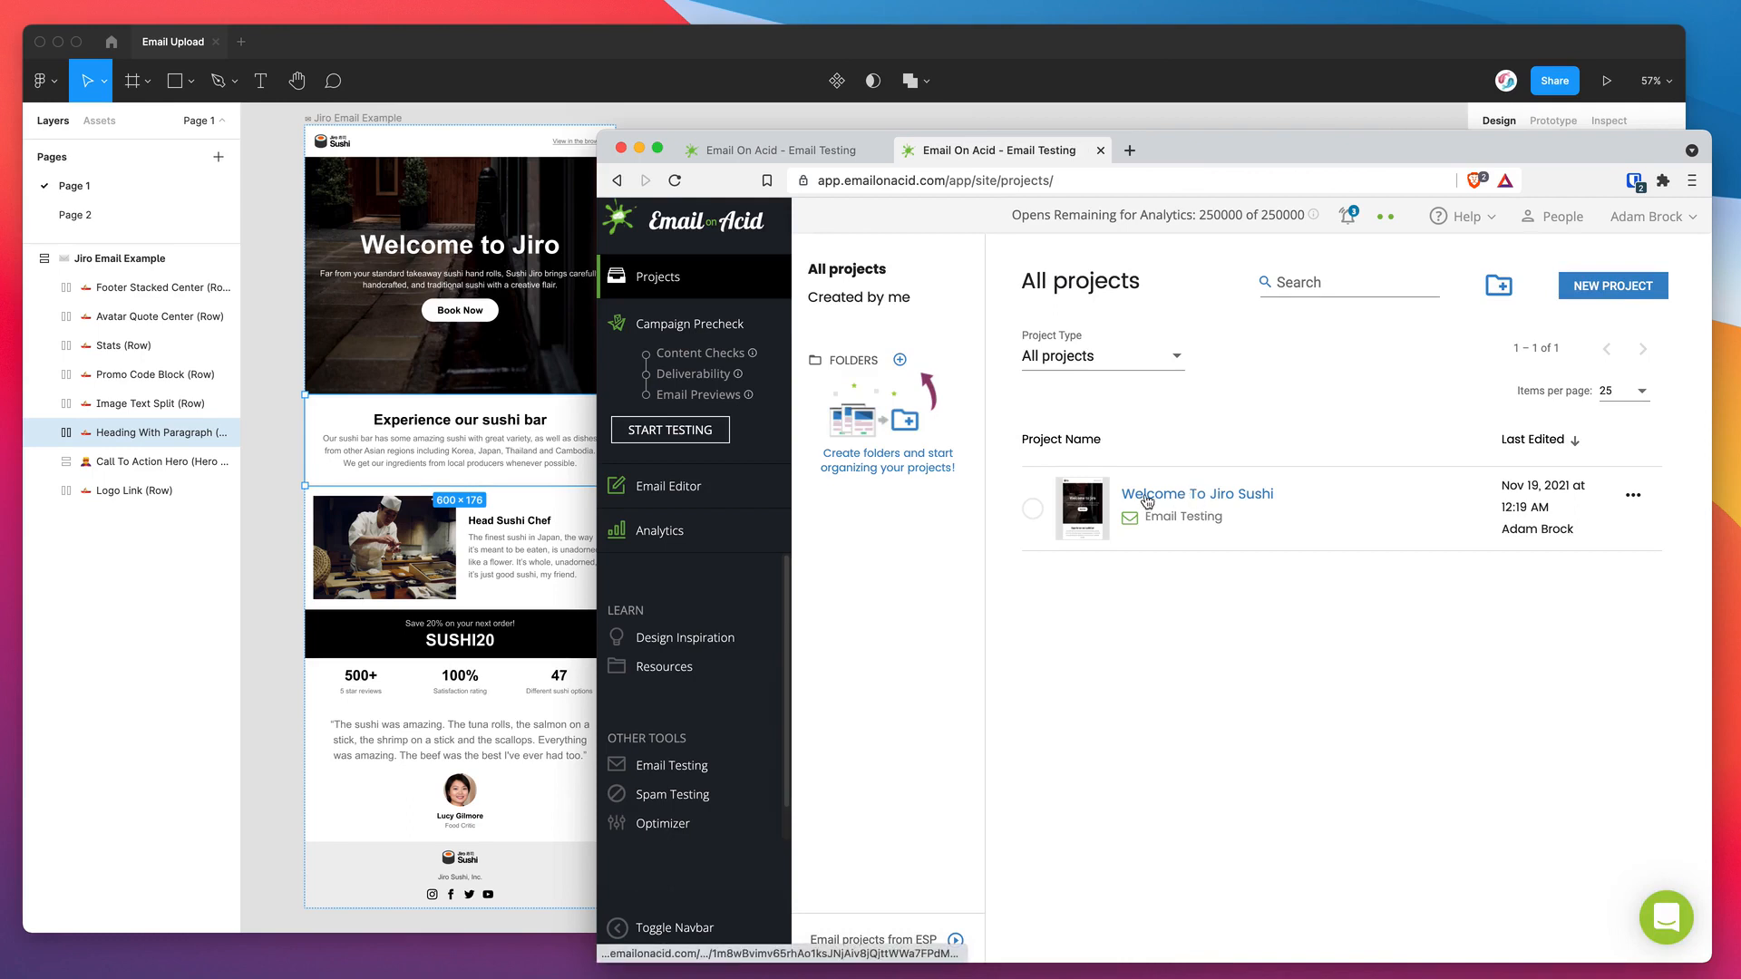
{"action": "mouse_move", "coordinate": [1197, 494]}
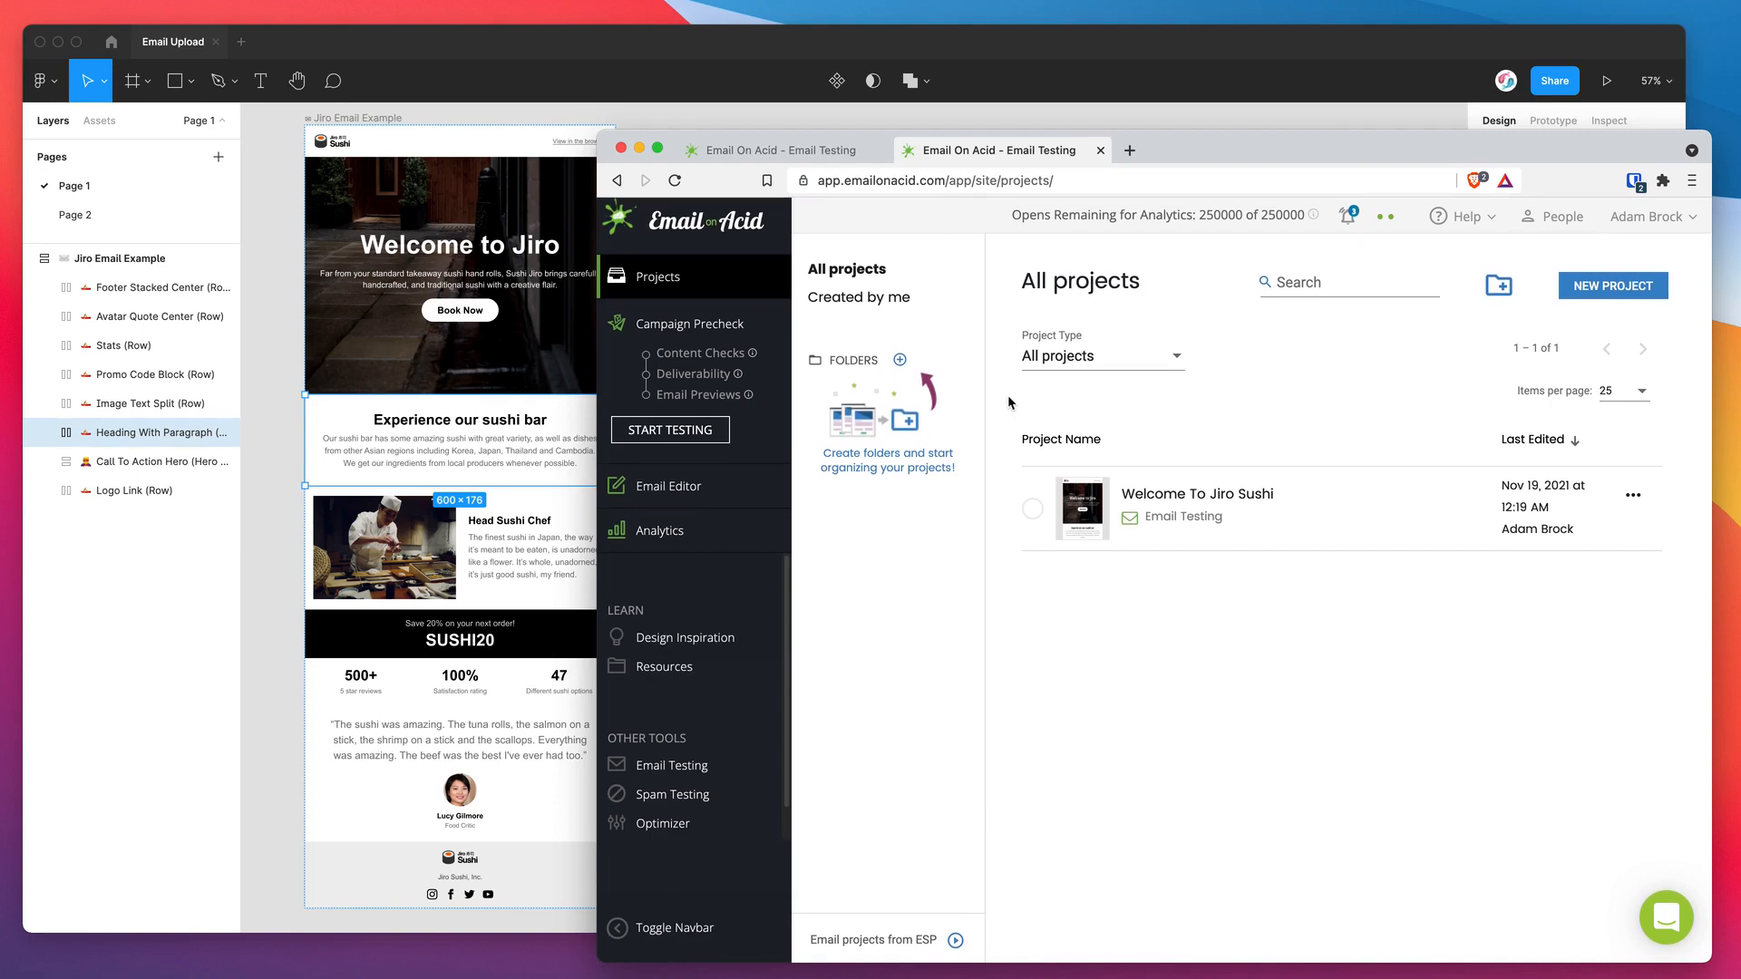
{"action": "mouse_move", "coordinate": [511, 422]}
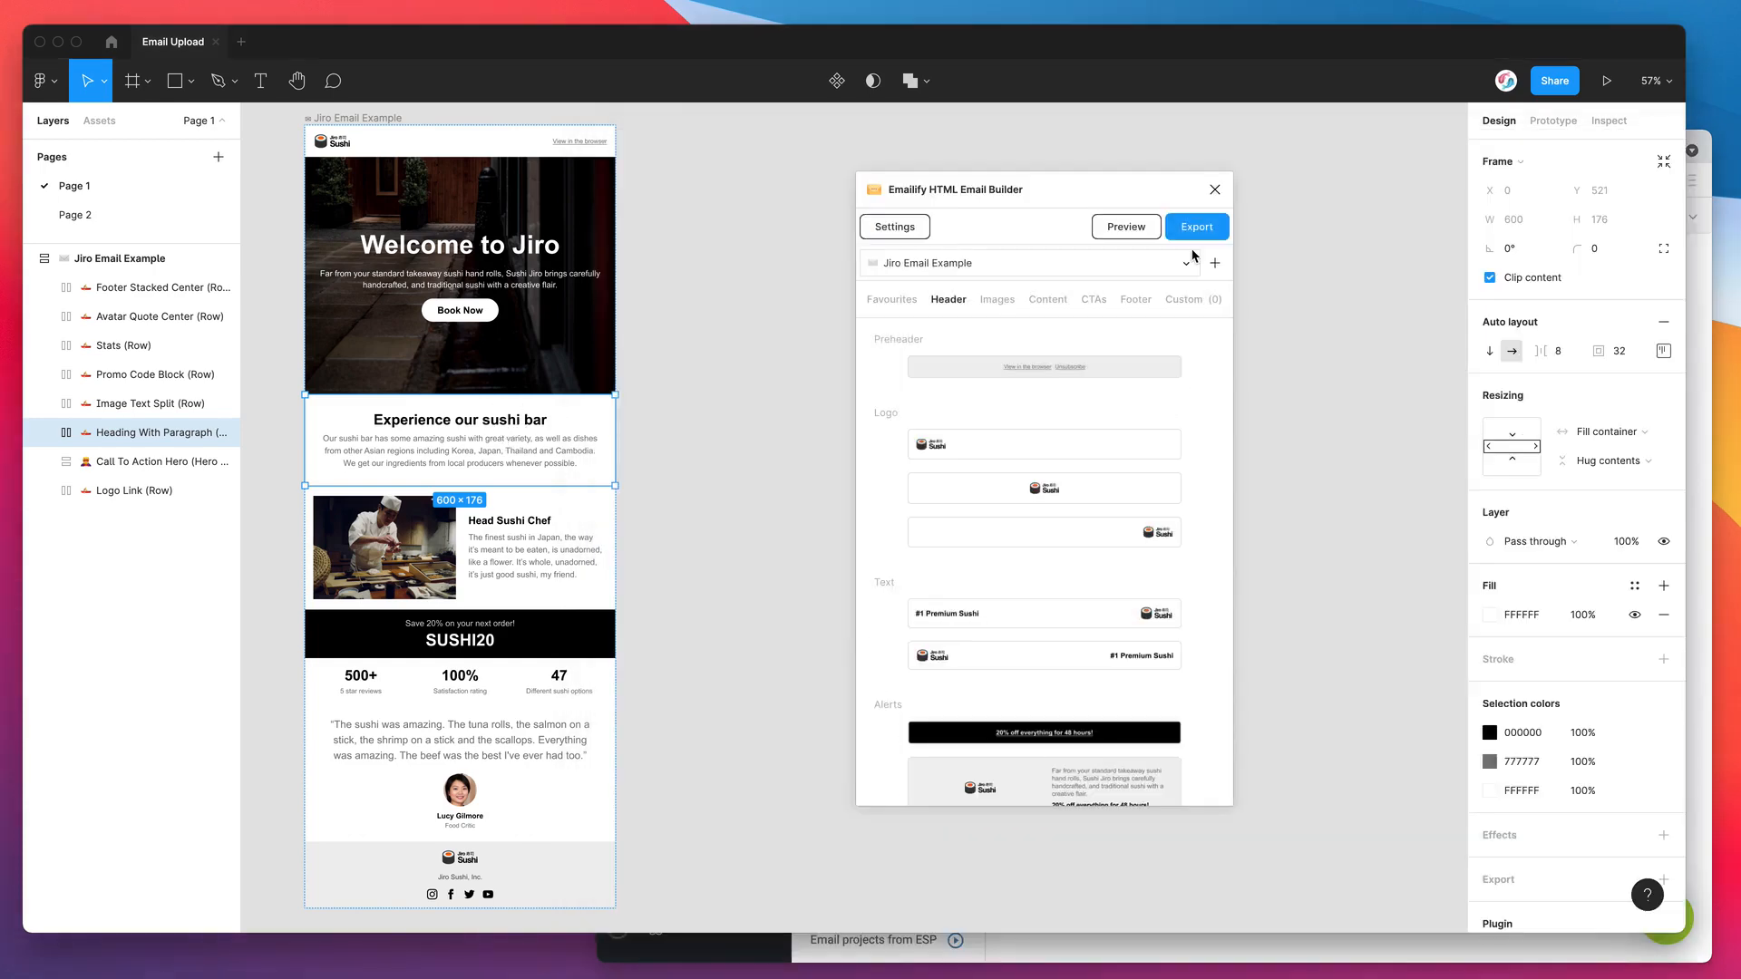
Reopen the Emailify export, try MailChimp as platform, then reselect Email on Acid
{"action": "left_click", "coordinate": [1197, 226]}
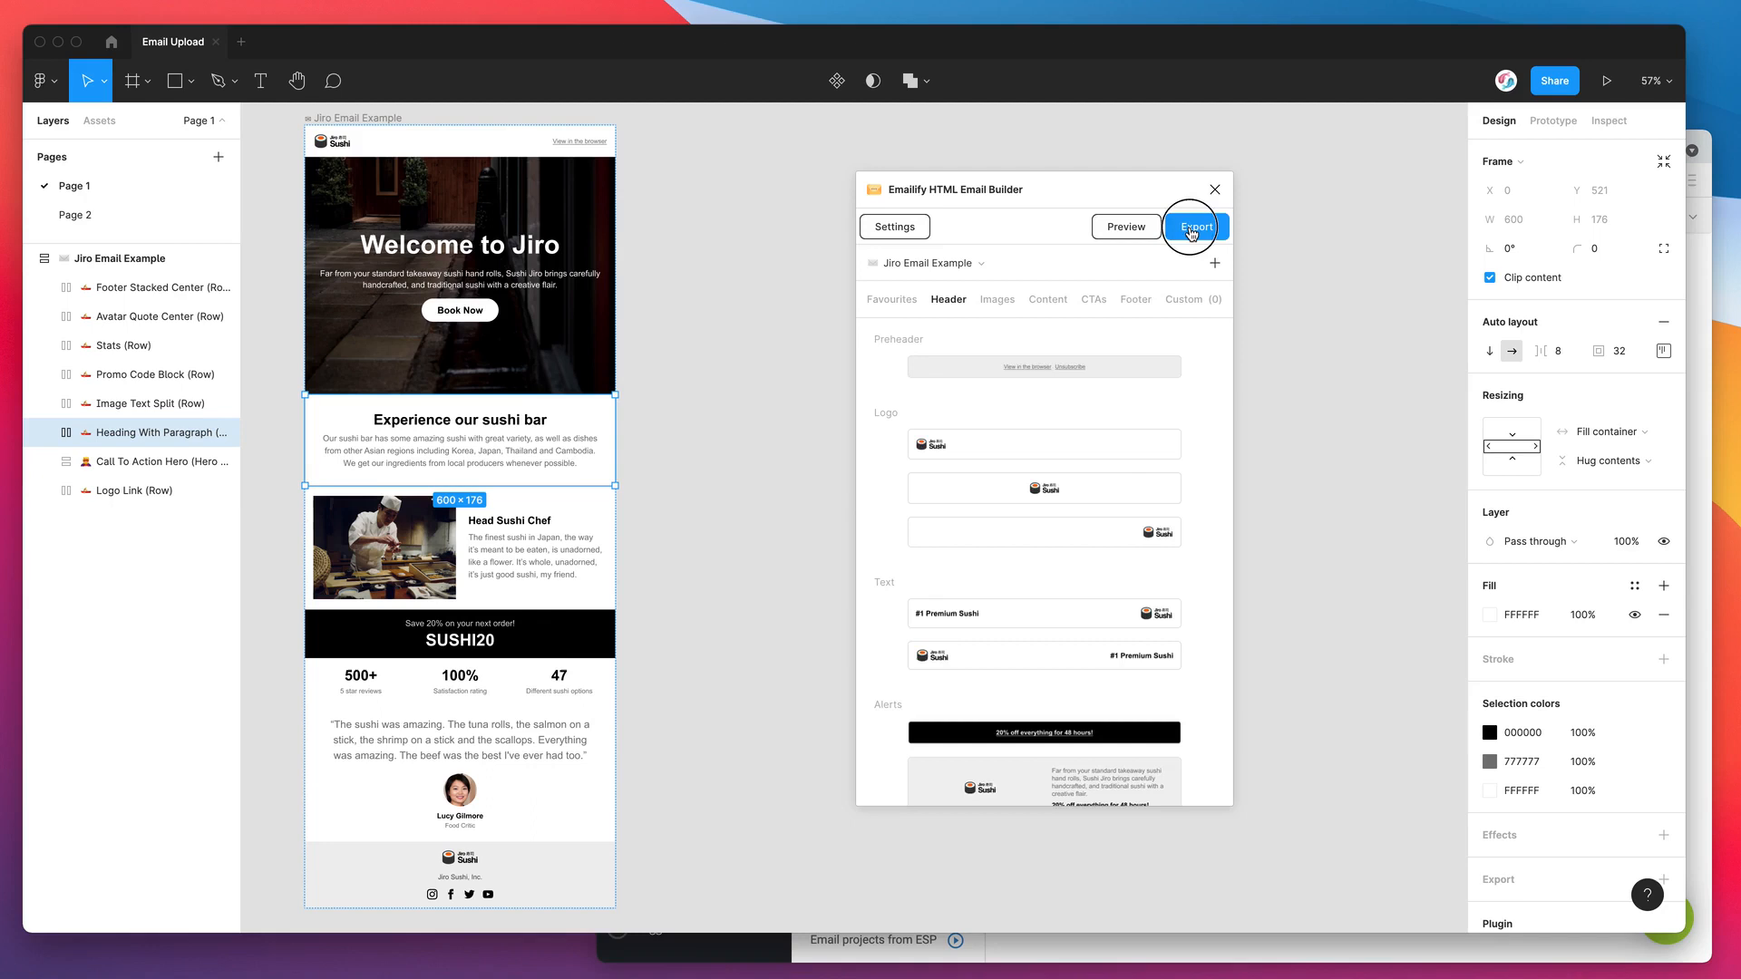
{"action": "left_click", "coordinate": [1193, 227]}
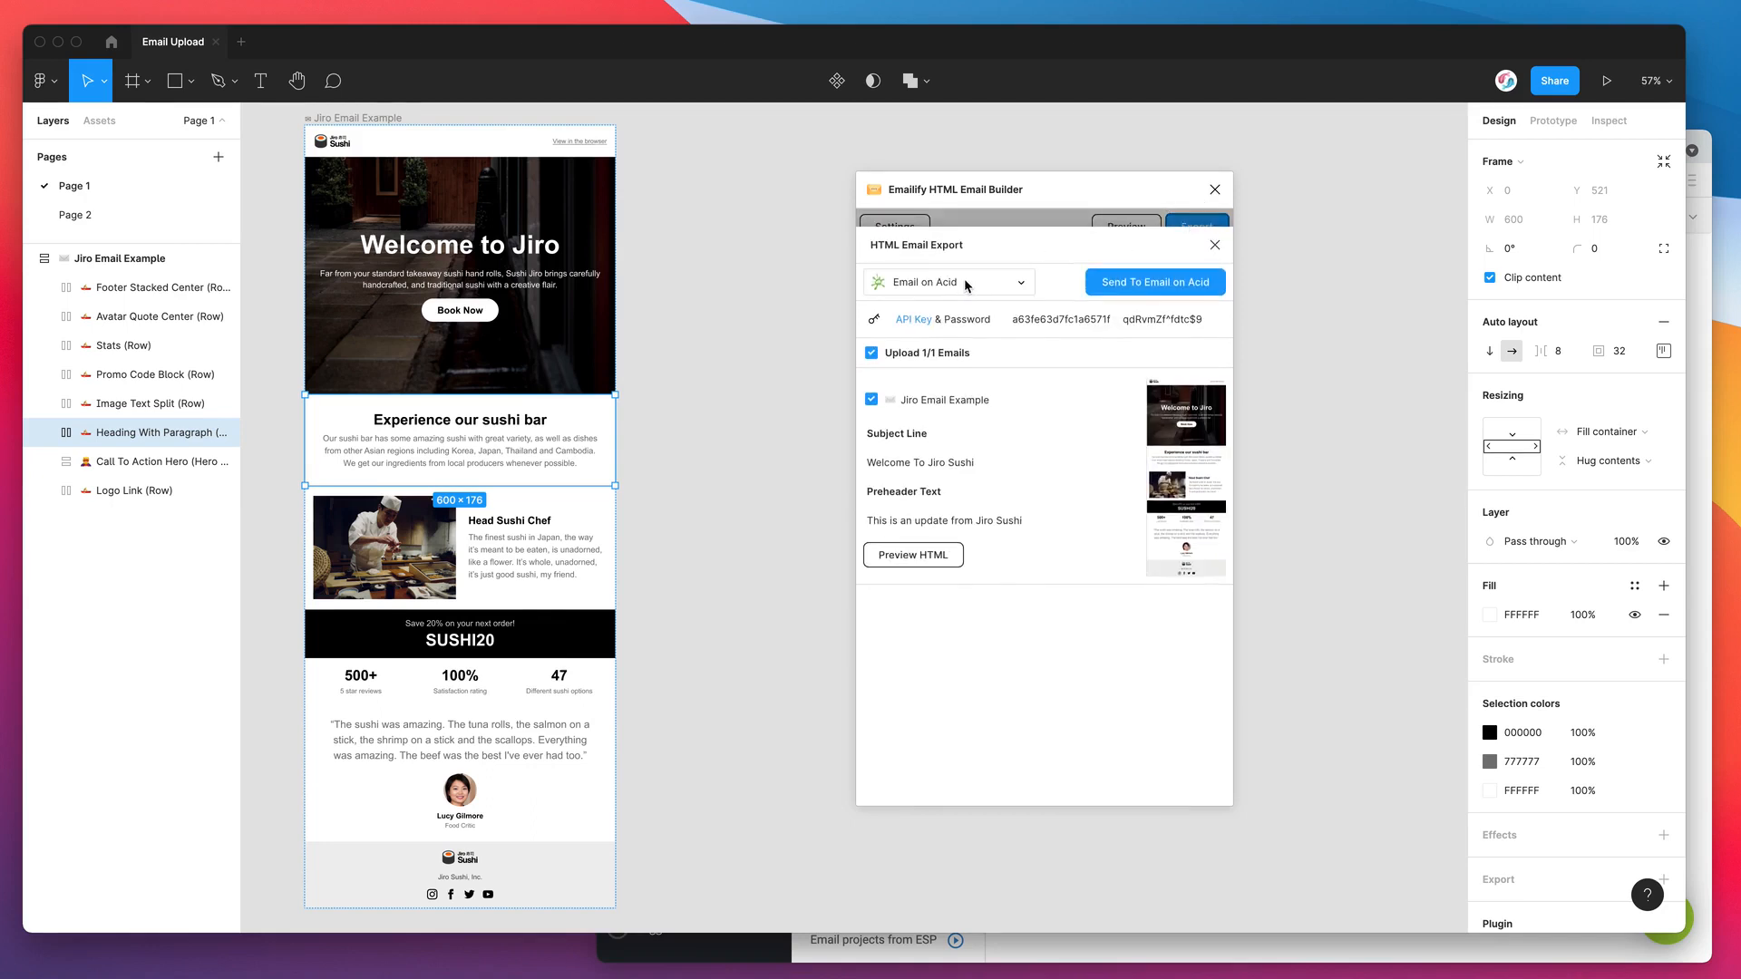
{"action": "left_click", "coordinate": [947, 281]}
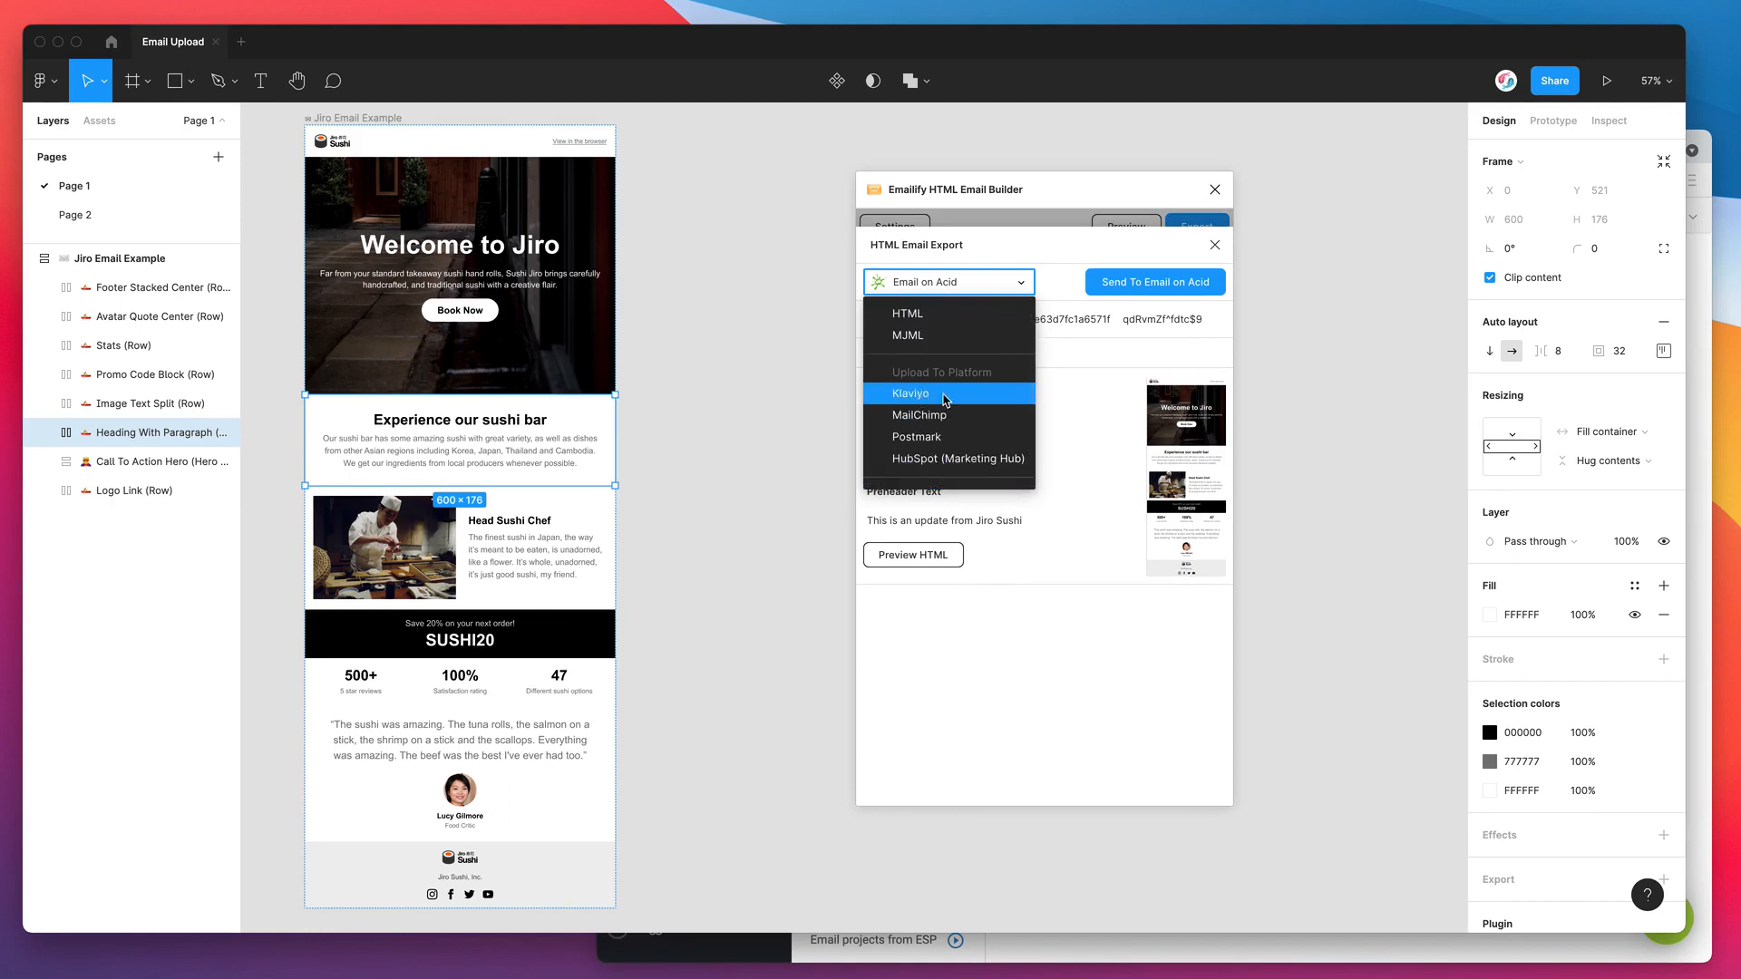
{"action": "mouse_move", "coordinate": [929, 459]}
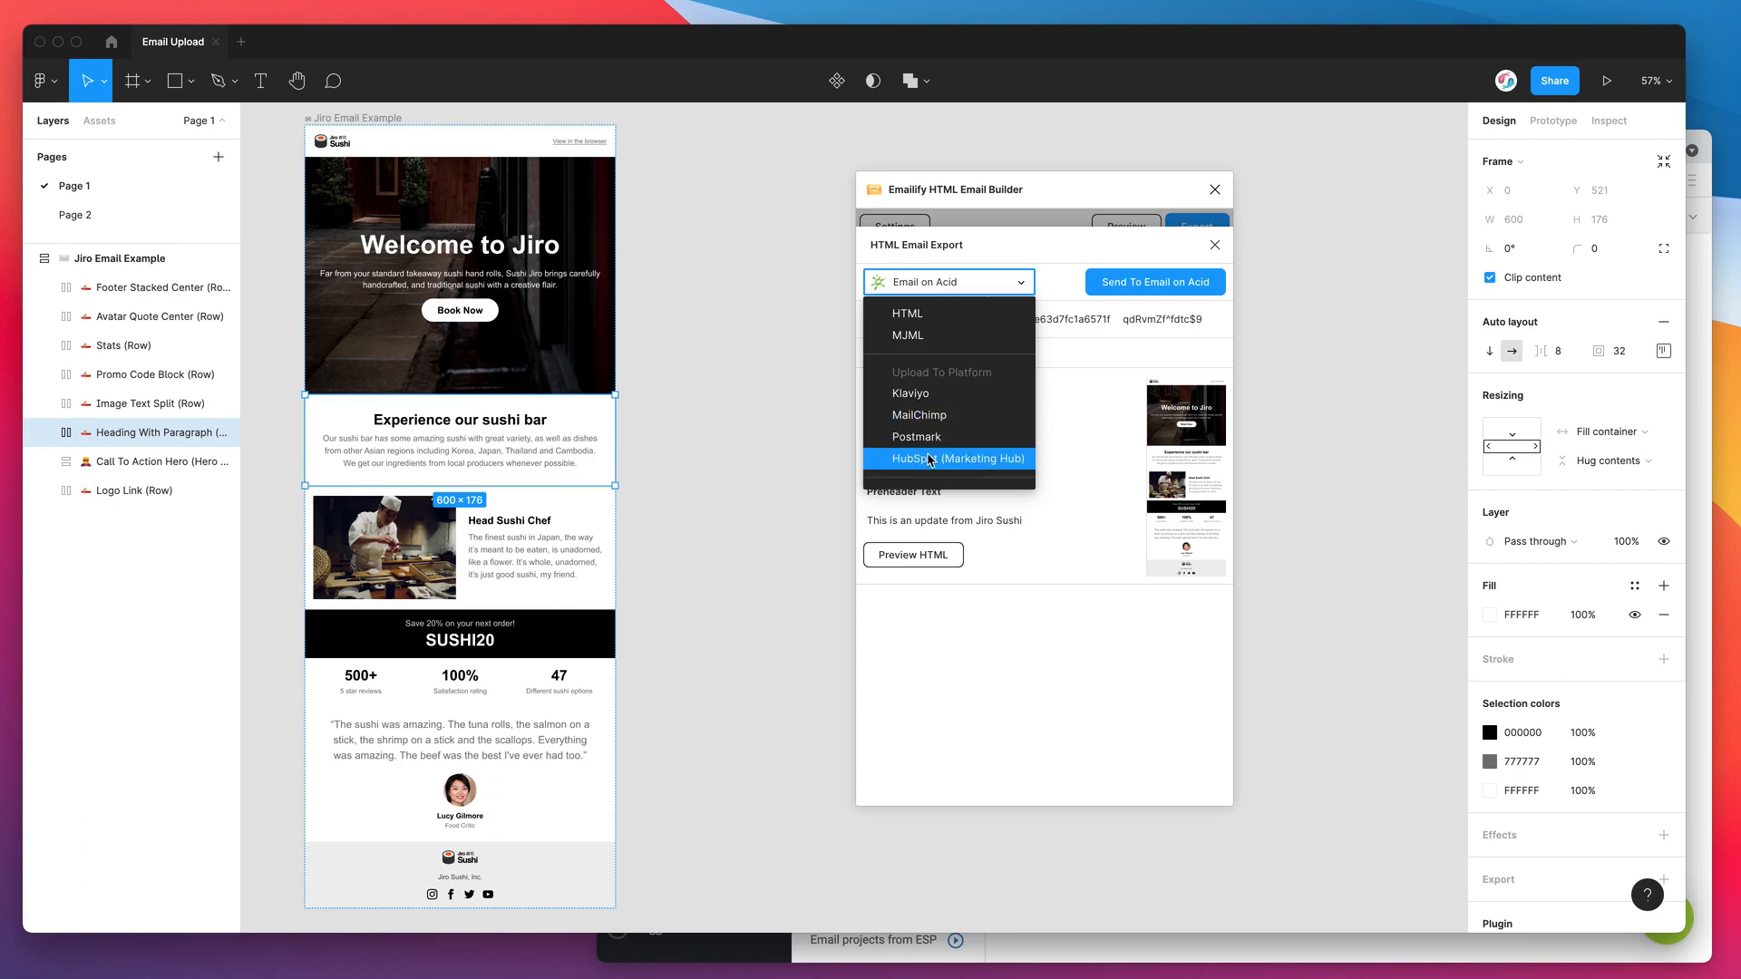
{"action": "mouse_move", "coordinate": [926, 424]}
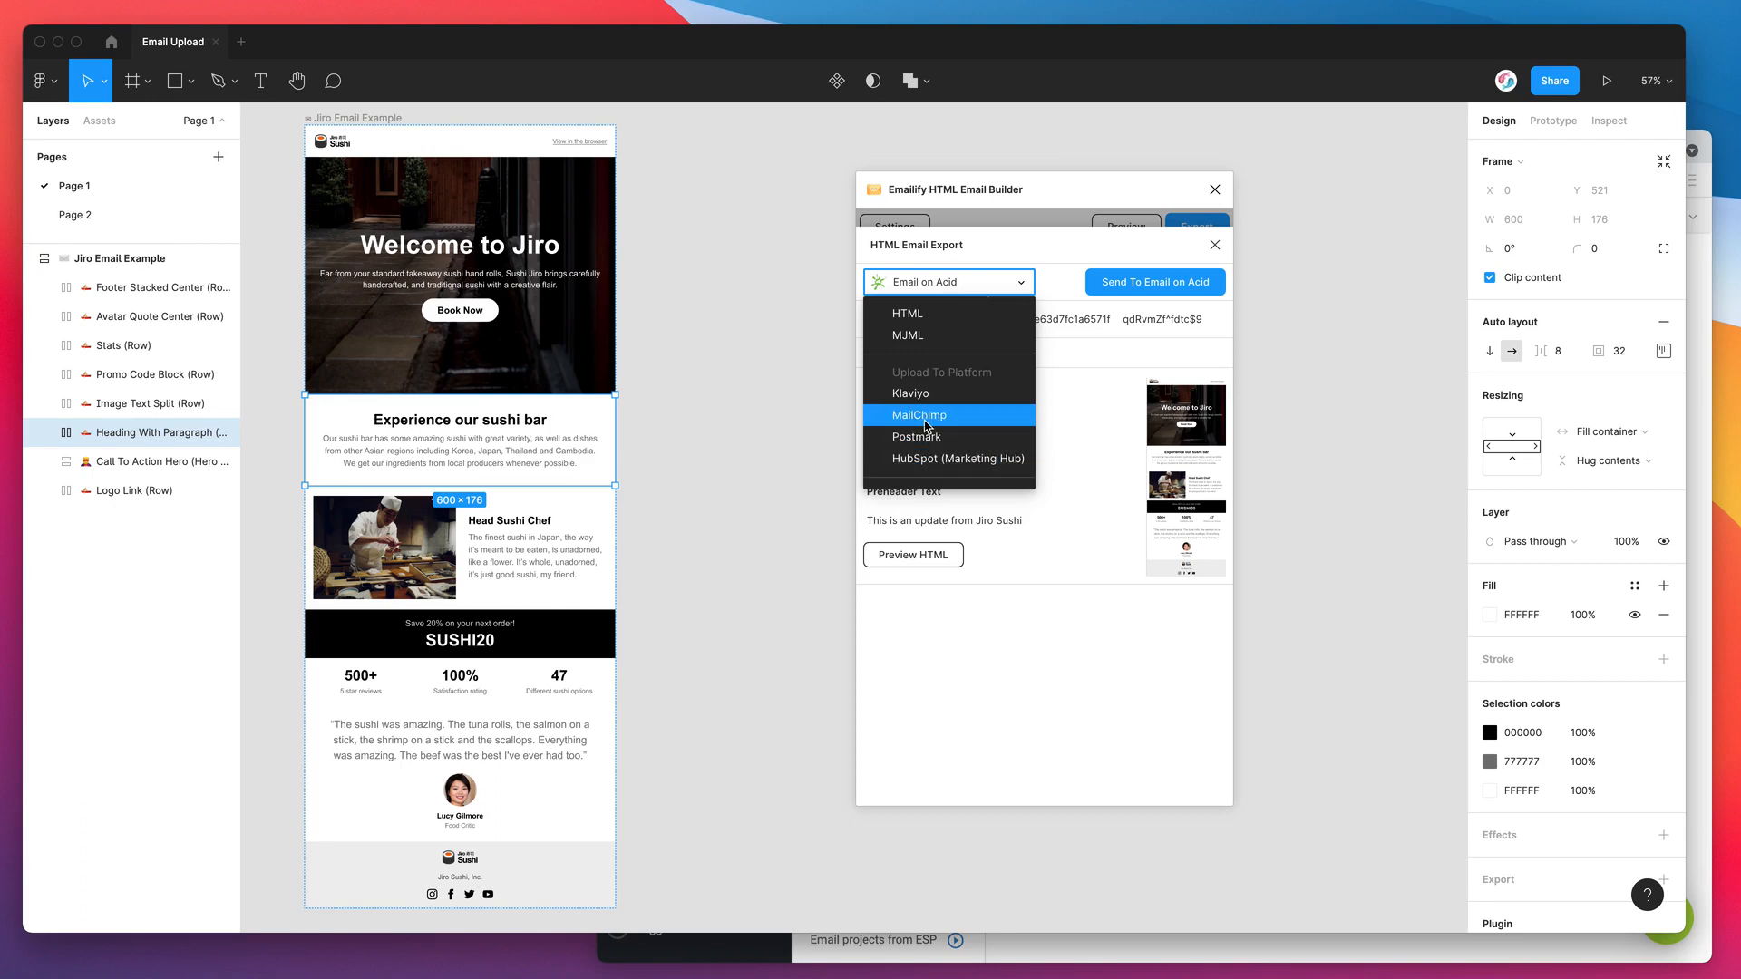
{"action": "left_click", "coordinate": [916, 414]}
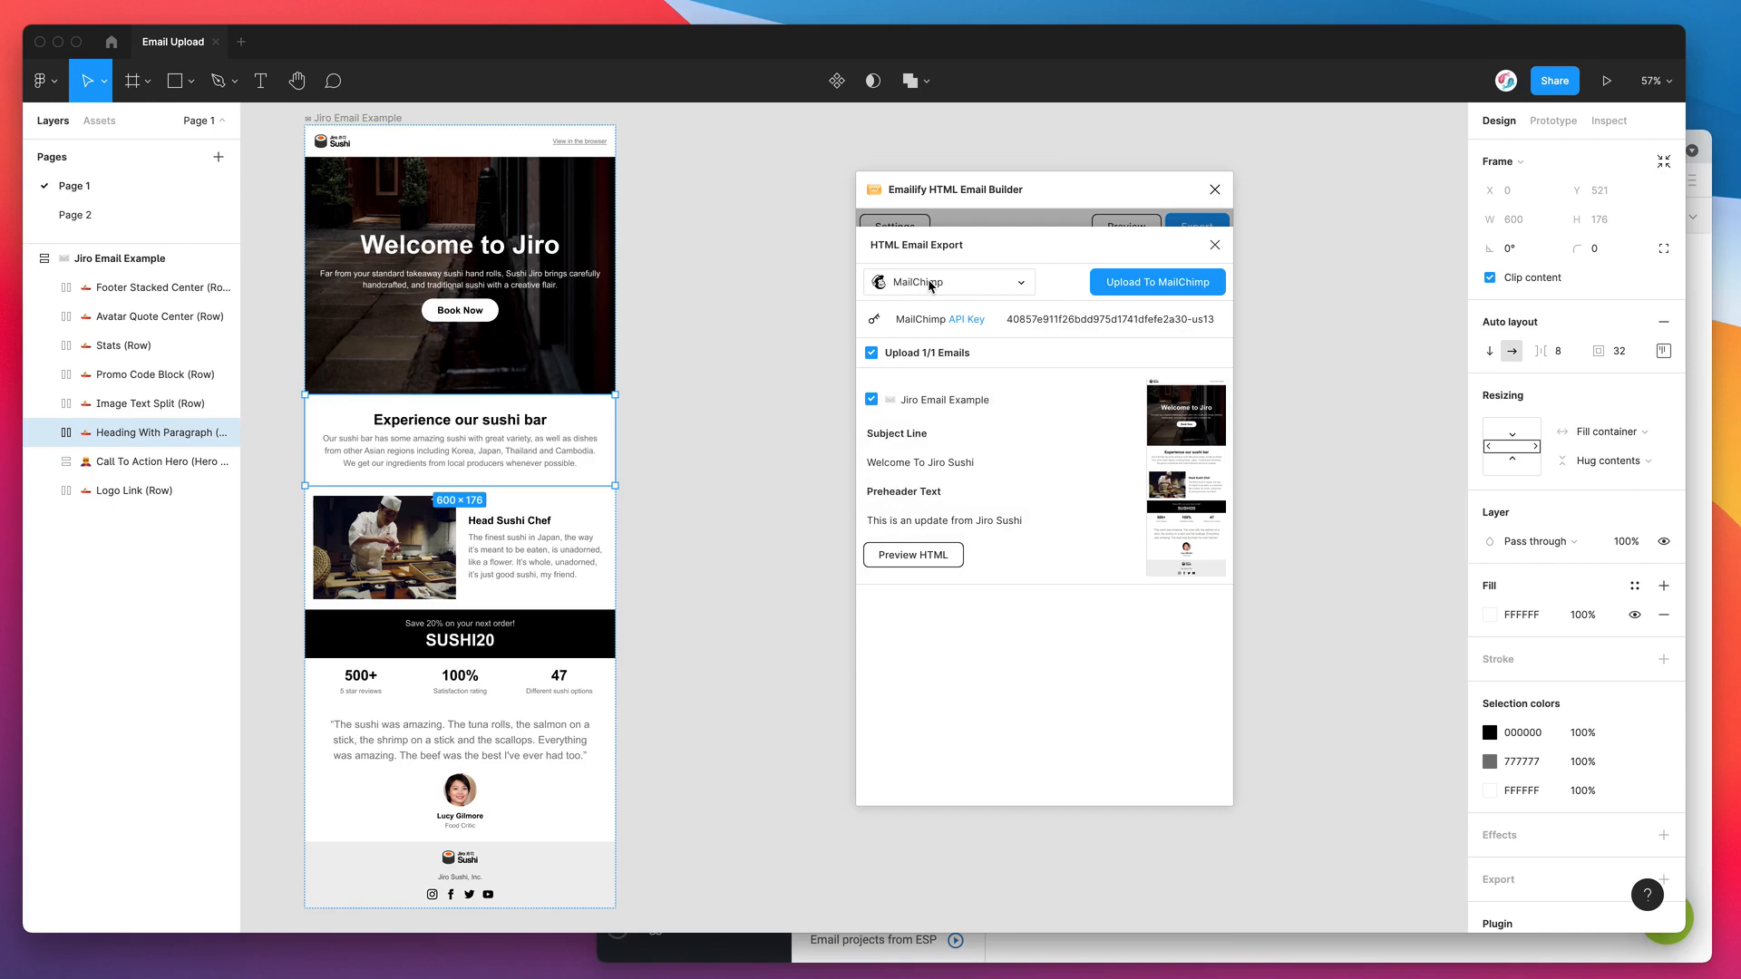
{"action": "mouse_move", "coordinate": [963, 288]}
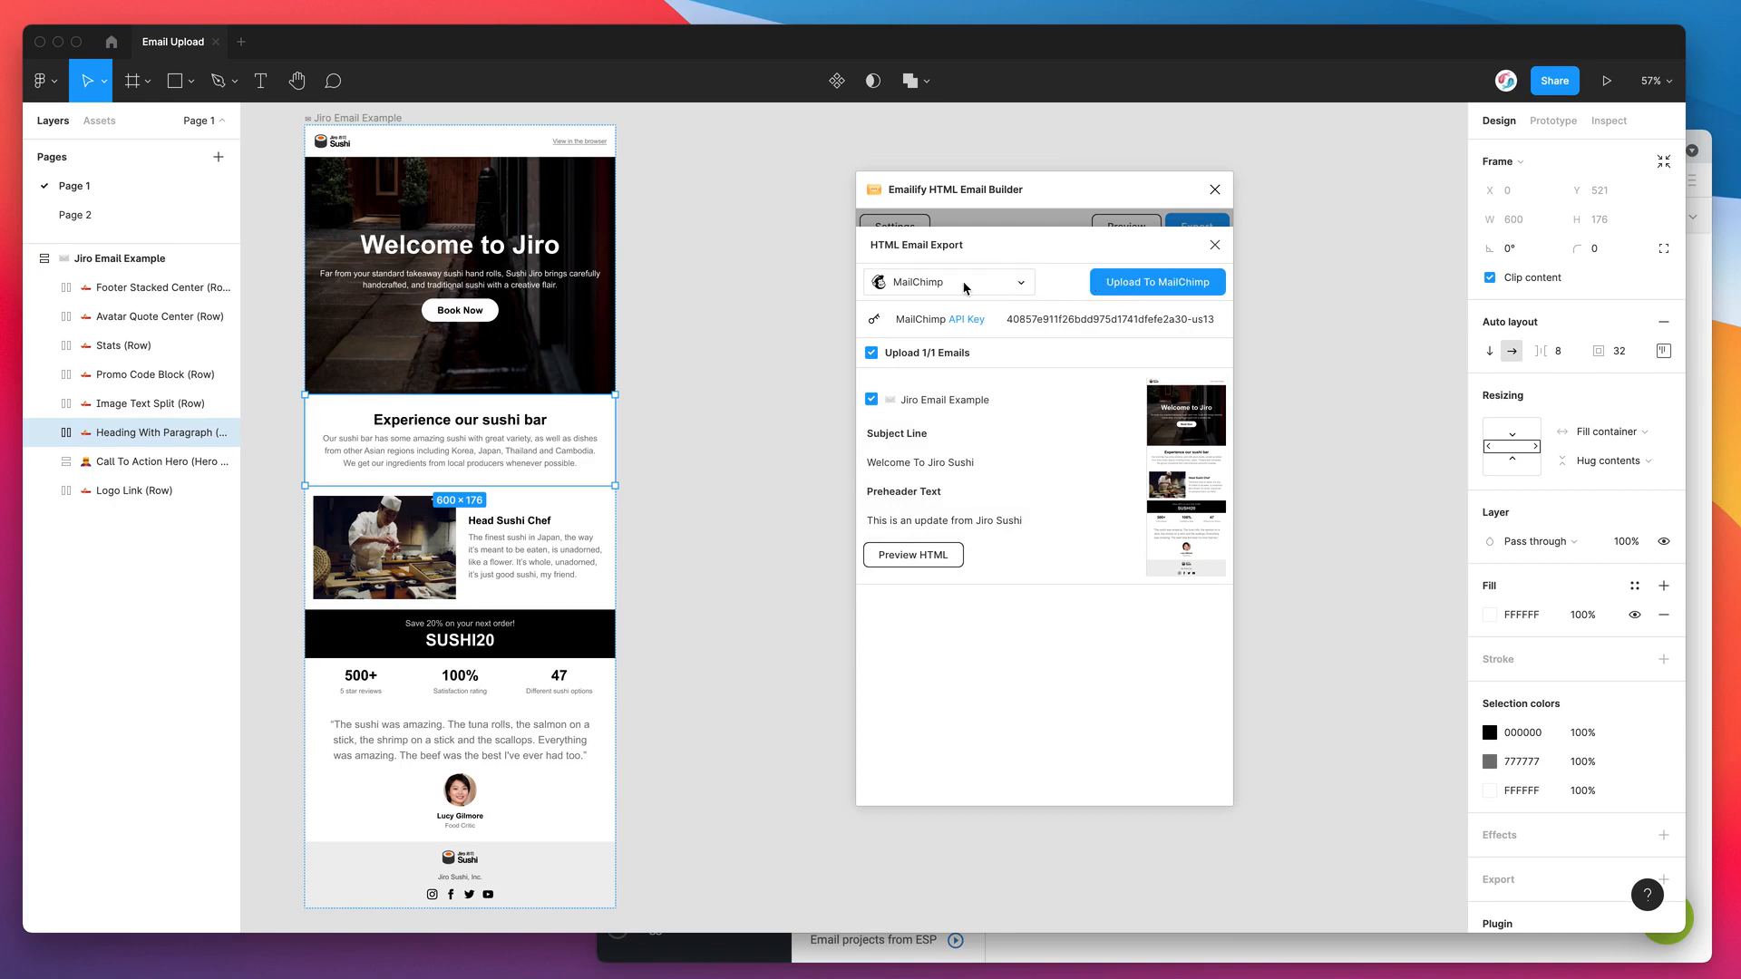
{"action": "left_click", "coordinate": [949, 281]}
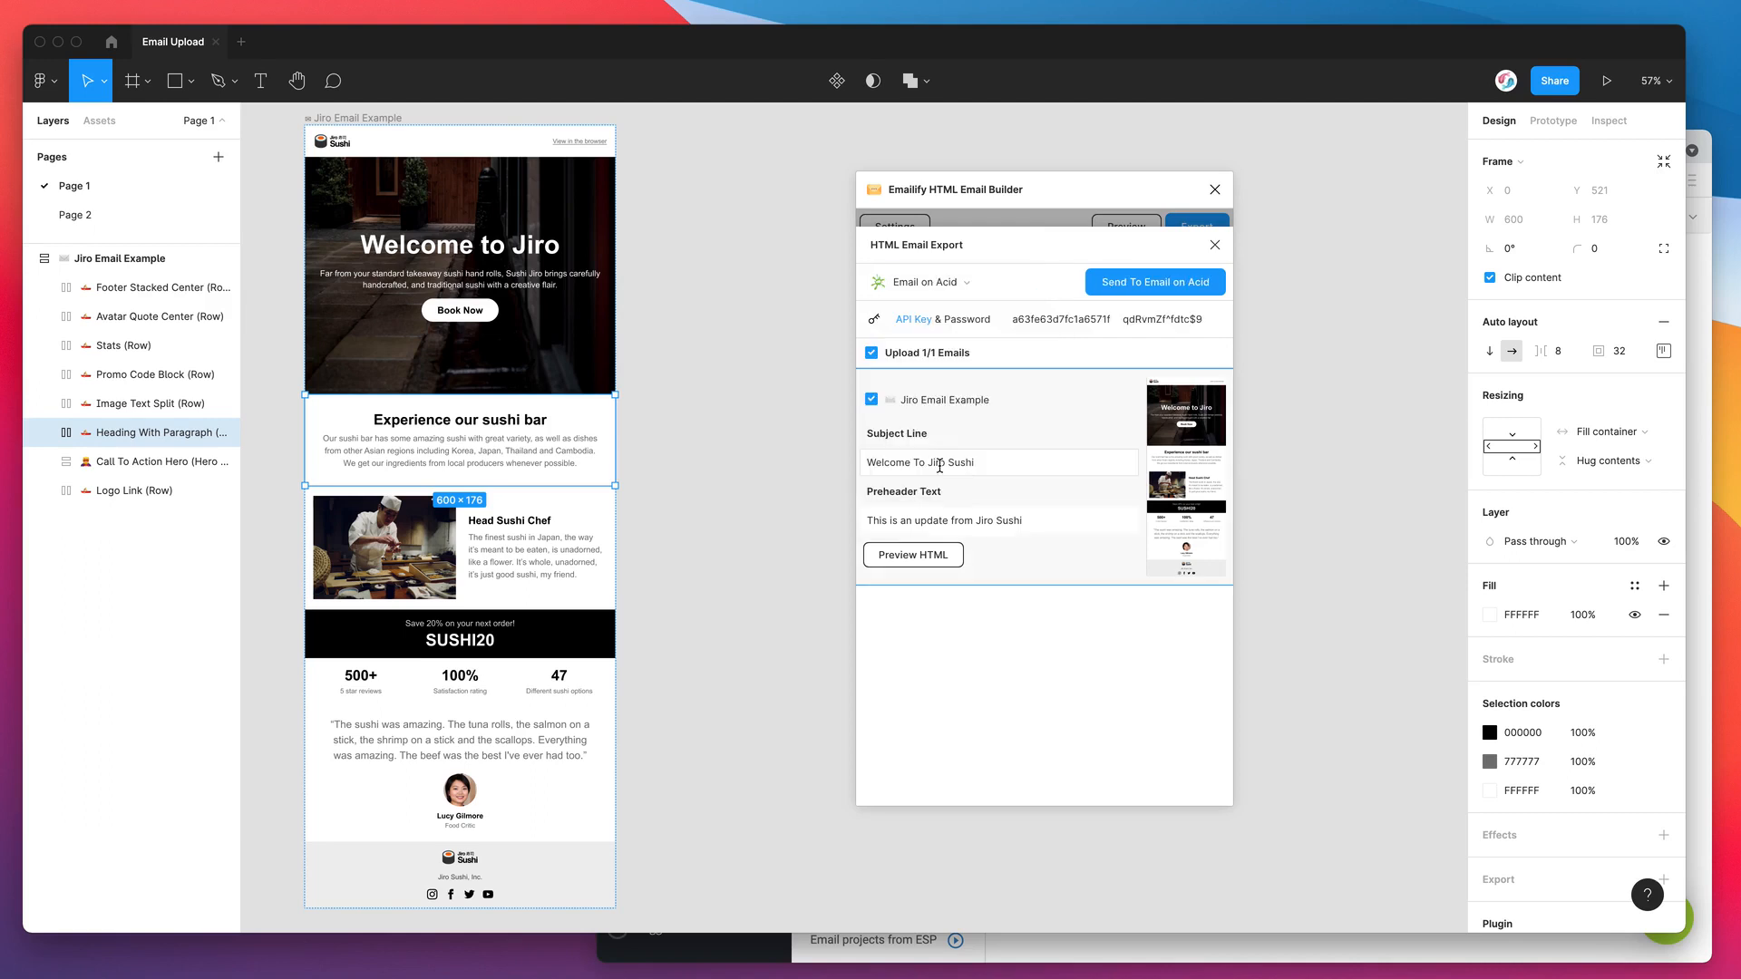
Switch the export platform to HTML under Download To Computer
{"action": "left_click", "coordinate": [947, 281]}
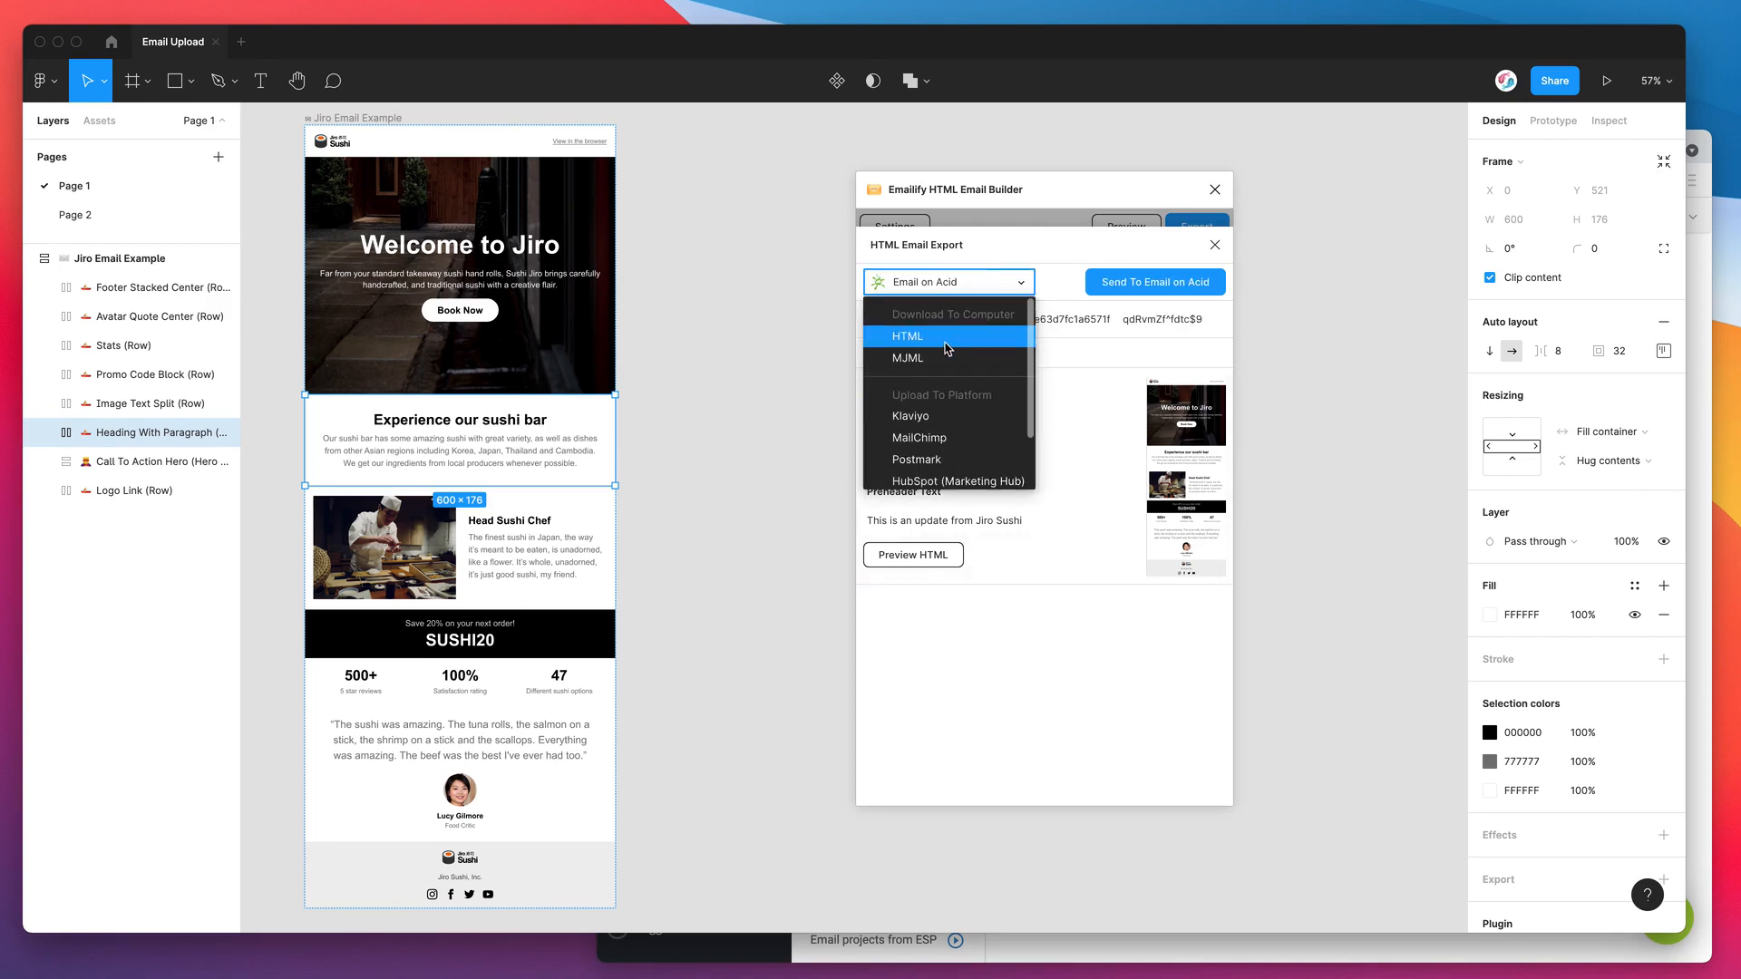
{"action": "left_click", "coordinate": [907, 336]}
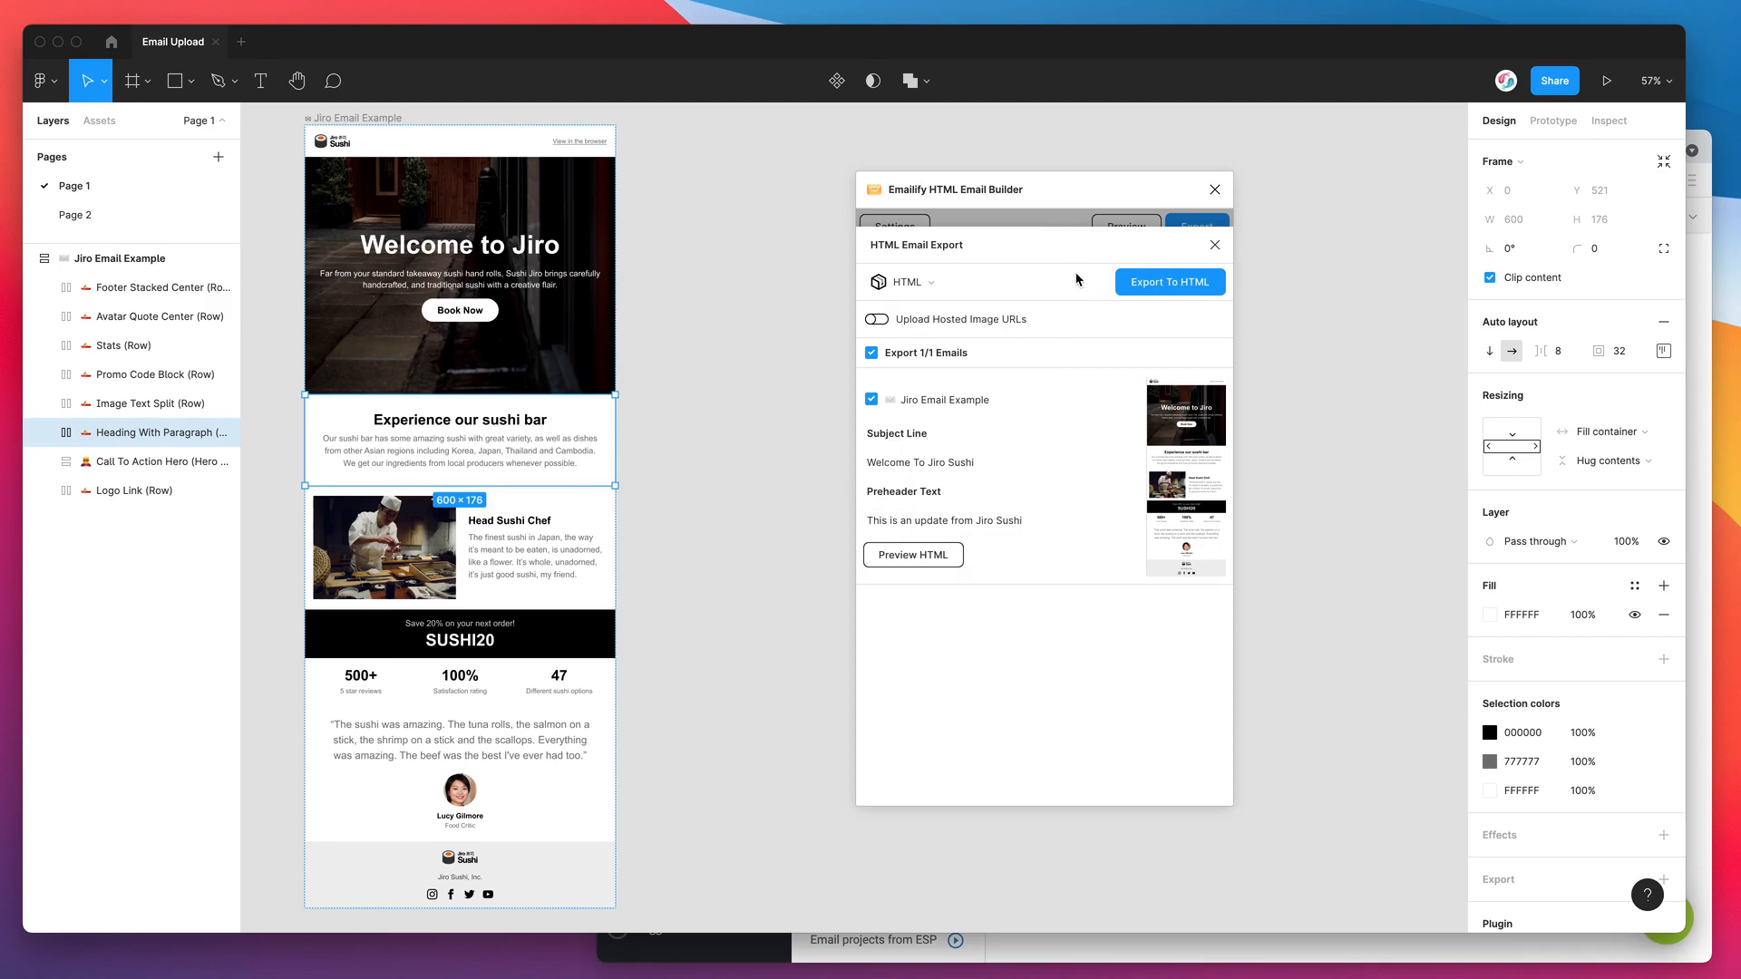
{"action": "left_click", "coordinate": [987, 281]}
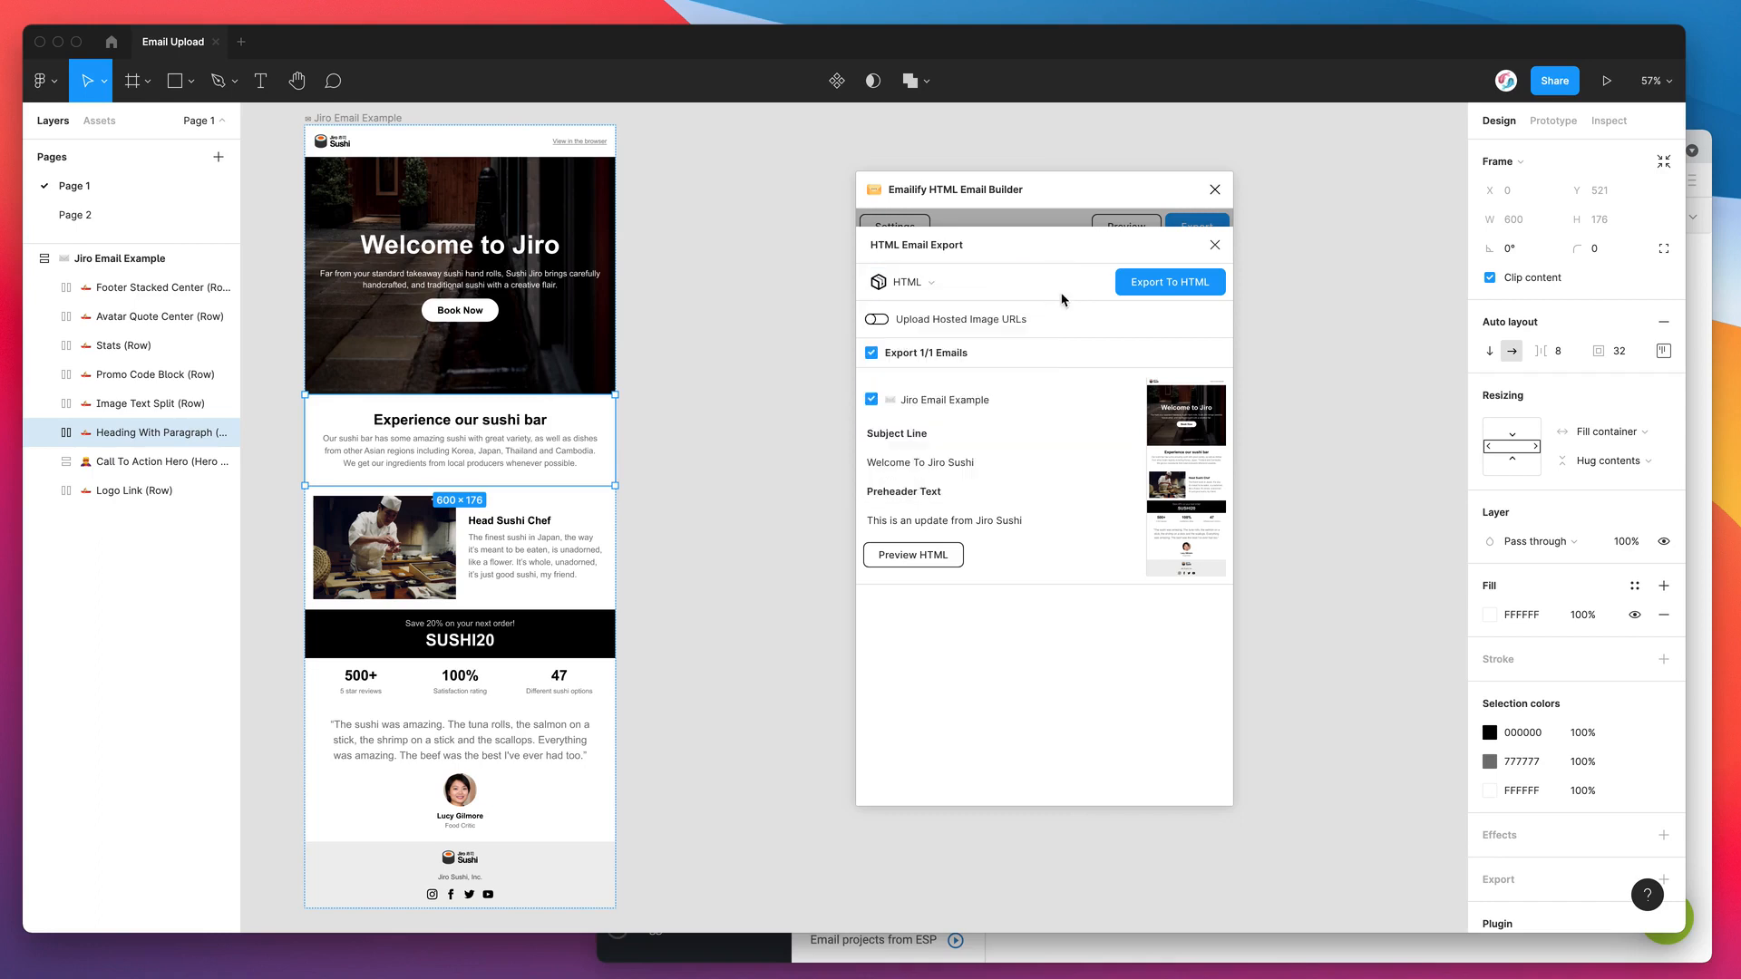
{"action": "mouse_move", "coordinate": [1061, 336]}
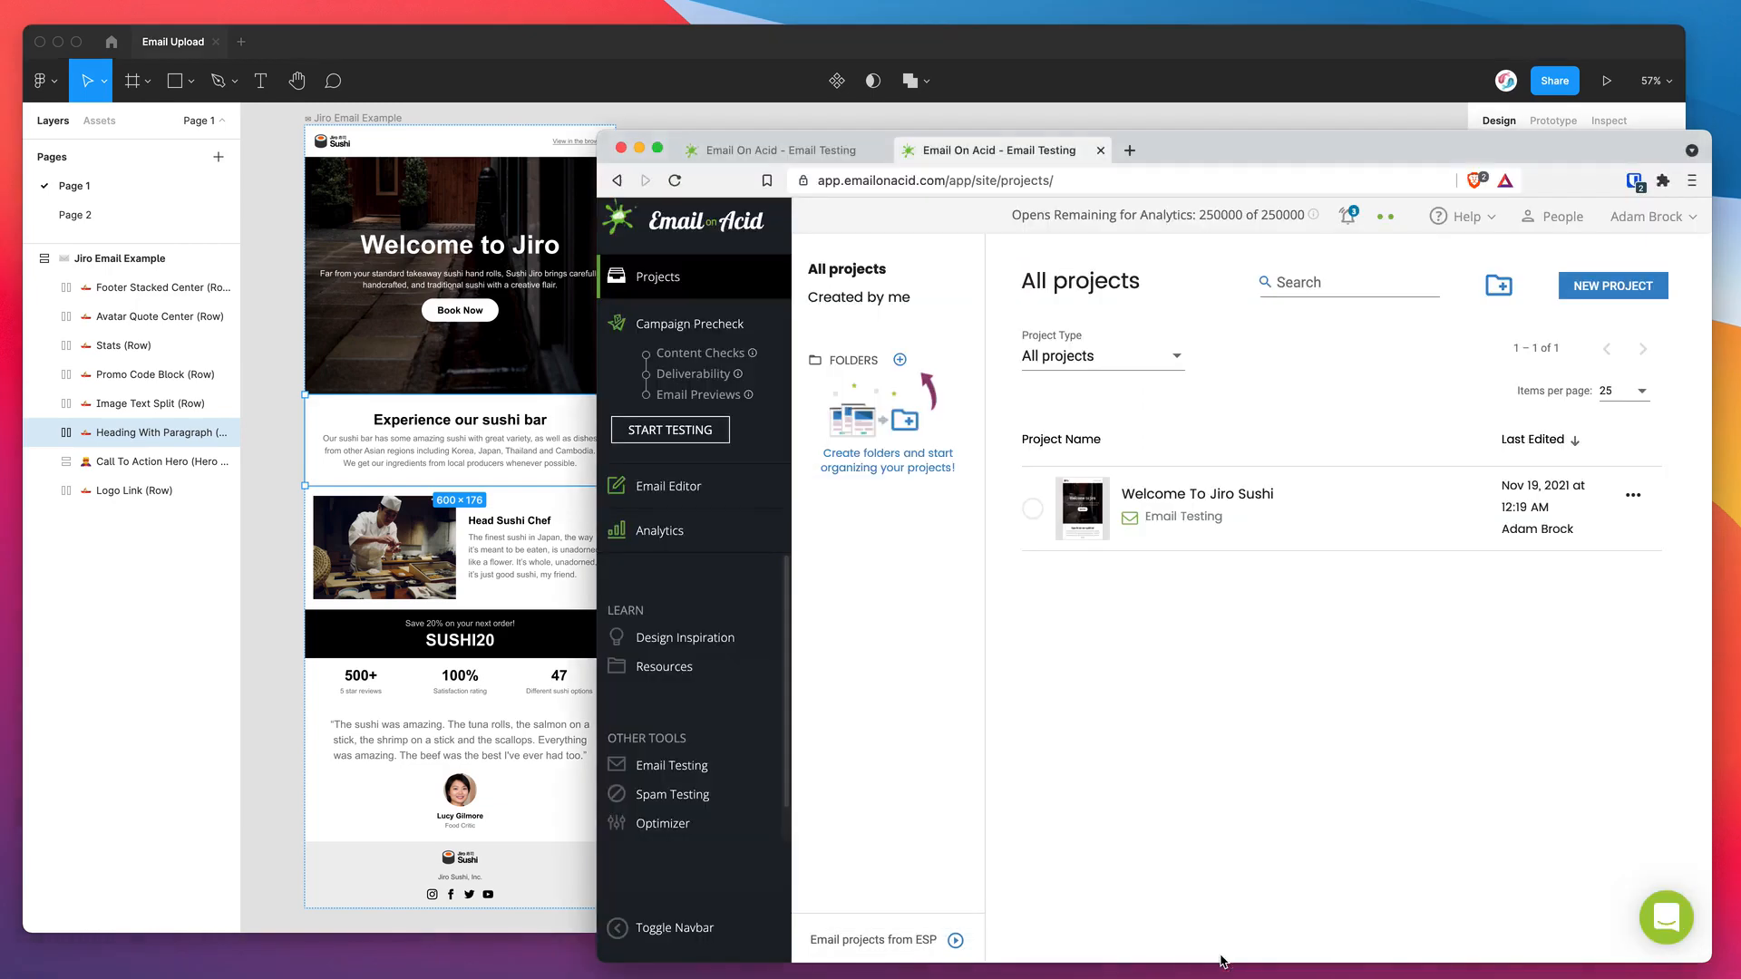
{"action": "mouse_move", "coordinate": [1210, 308]}
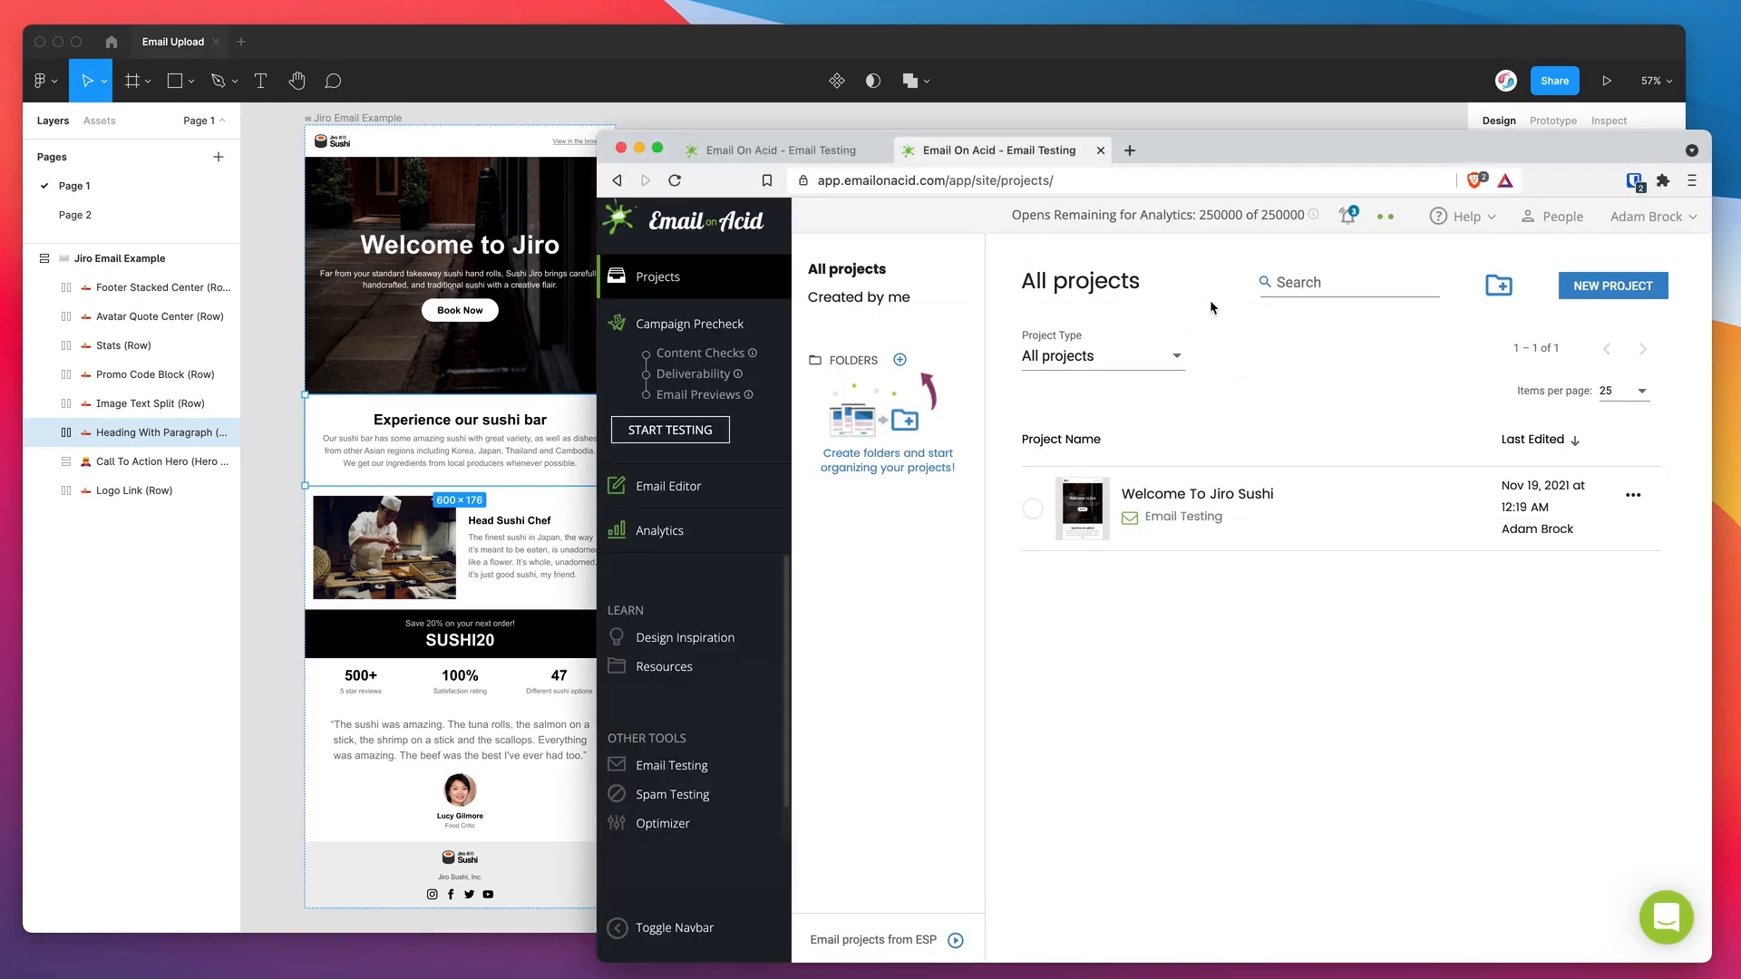
{"action": "mouse_move", "coordinate": [1174, 291]}
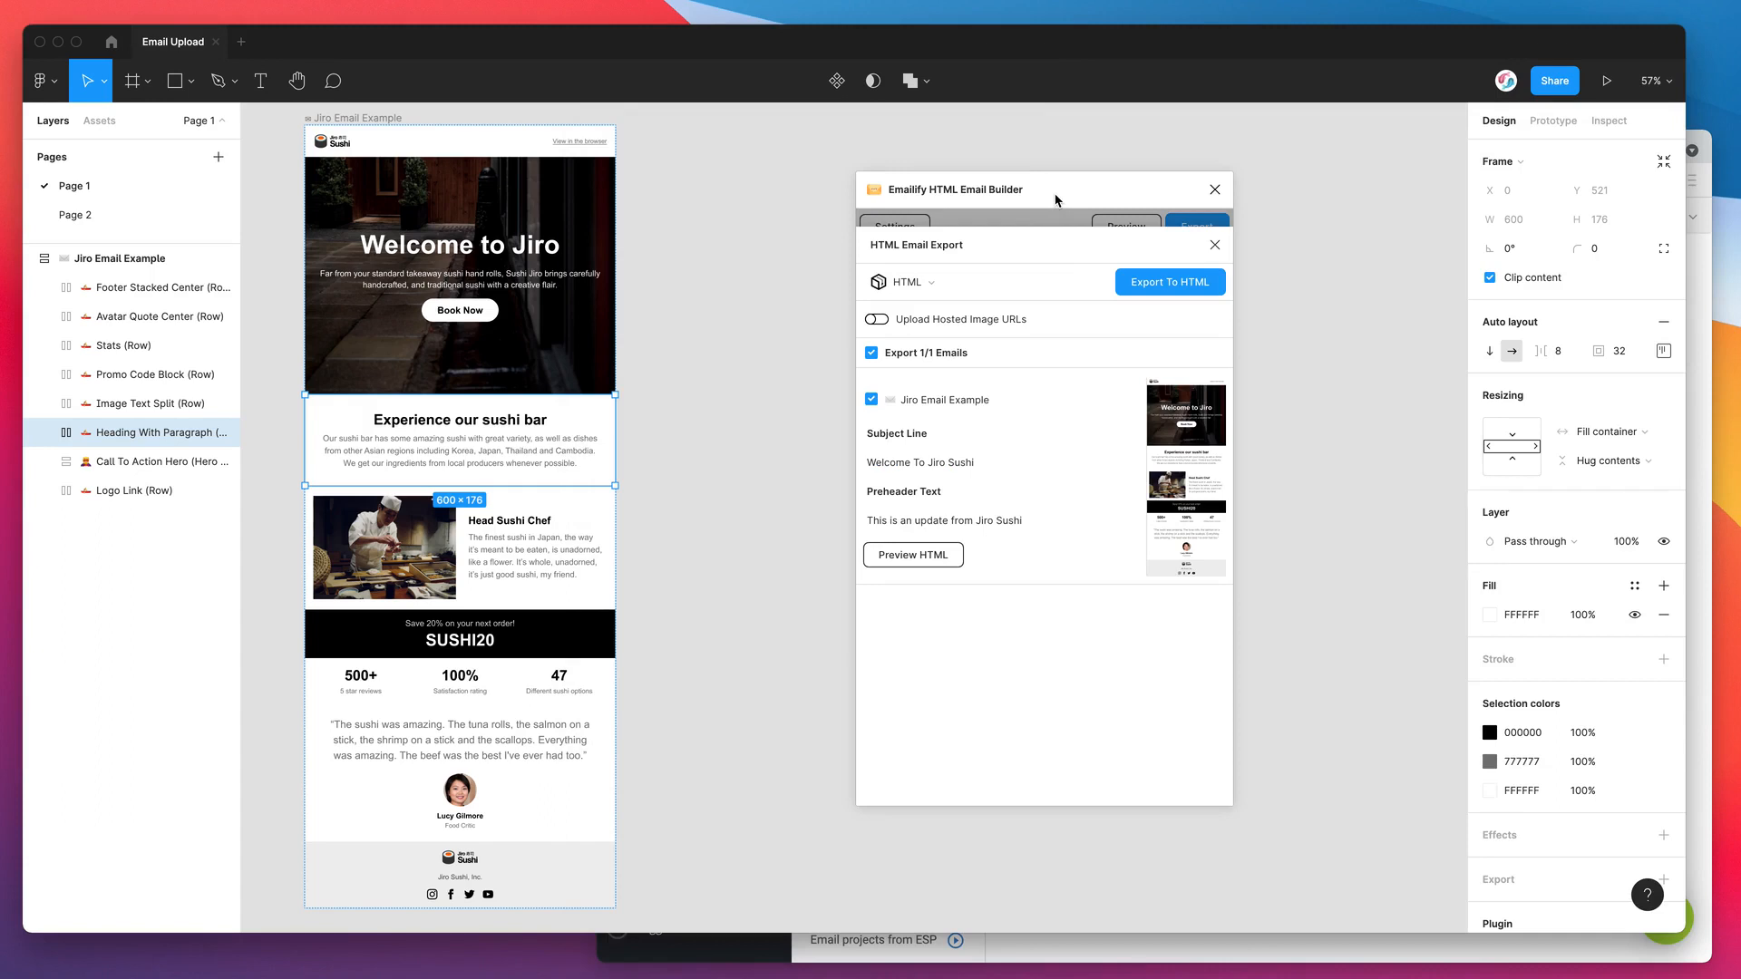
{"action": "mouse_move", "coordinate": [1041, 201]}
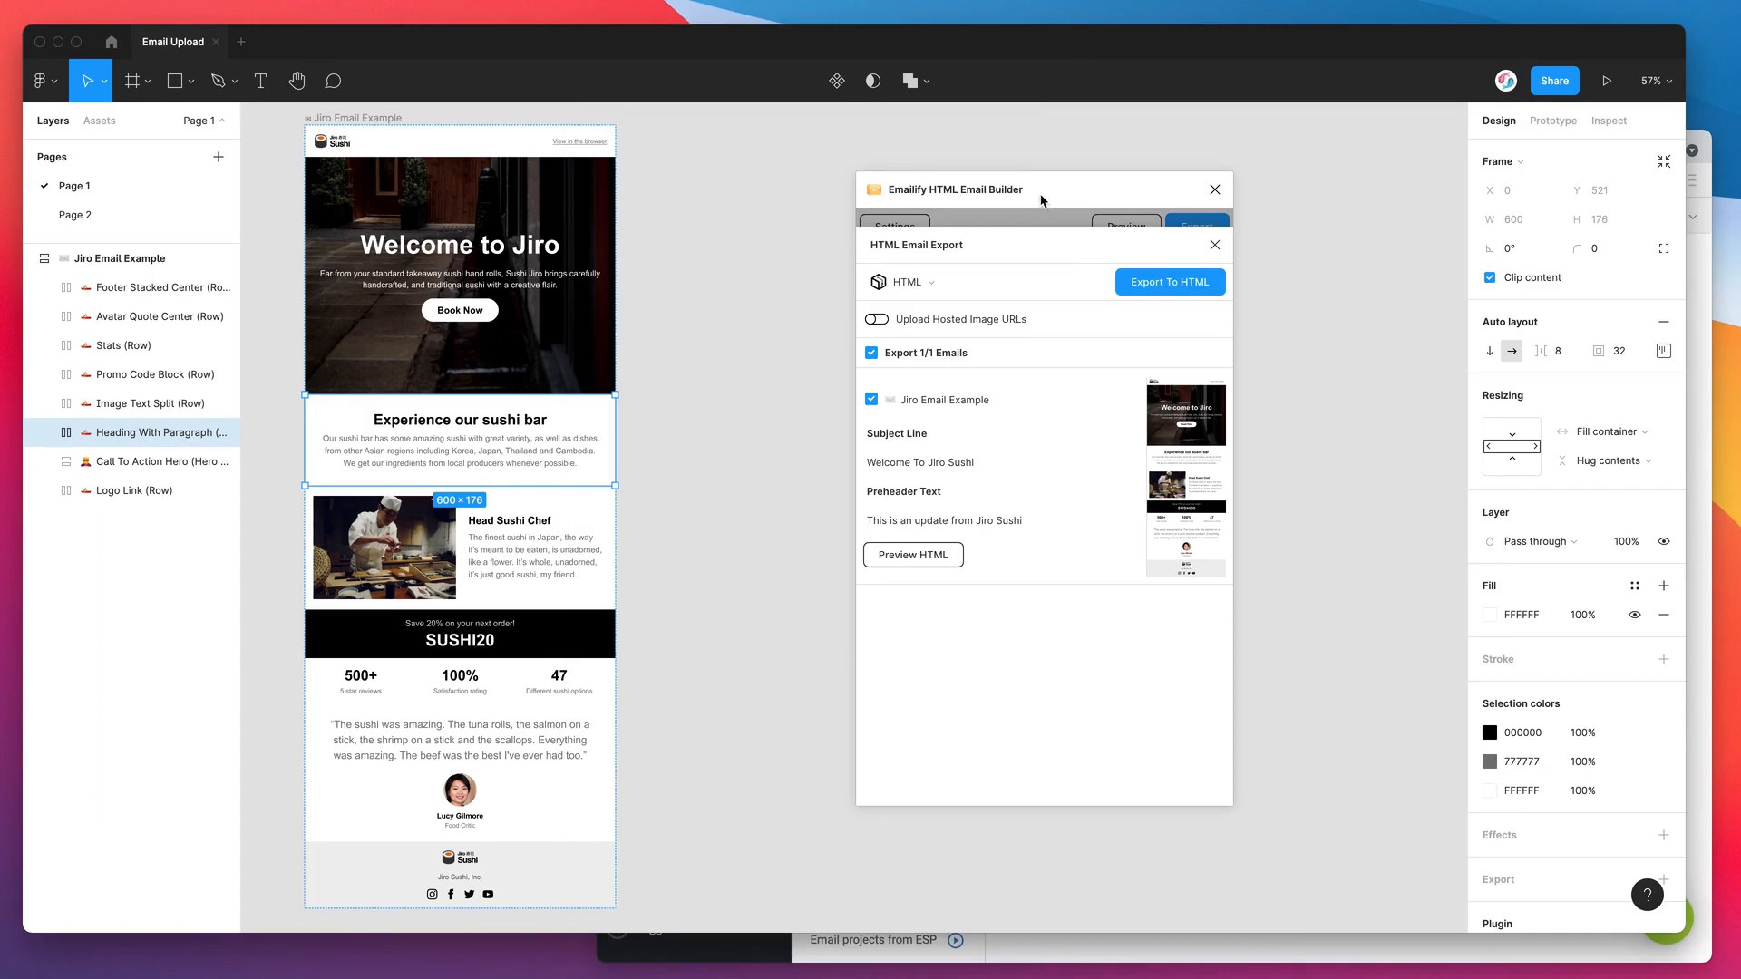
{"action": "mouse_move", "coordinate": [1057, 198]}
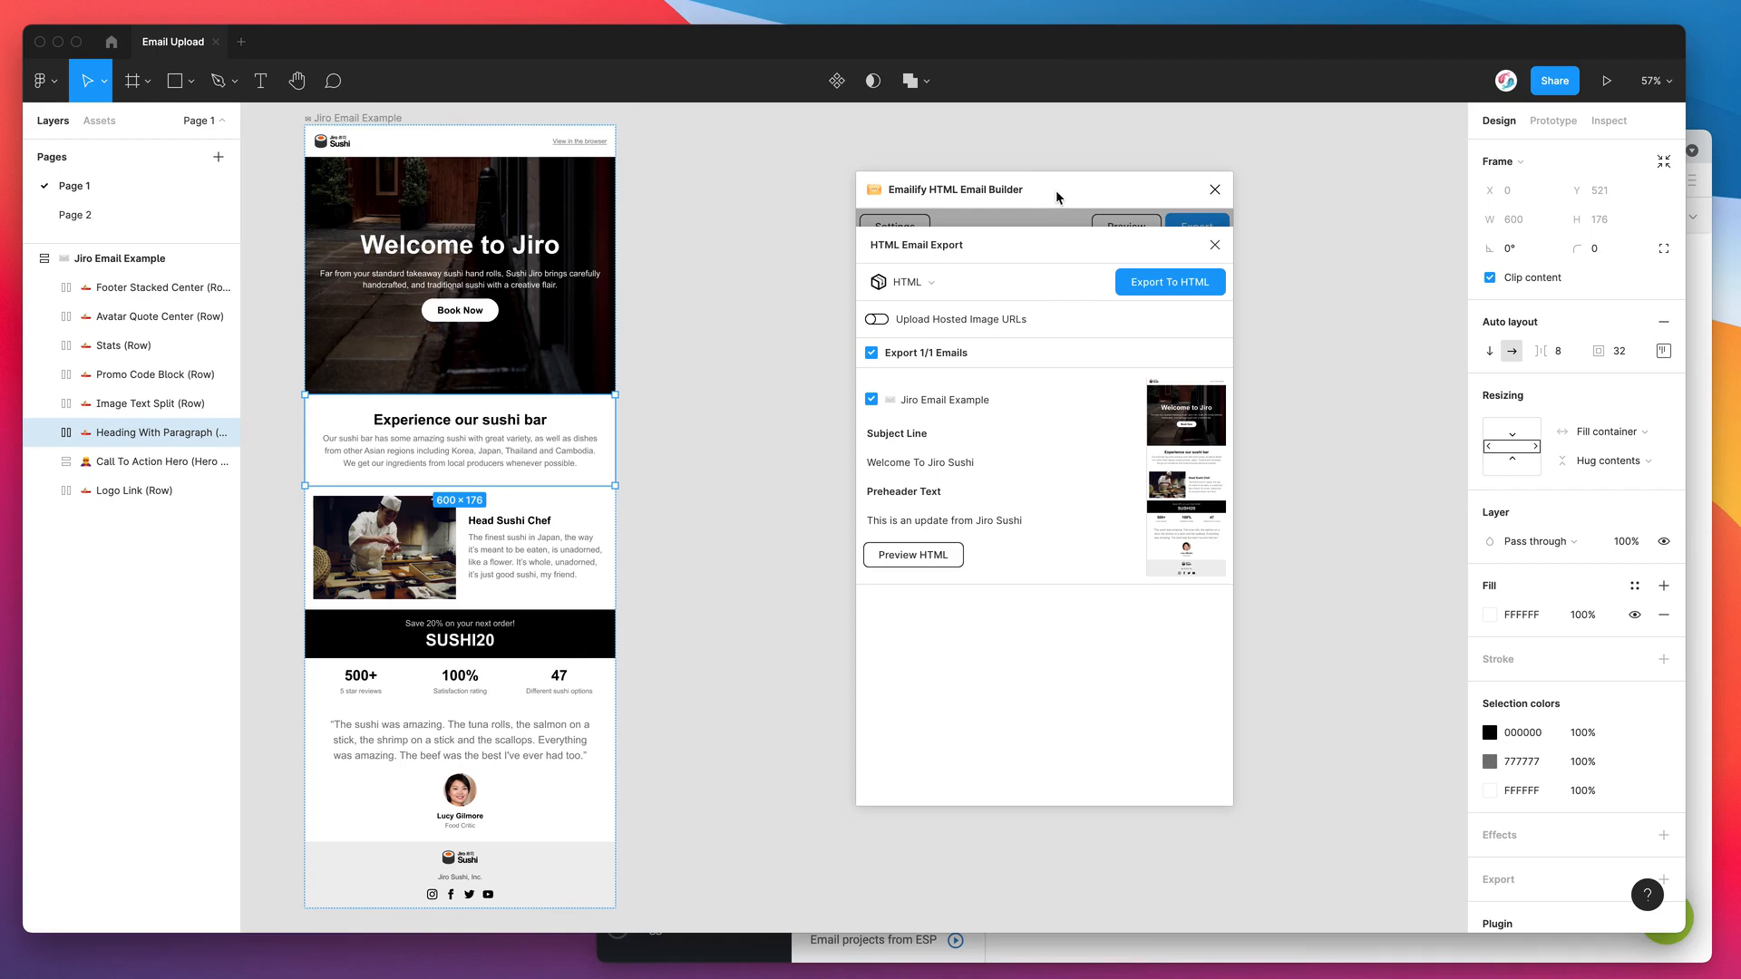
{"action": "mouse_move", "coordinate": [1049, 194]}
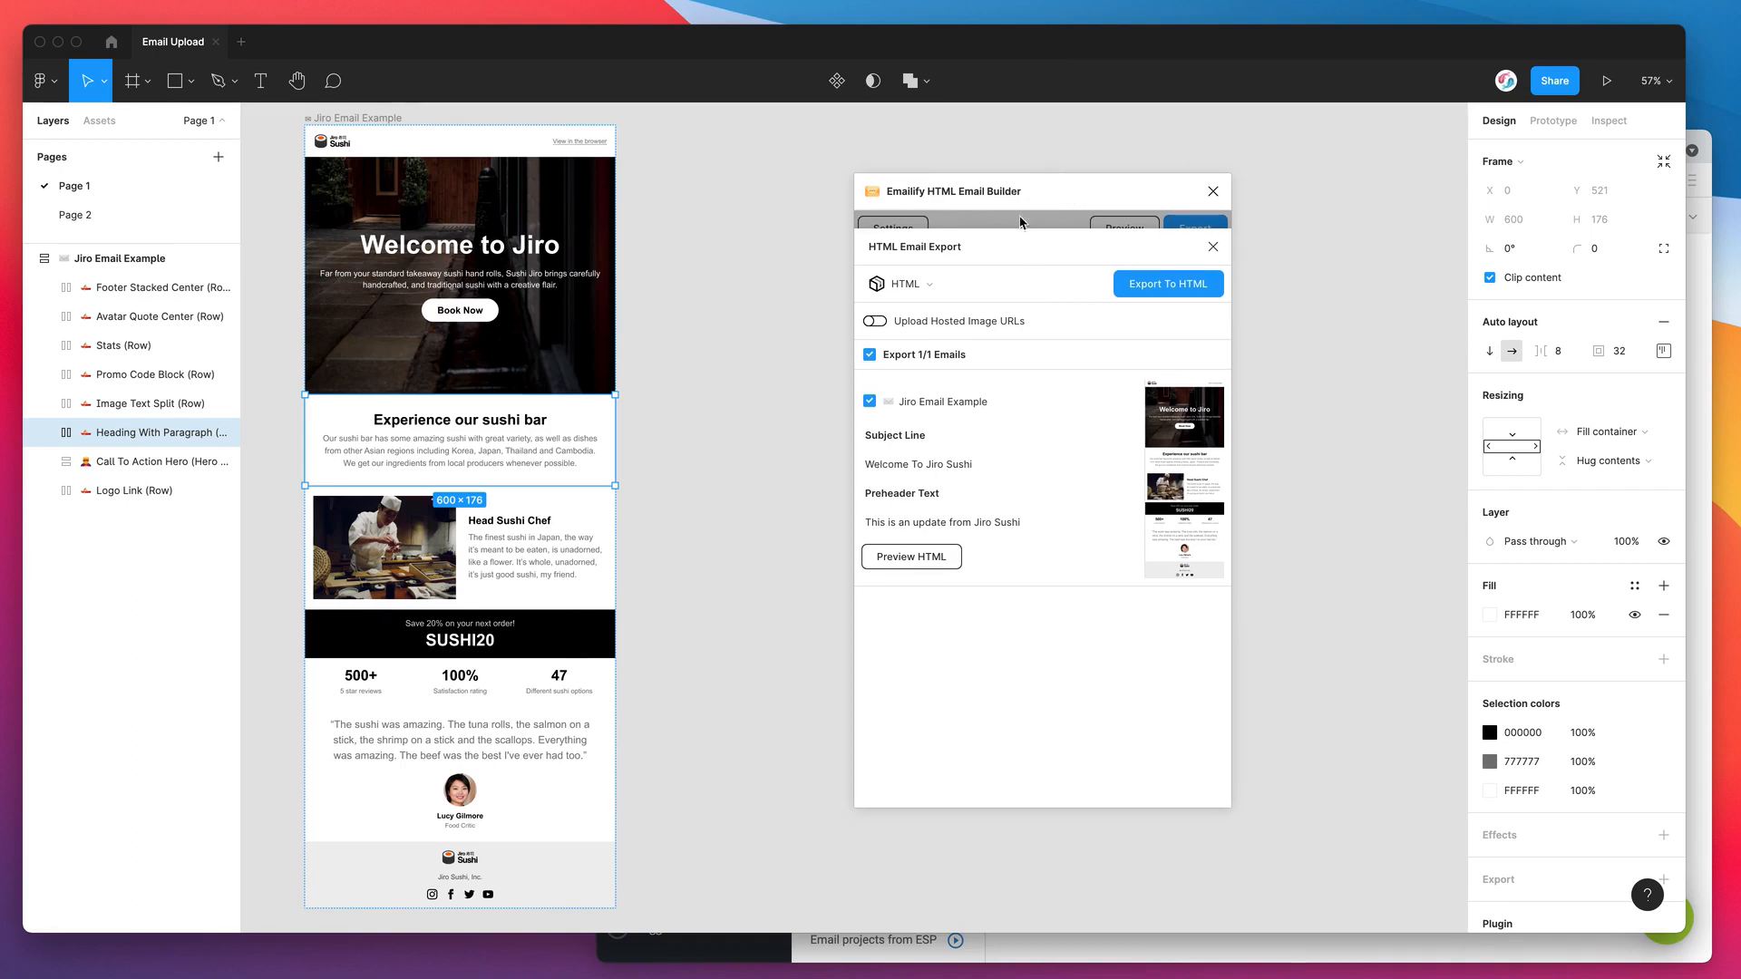
Switch back to Figma's Emailify export panel set to HTML download
{"action": "left_click", "coordinate": [947, 283]}
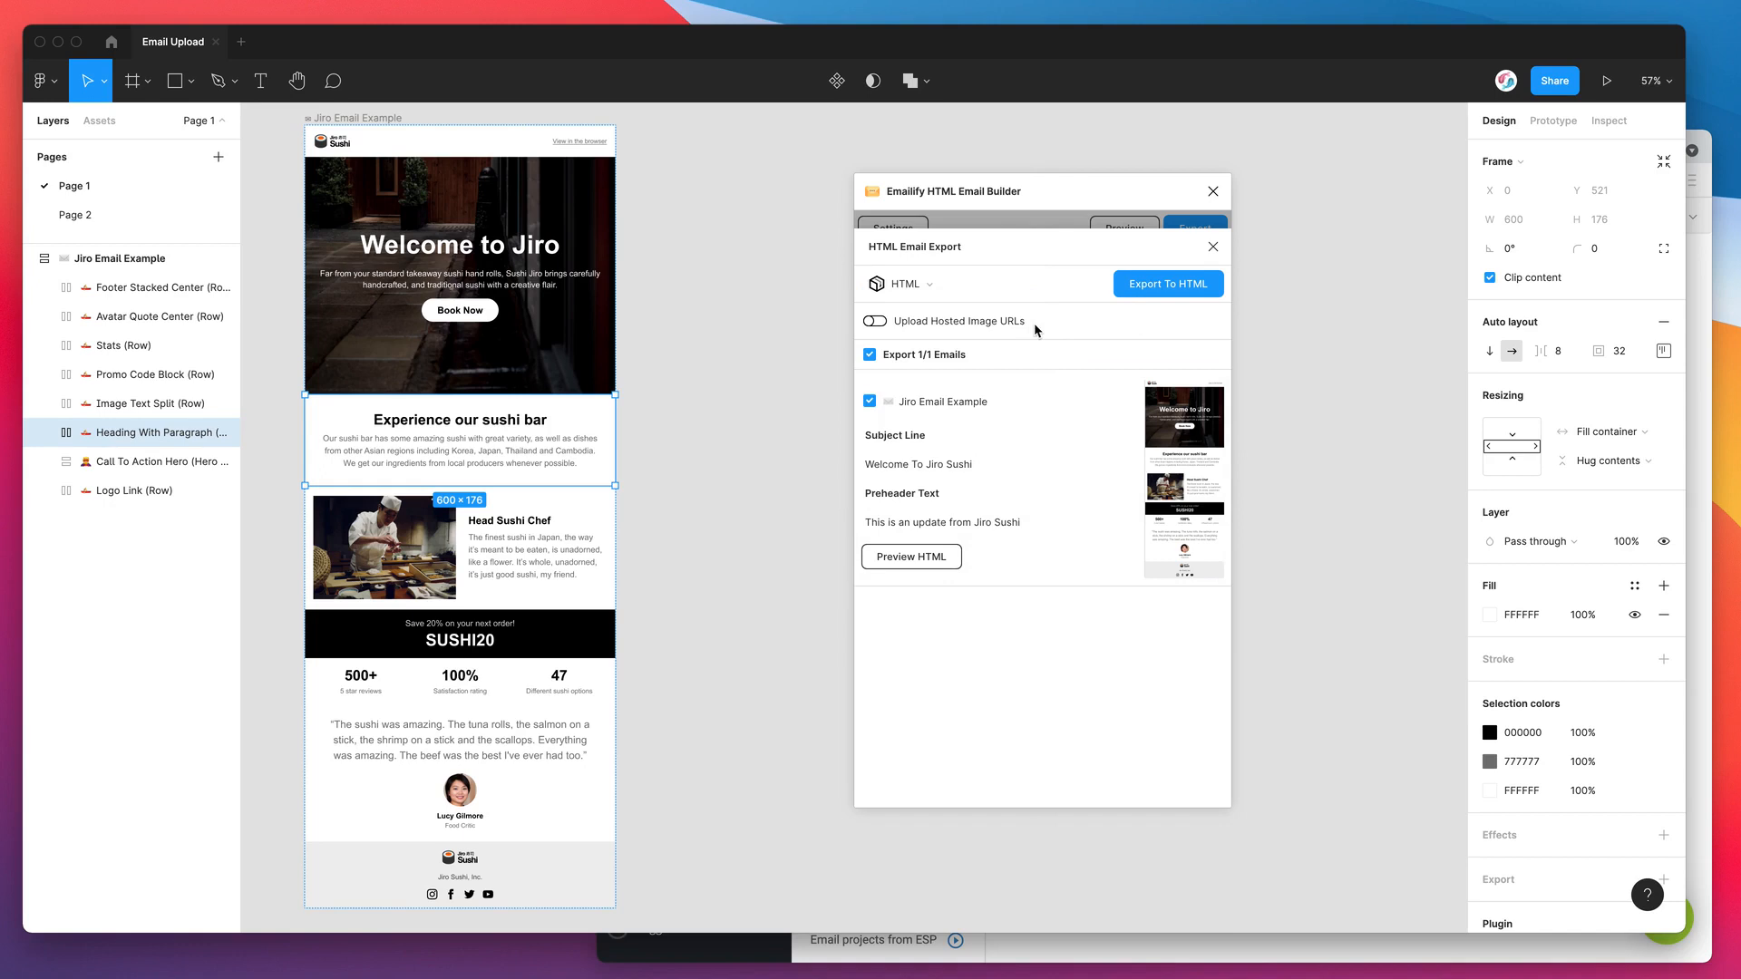
{"action": "mouse_move", "coordinate": [1075, 323]}
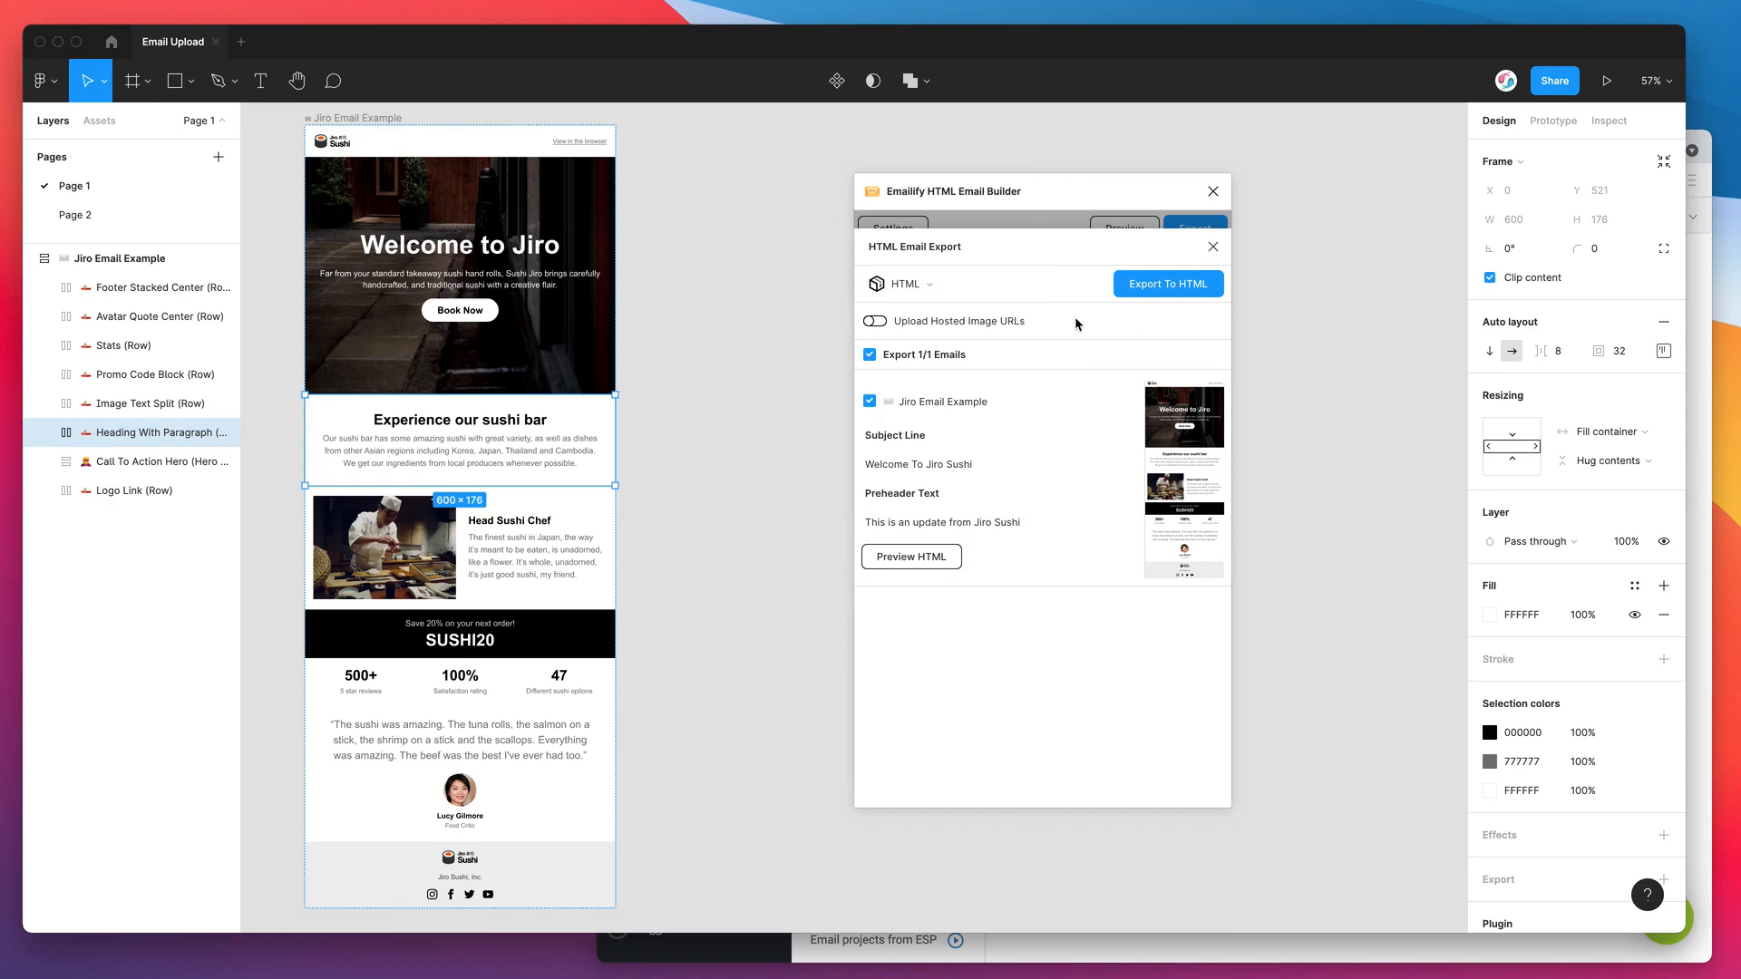